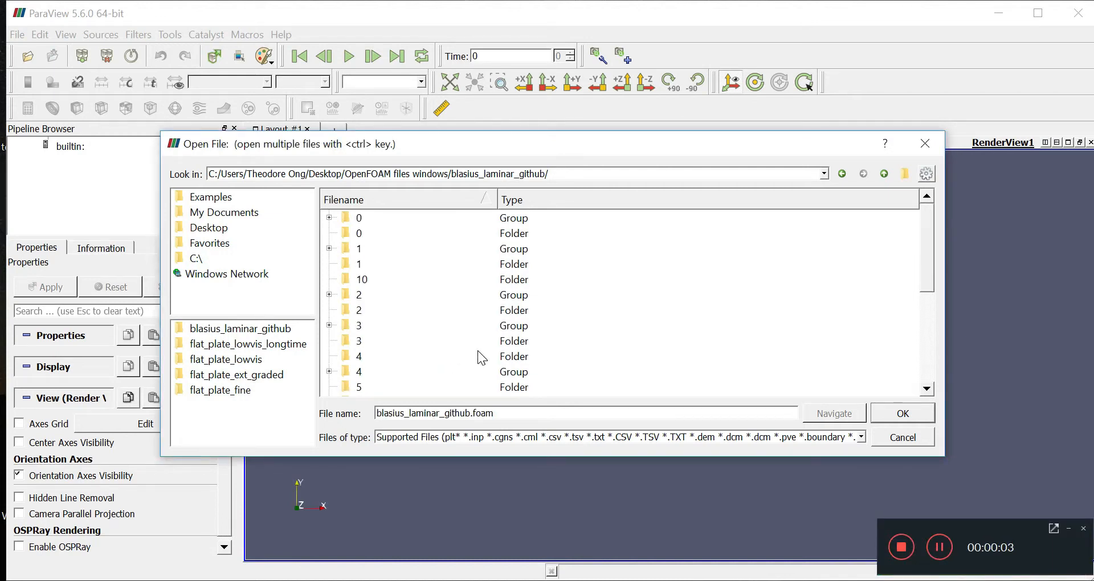
{"action": "mouse_move", "coordinate": [542, 348]}
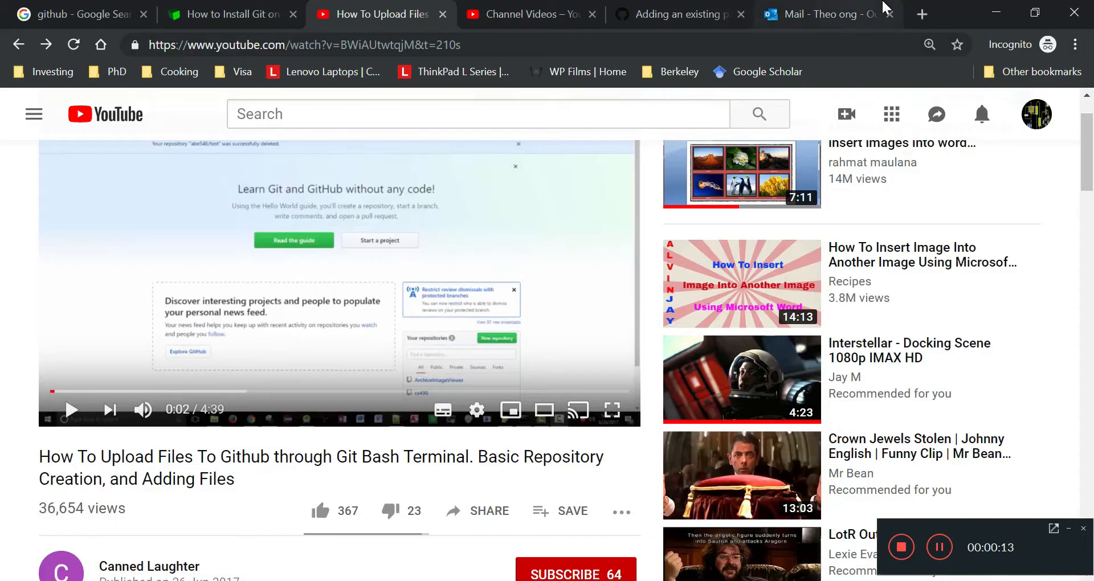
Bring up github.com in a new Chrome tab via the address bar.
{"action": "type", "text": "github.com"}
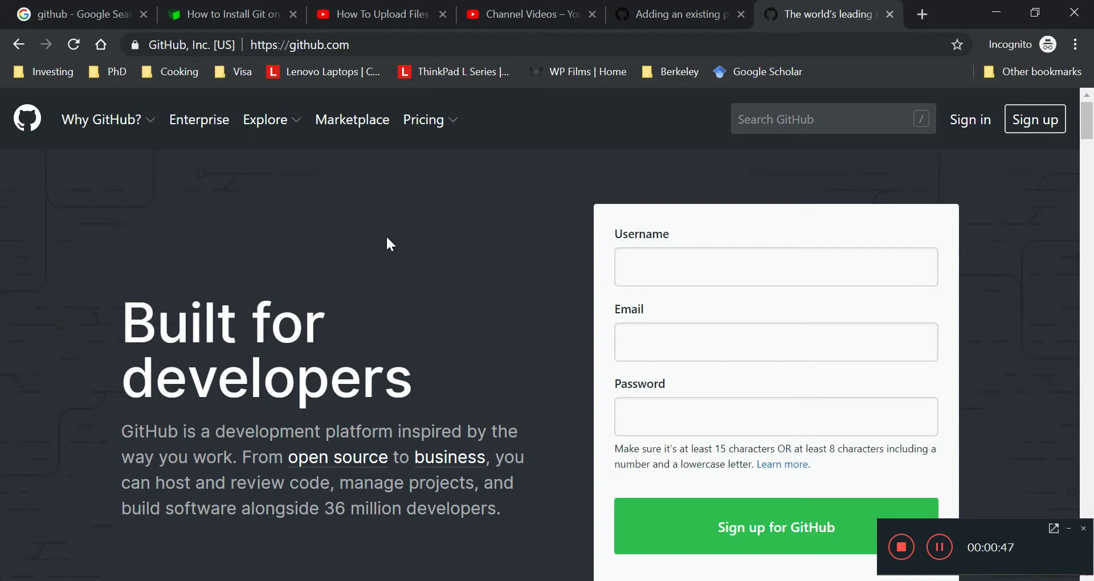
{"action": "mouse_move", "coordinate": [438, 425]}
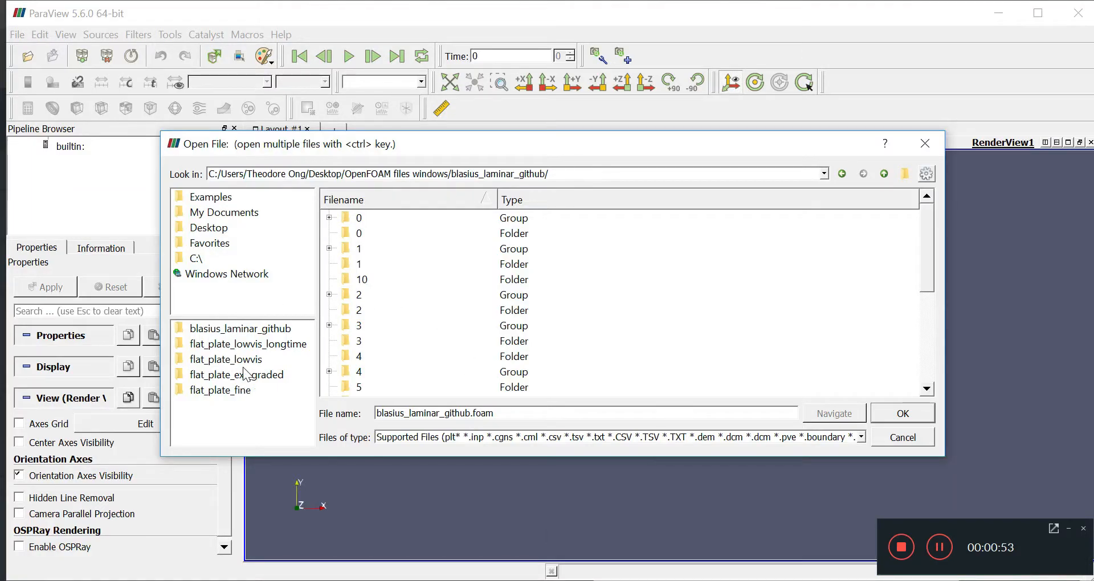
{"action": "left_click", "coordinate": [220, 390]}
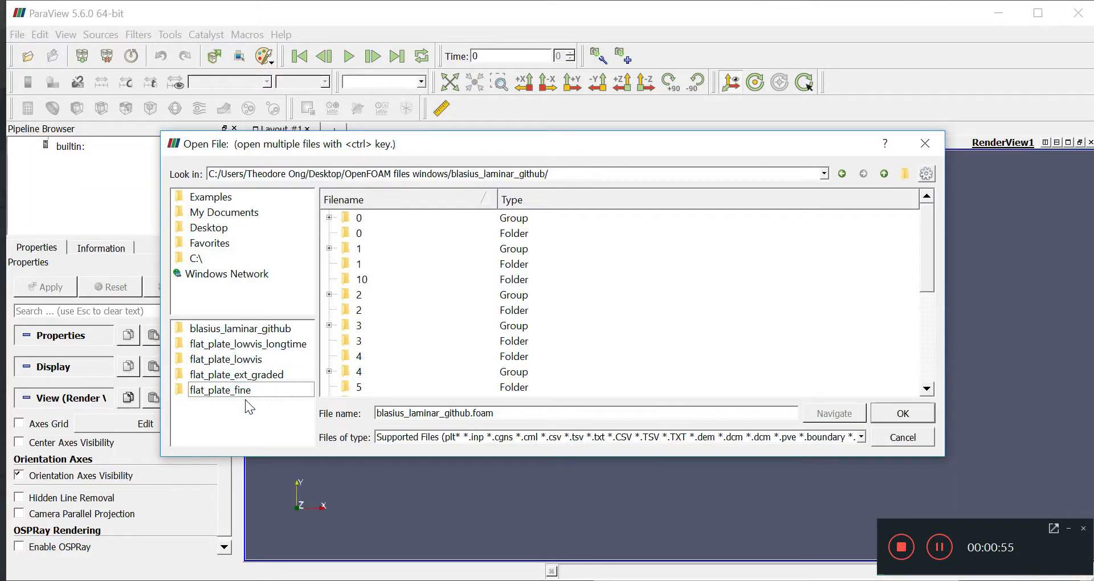
{"action": "mouse_move", "coordinate": [236, 375]}
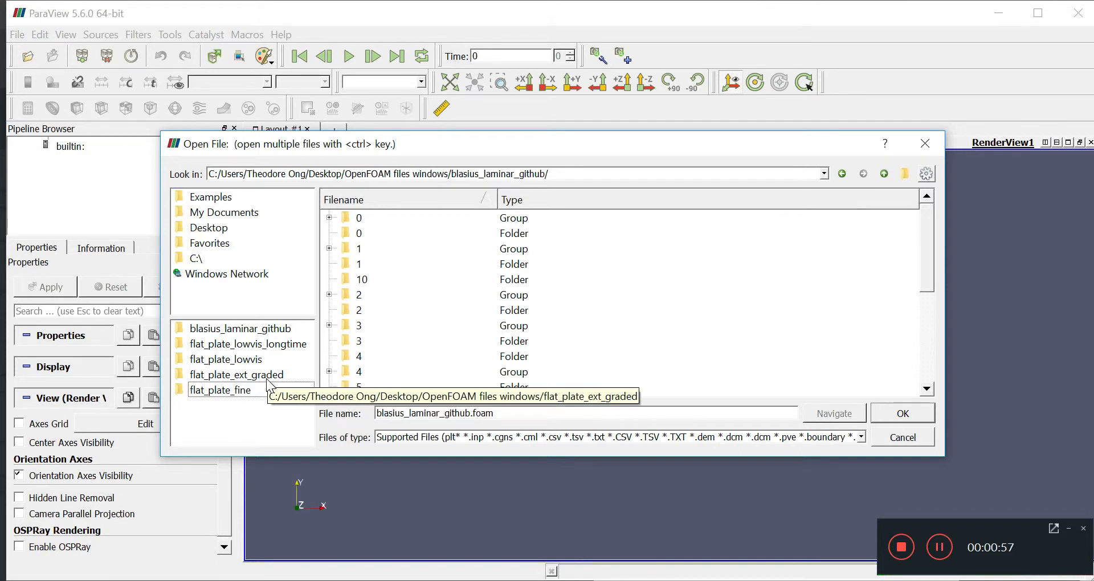
{"action": "mouse_move", "coordinate": [249, 398]}
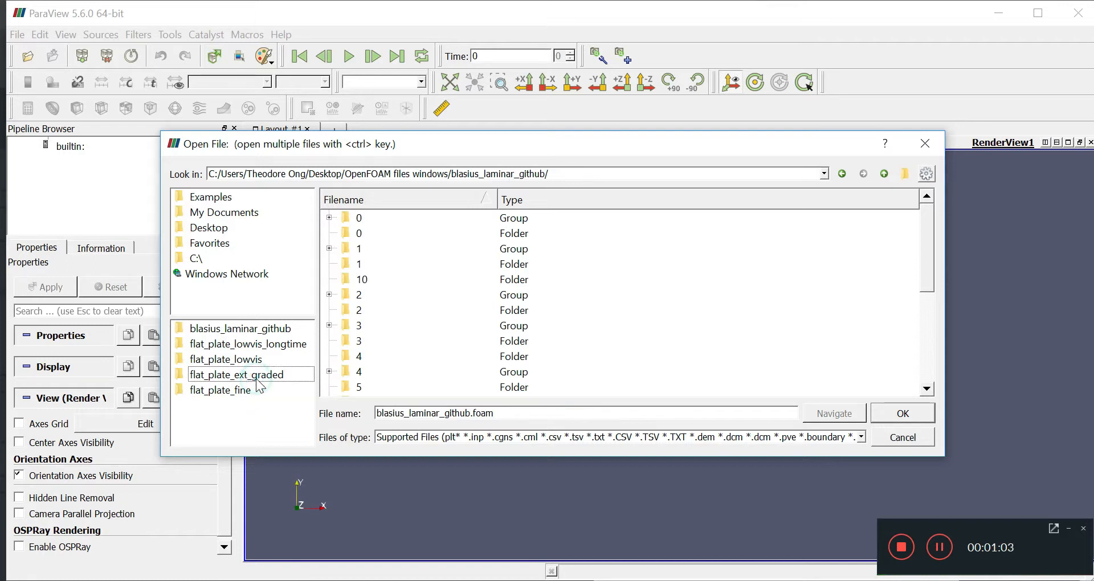
{"action": "left_click", "coordinate": [225, 359]}
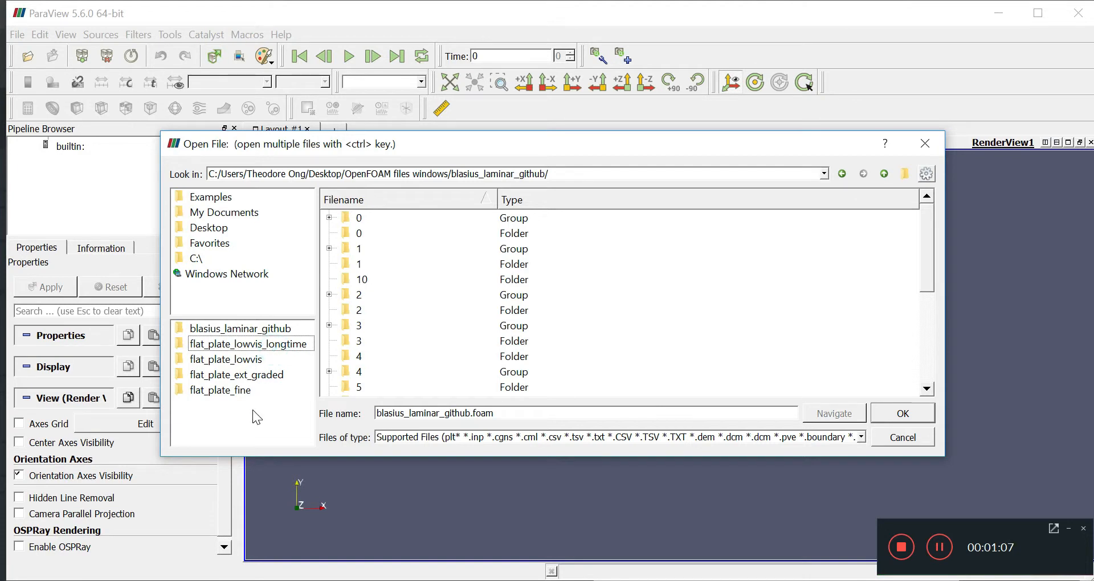
{"action": "mouse_move", "coordinate": [309, 463]}
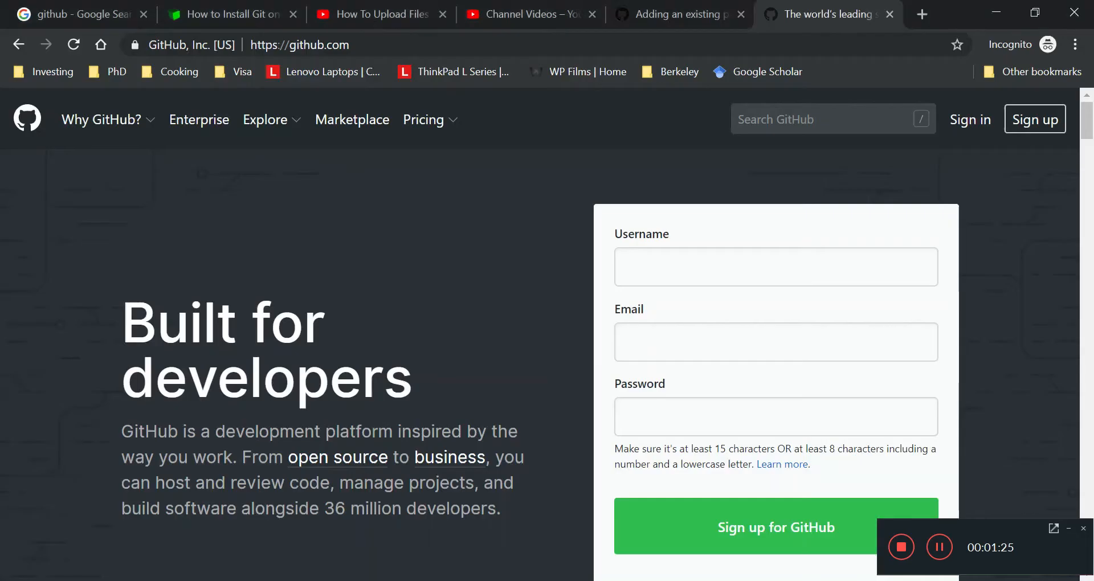
{"action": "mouse_move", "coordinate": [489, 310]}
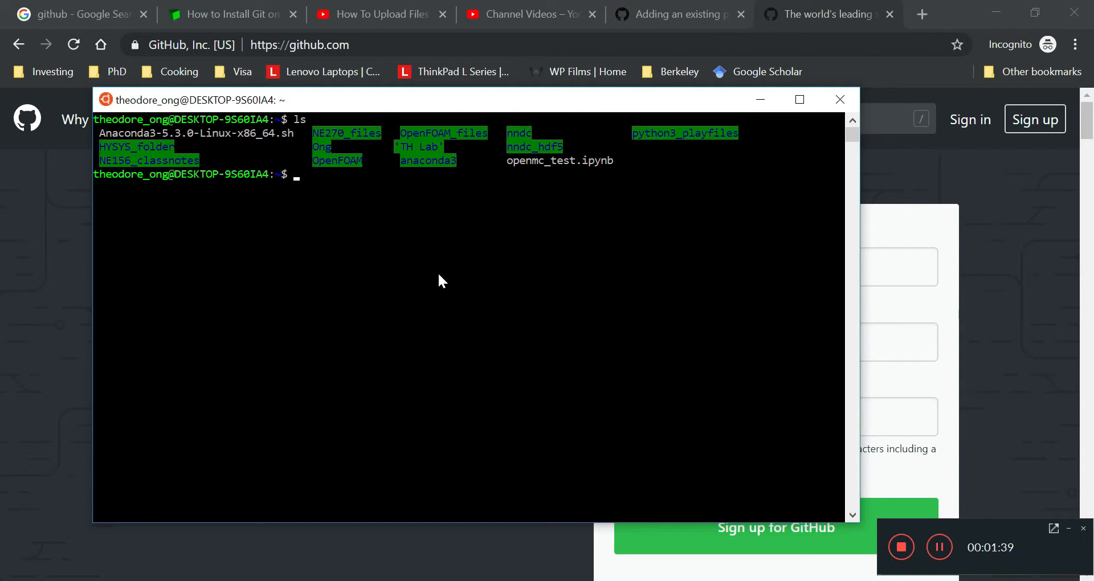
Change into OpenFOAM_files/blasius_laminar_github, list its contents, and head into the system folder.
{"action": "type", "text": "cd Ope"}
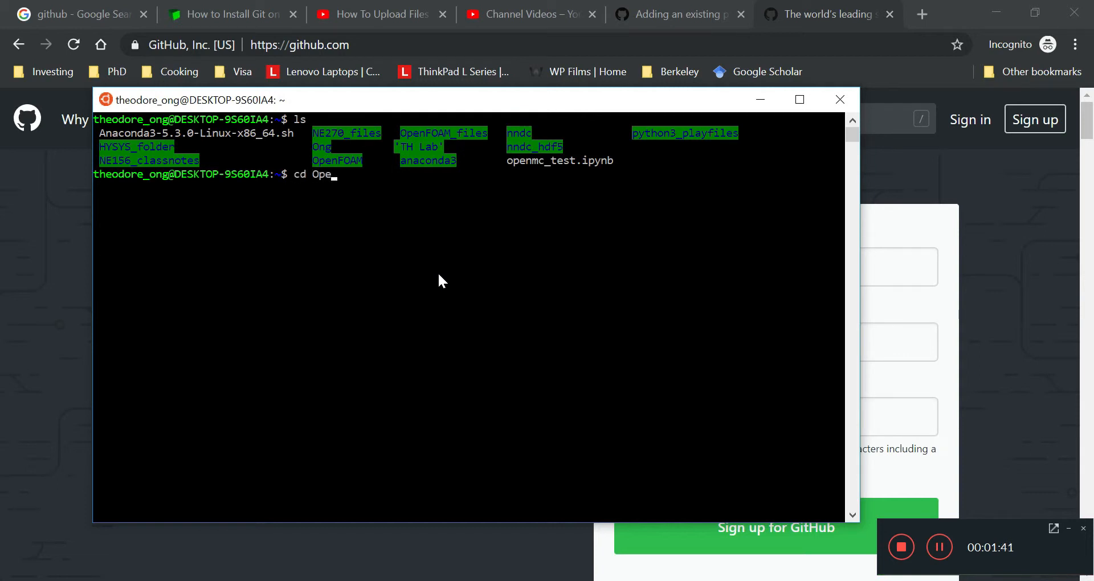
{"action": "type", "text": "nFOAM_files/"}
{"action": "type", "text": "ls"}
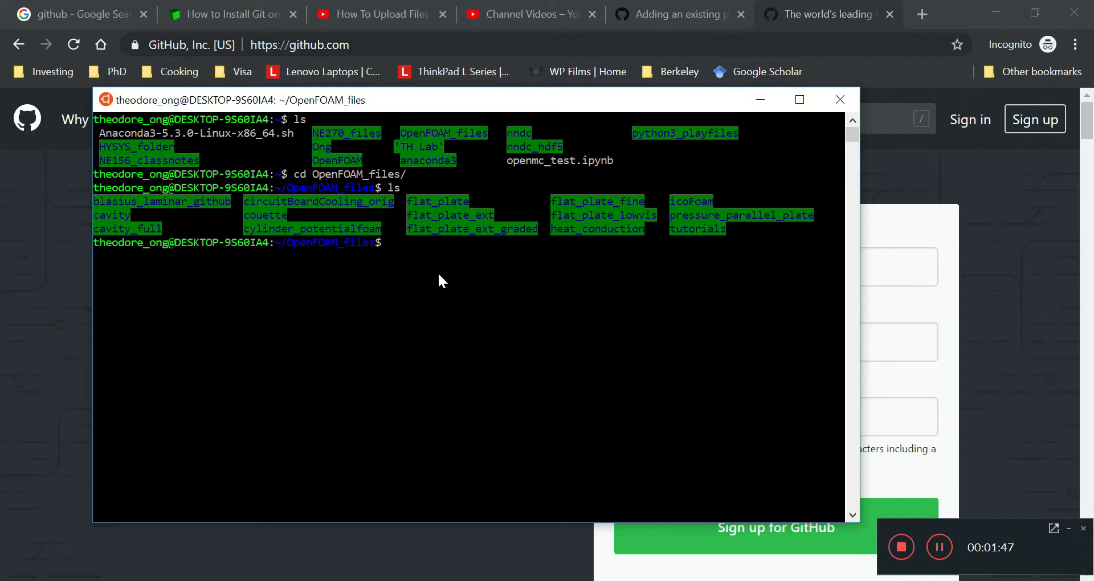
{"action": "double_click", "coordinate": [184, 202]}
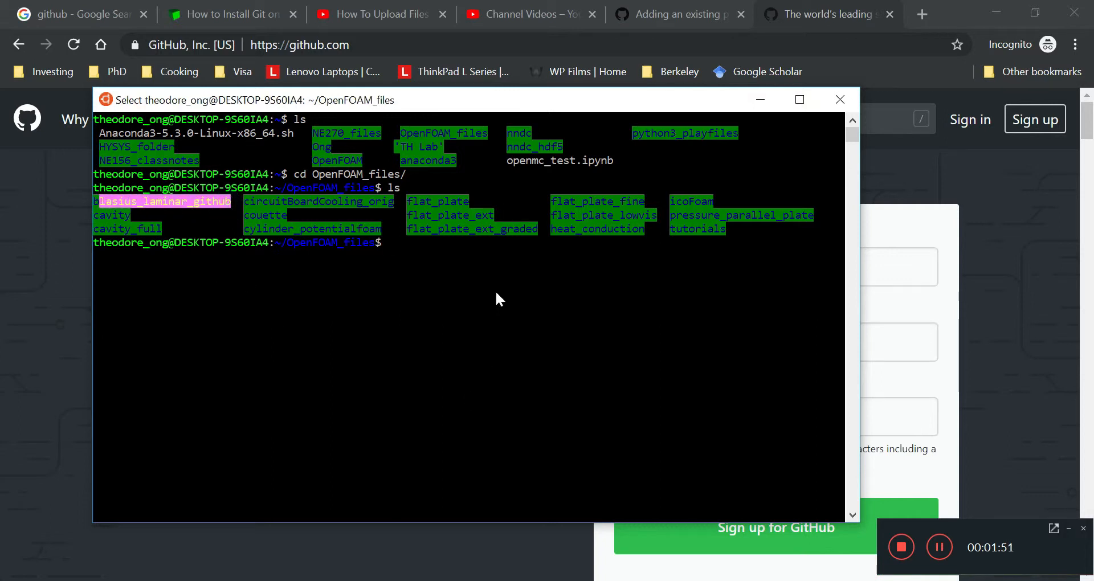
{"action": "type", "text": "c"}
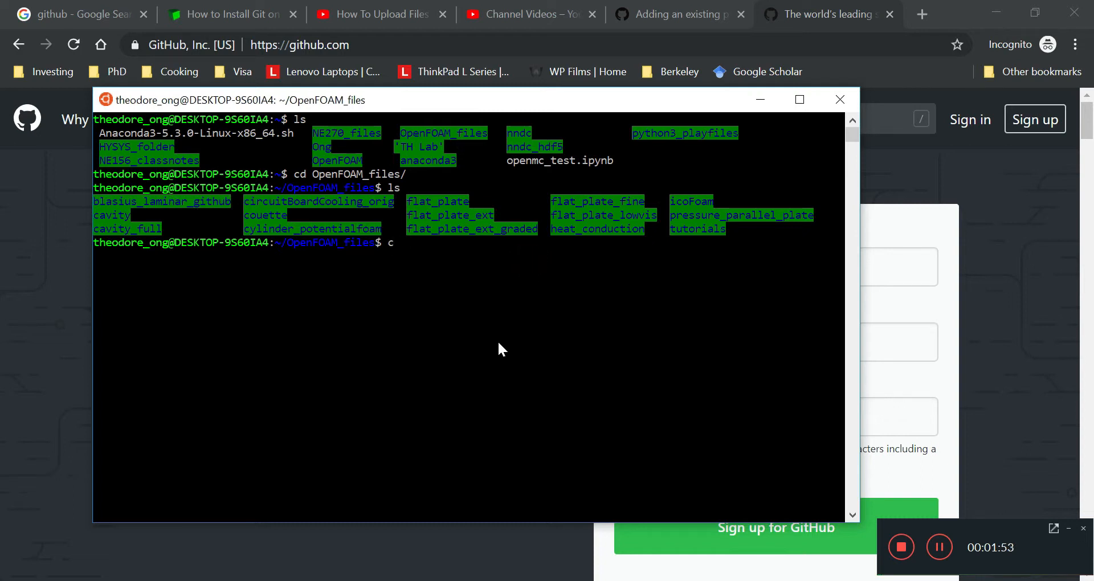
{"action": "type", "text": "d blasius_laminar_github/"}
{"action": "type", "text": "ls"}
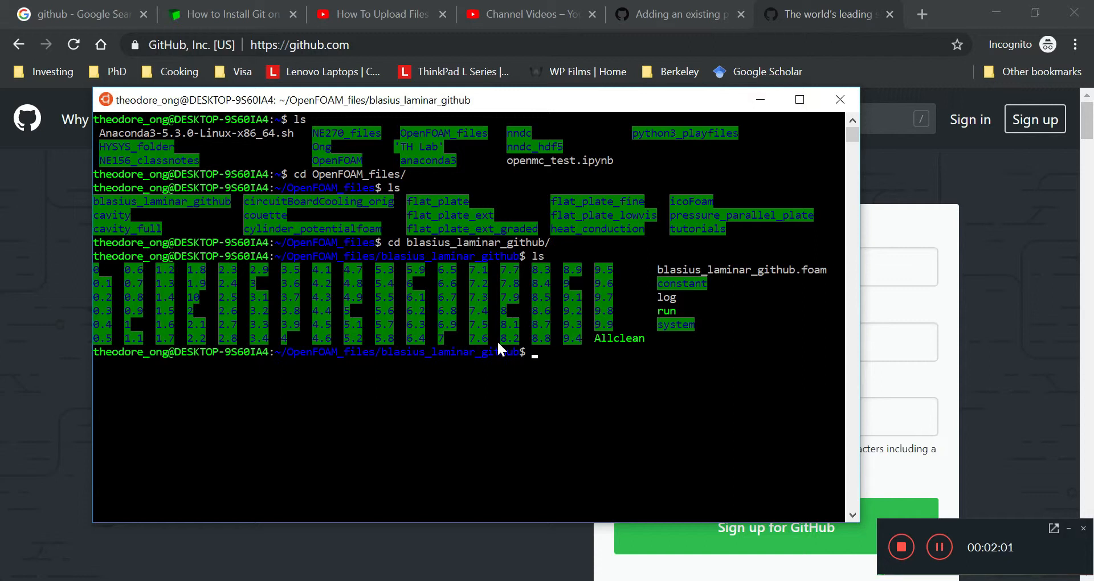
{"action": "type", "text": "cd sy"}
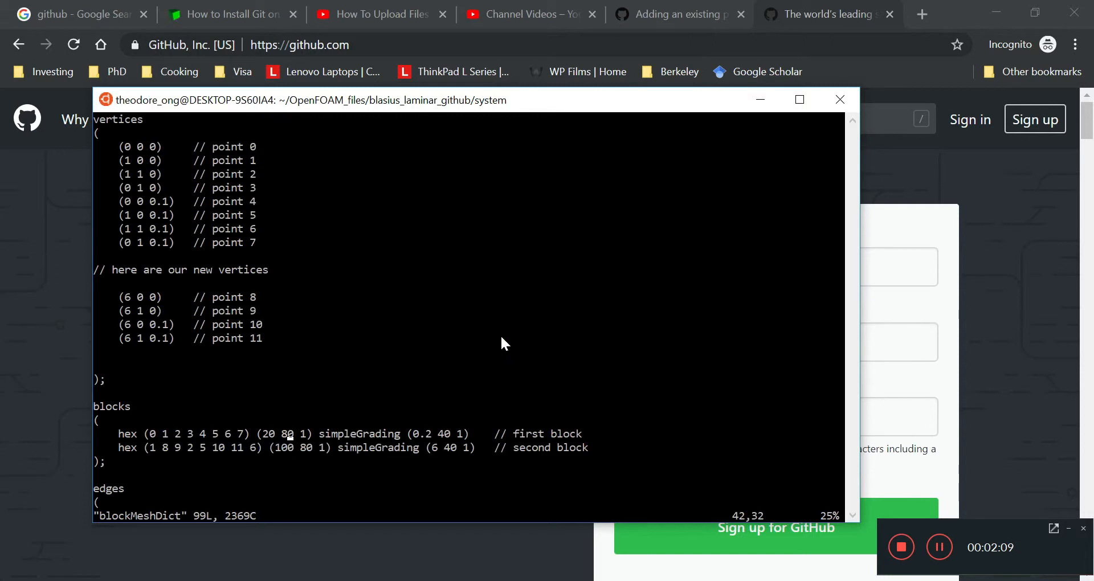
{"action": "mouse_move", "coordinate": [278, 441]}
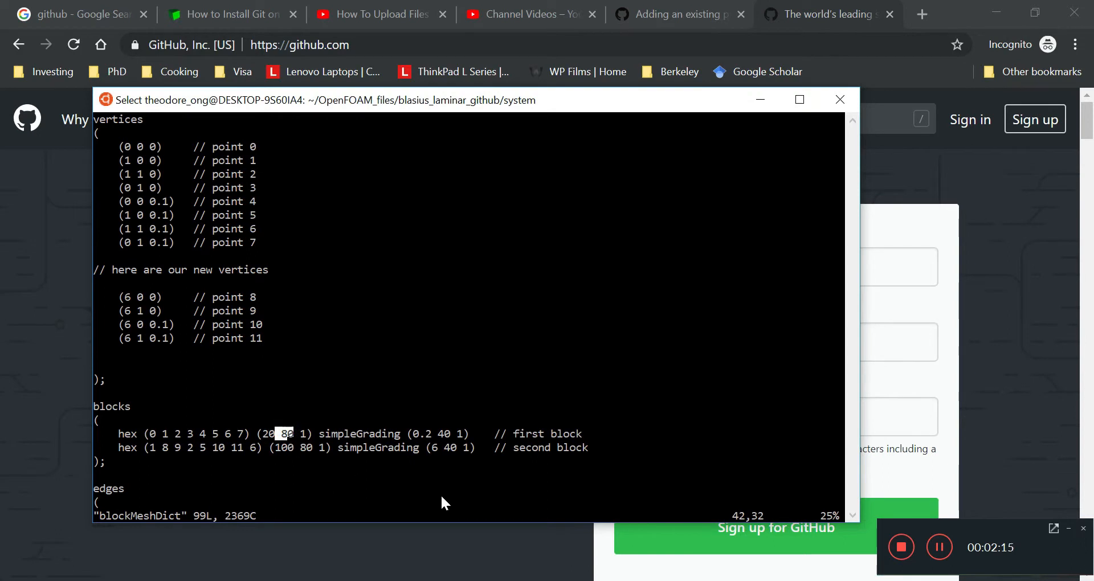
{"action": "mouse_move", "coordinate": [464, 433]}
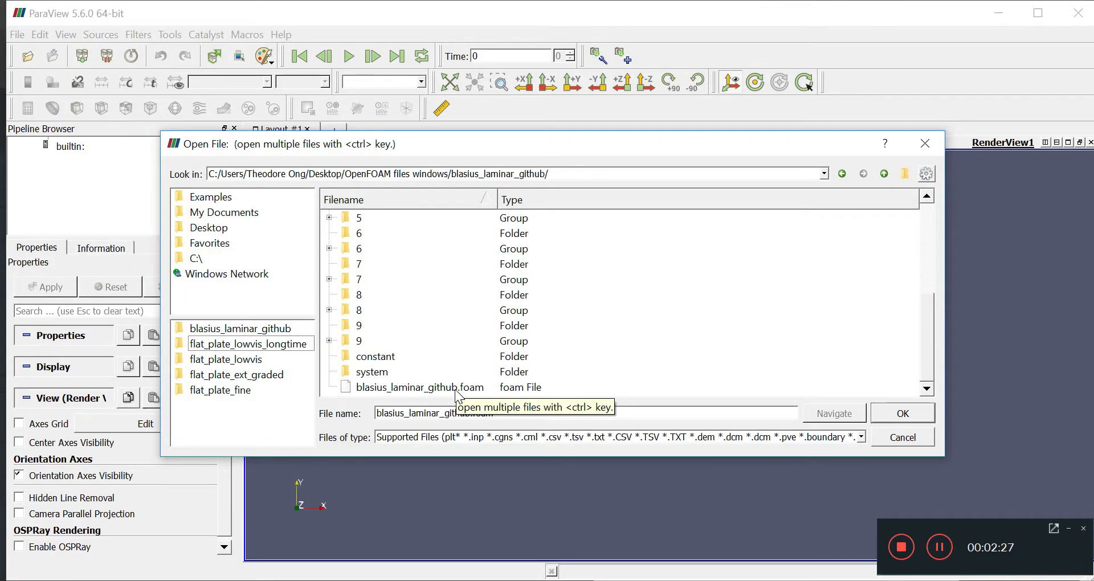
Load blasius_laminar_github.foam, apply it, and colour the flat-plate domain by velocity U.
{"action": "left_click", "coordinate": [902, 412]}
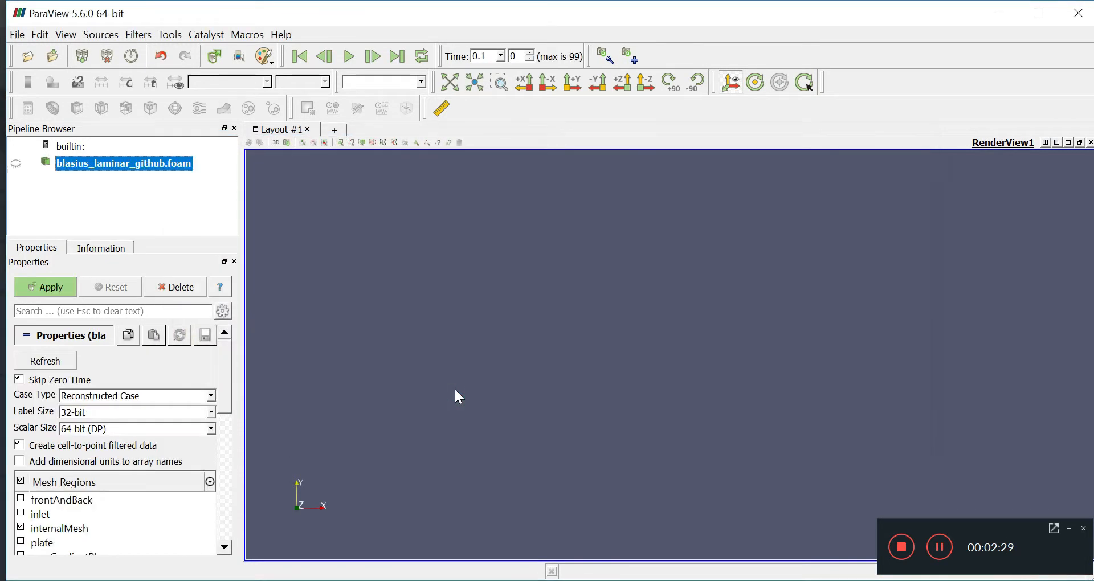
{"action": "left_click", "coordinate": [44, 287]}
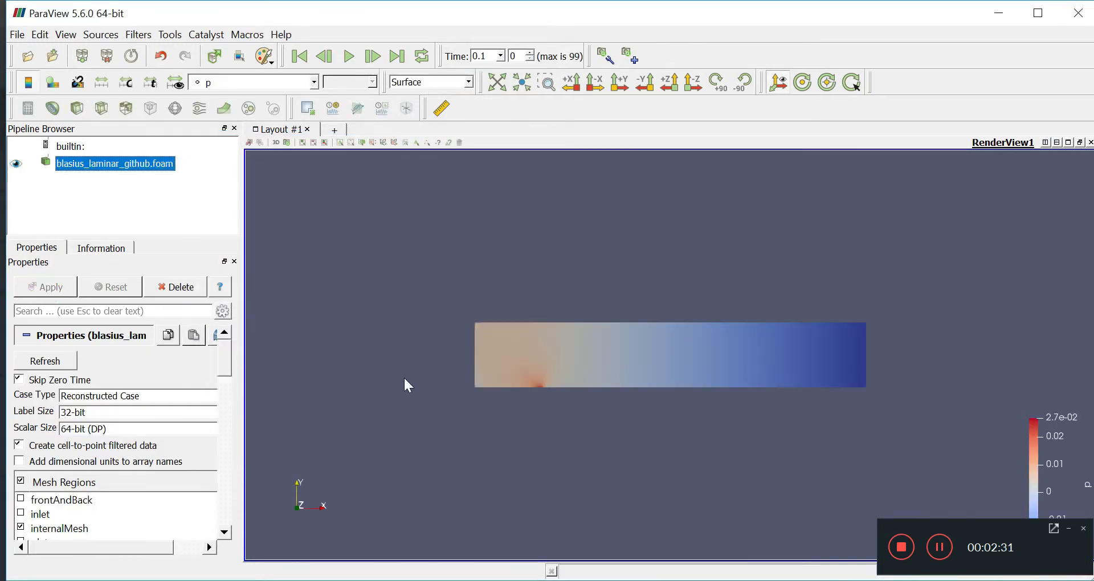
{"action": "left_click", "coordinate": [313, 82]}
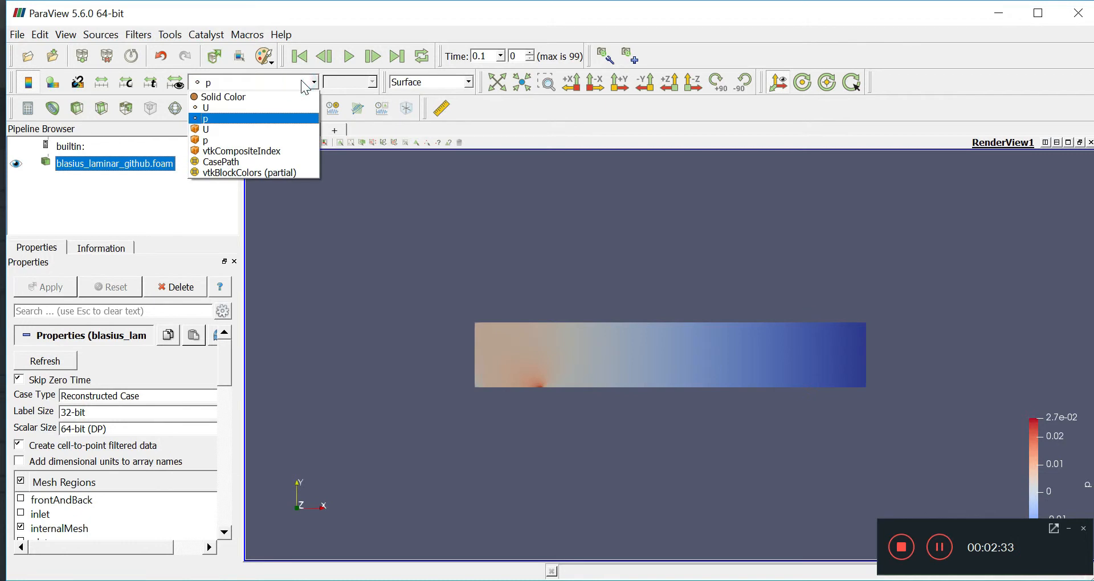
{"action": "mouse_move", "coordinate": [226, 96]}
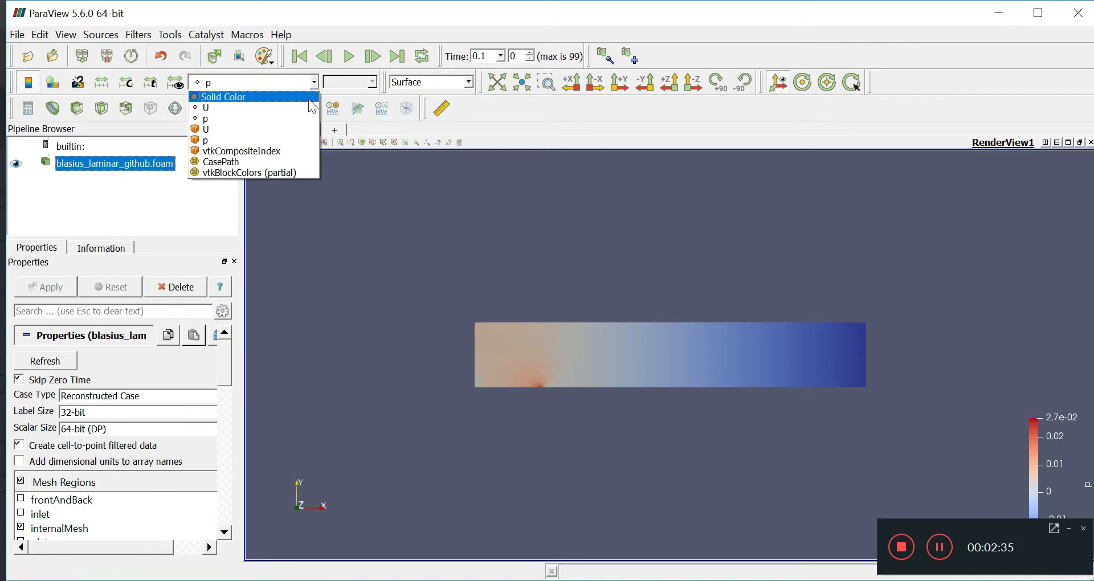
{"action": "mouse_move", "coordinate": [237, 107]}
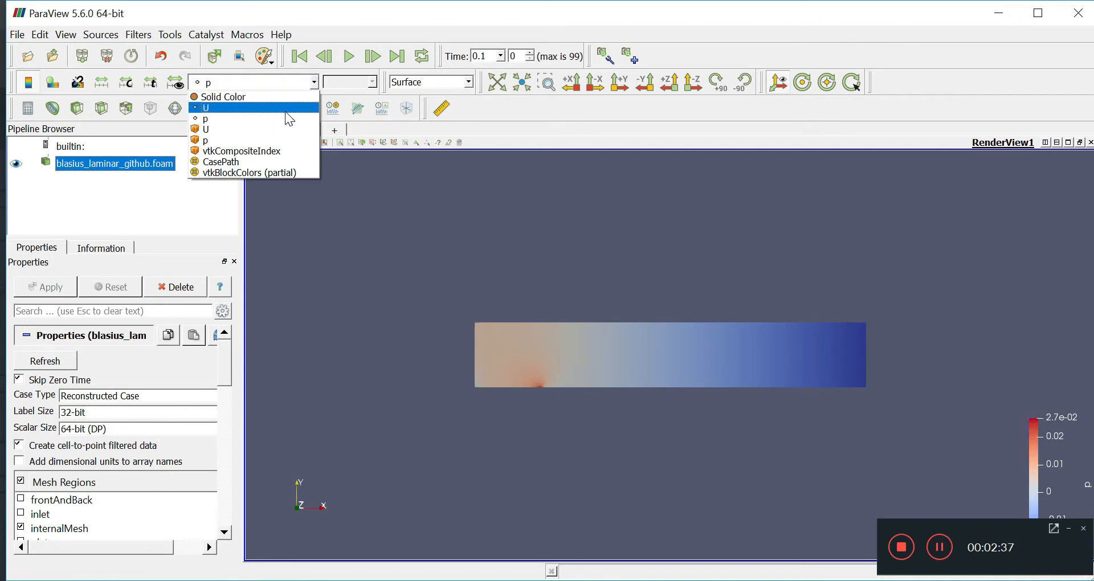
{"action": "left_click", "coordinate": [206, 107]}
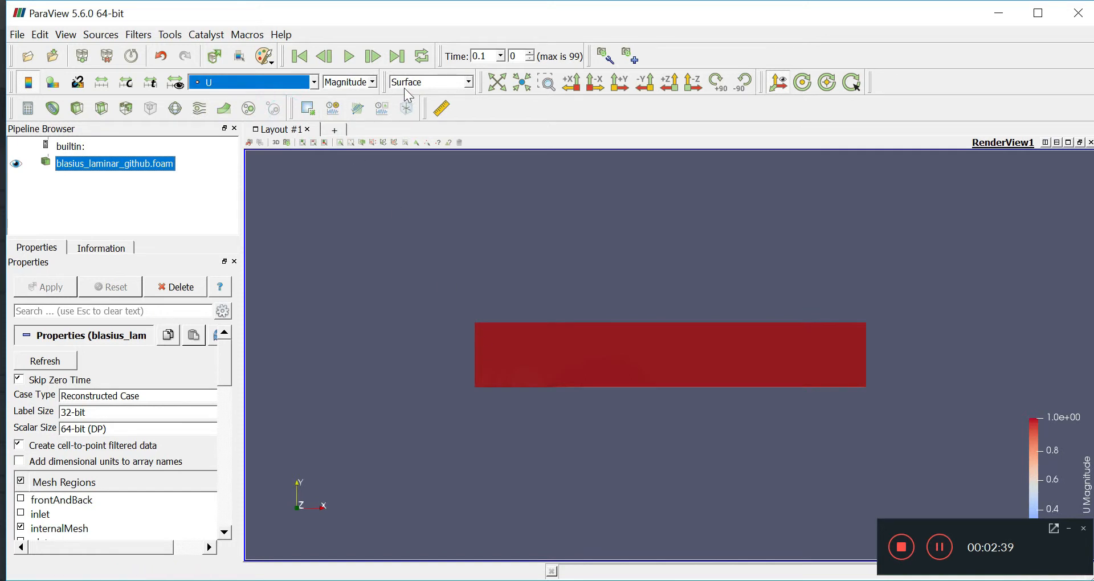
{"action": "mouse_move", "coordinate": [454, 89]}
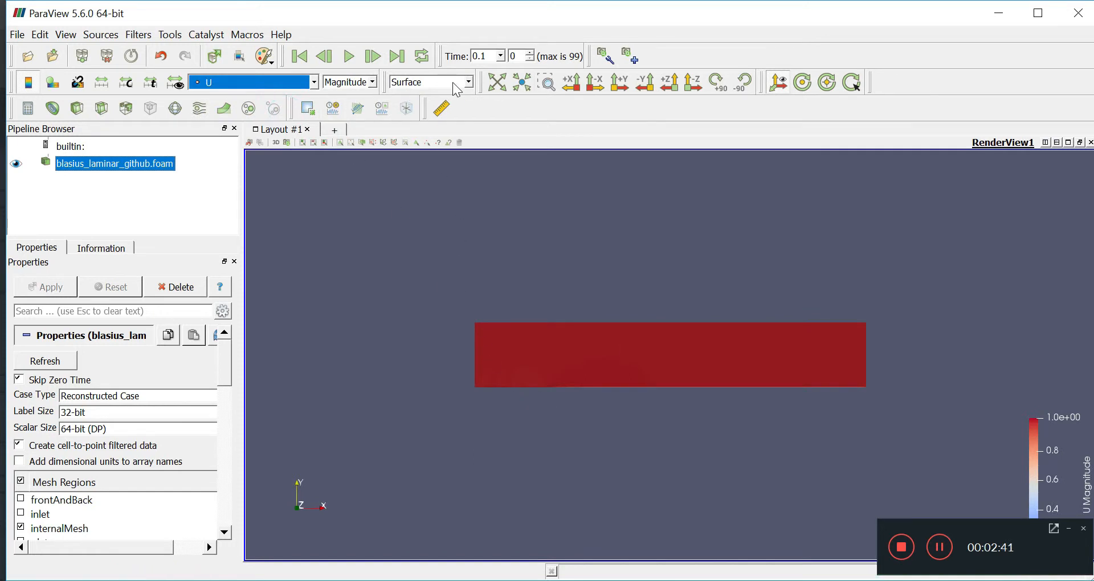
{"action": "left_click", "coordinate": [429, 82]}
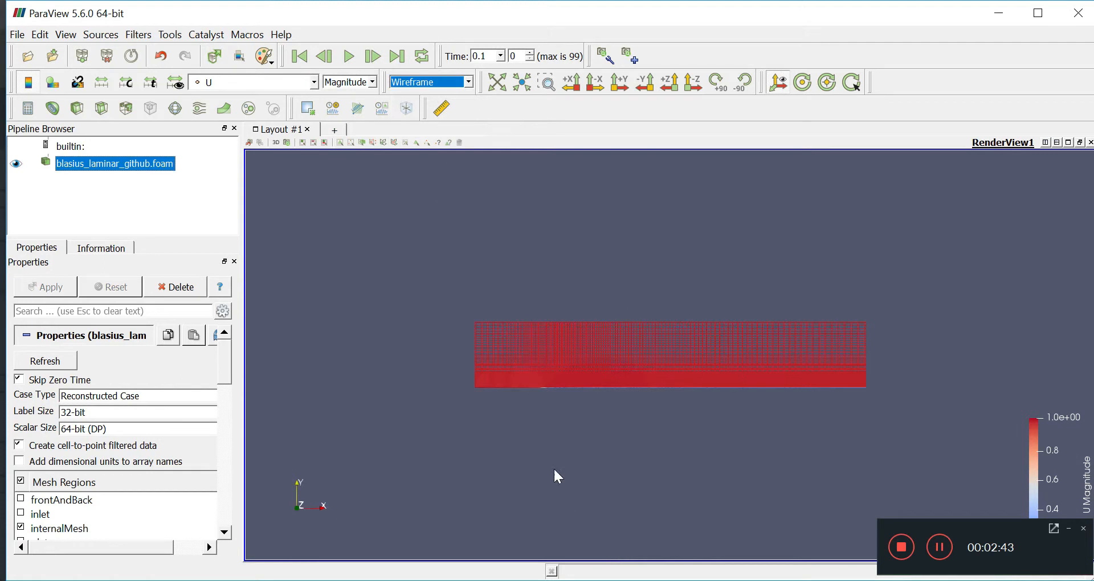
{"action": "mouse_move", "coordinate": [651, 126]}
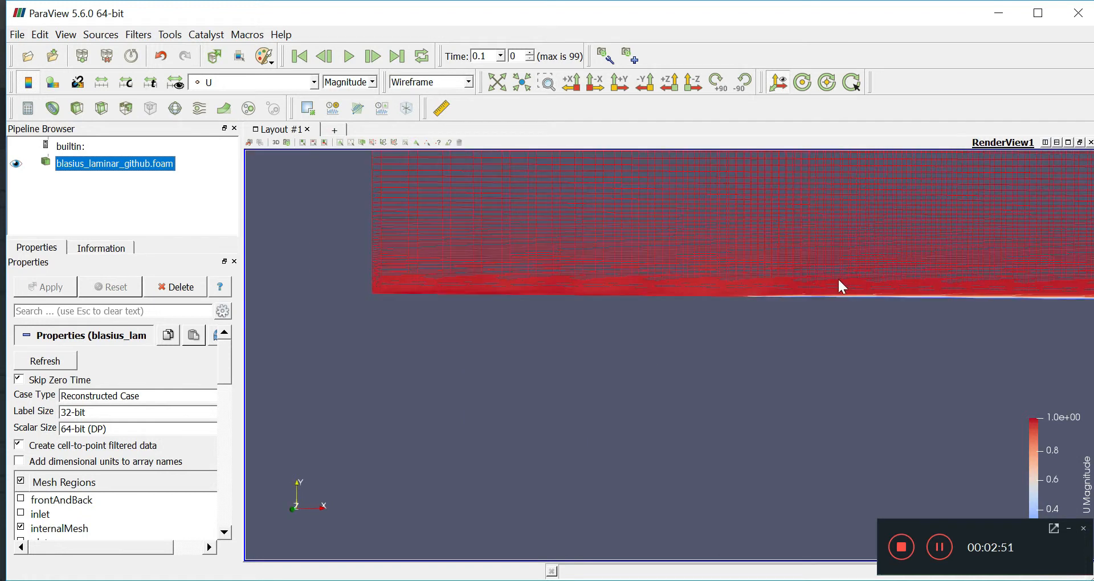
{"action": "mouse_move", "coordinate": [693, 273]}
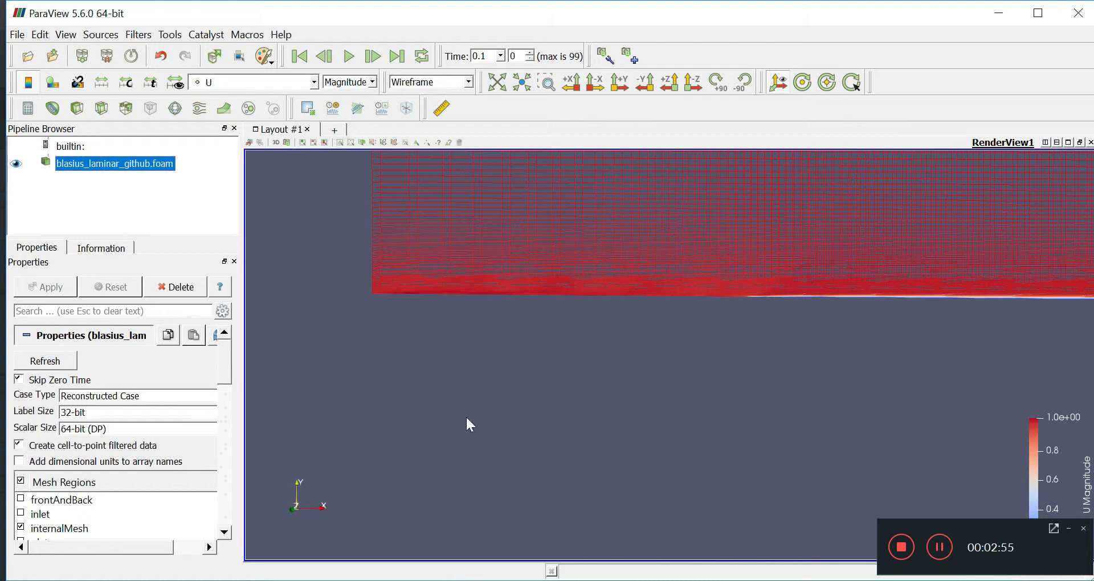
{"action": "mouse_move", "coordinate": [454, 428]}
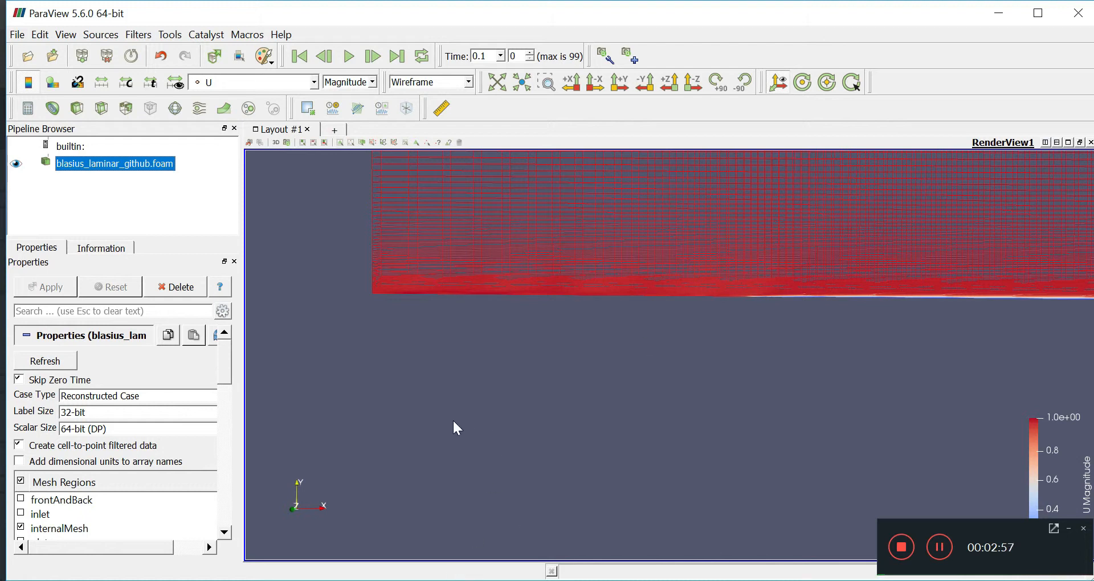
{"action": "mouse_move", "coordinate": [585, 372]}
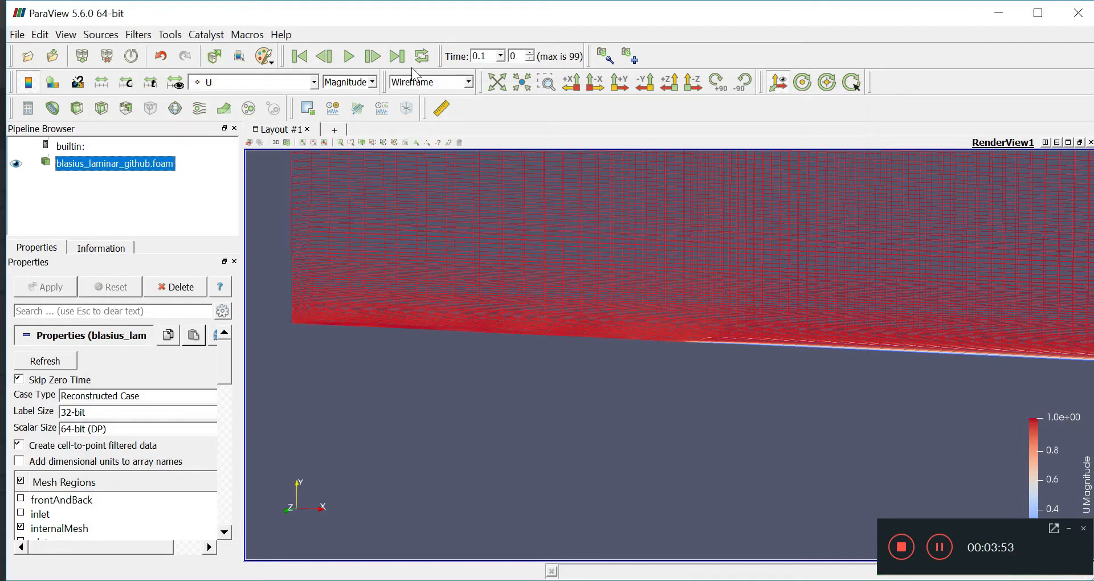
Play the velocity solution through its time steps to the final time 10.
{"action": "left_click", "coordinate": [349, 56]}
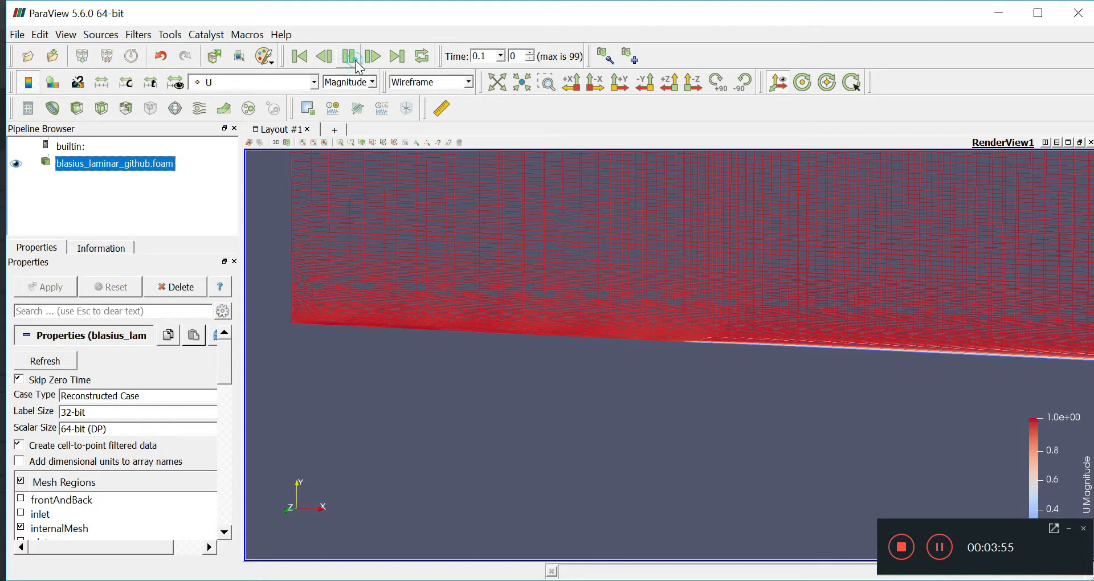
{"action": "left_click", "coordinate": [371, 56]}
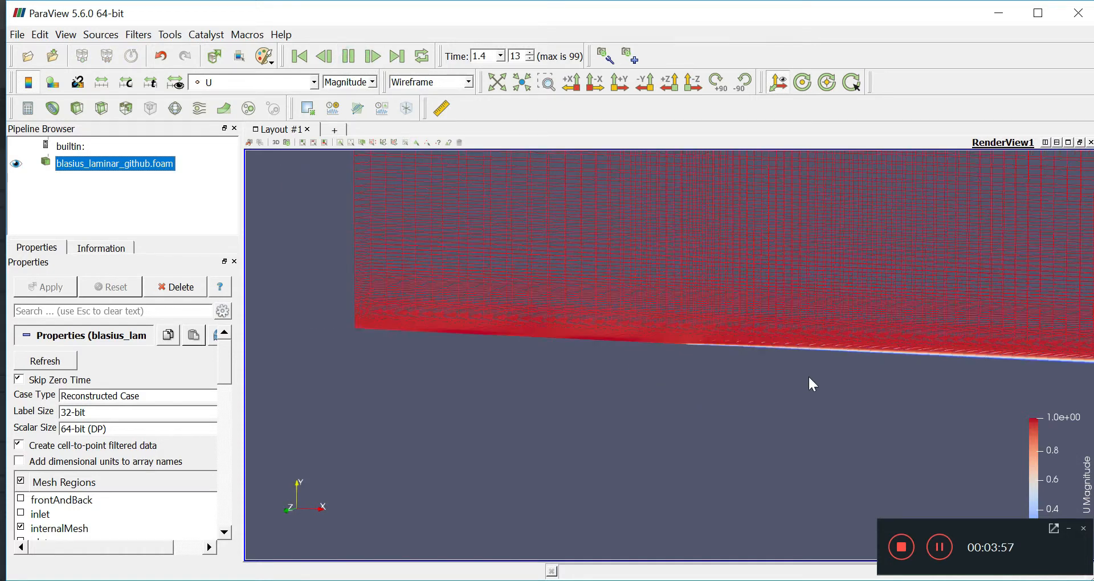
{"action": "left_click", "coordinate": [372, 57]}
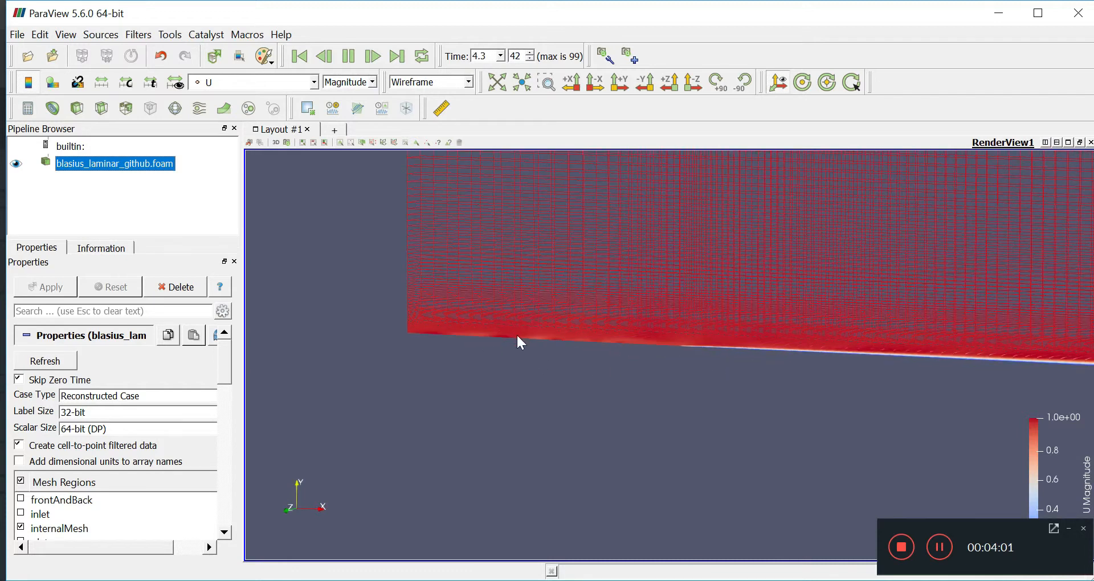
{"action": "left_click", "coordinate": [371, 57]}
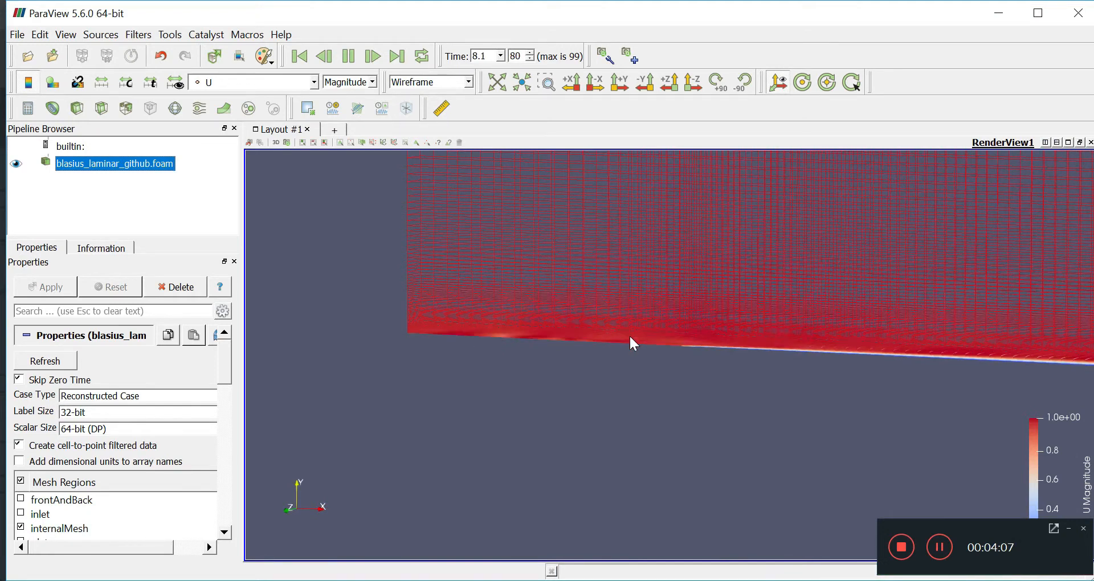
{"action": "left_click", "coordinate": [372, 57]}
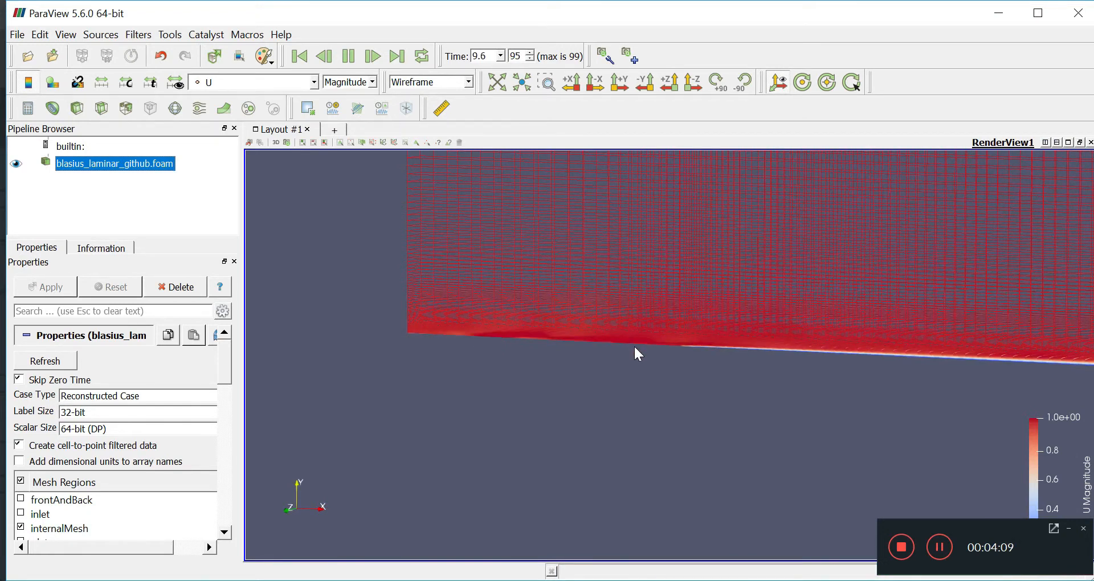
{"action": "left_click", "coordinate": [397, 57]}
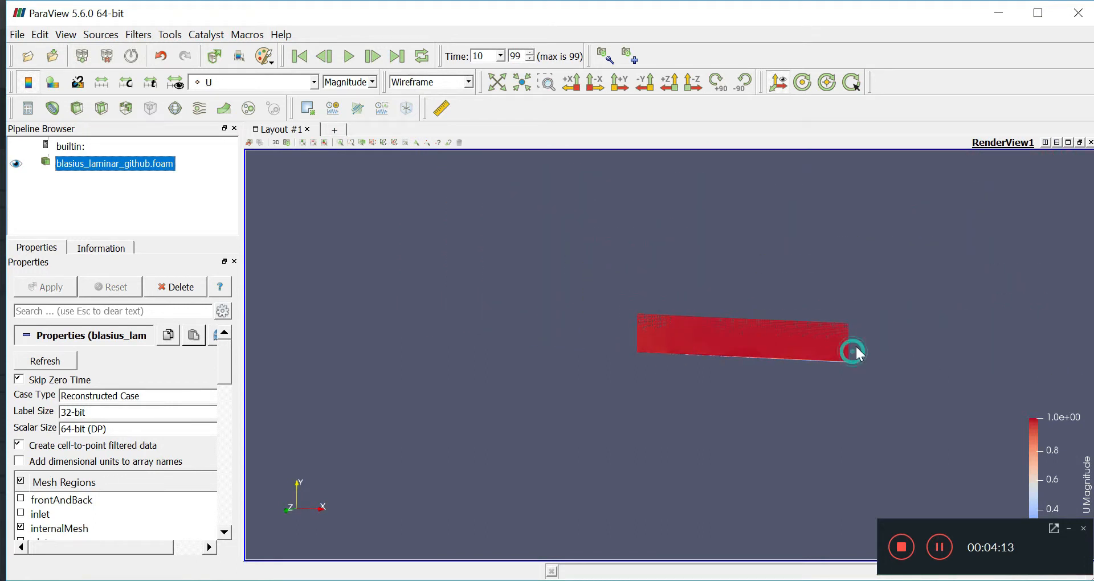
Set the camera to view the mesh along the negative Z axis.
{"action": "left_click", "coordinate": [694, 82]}
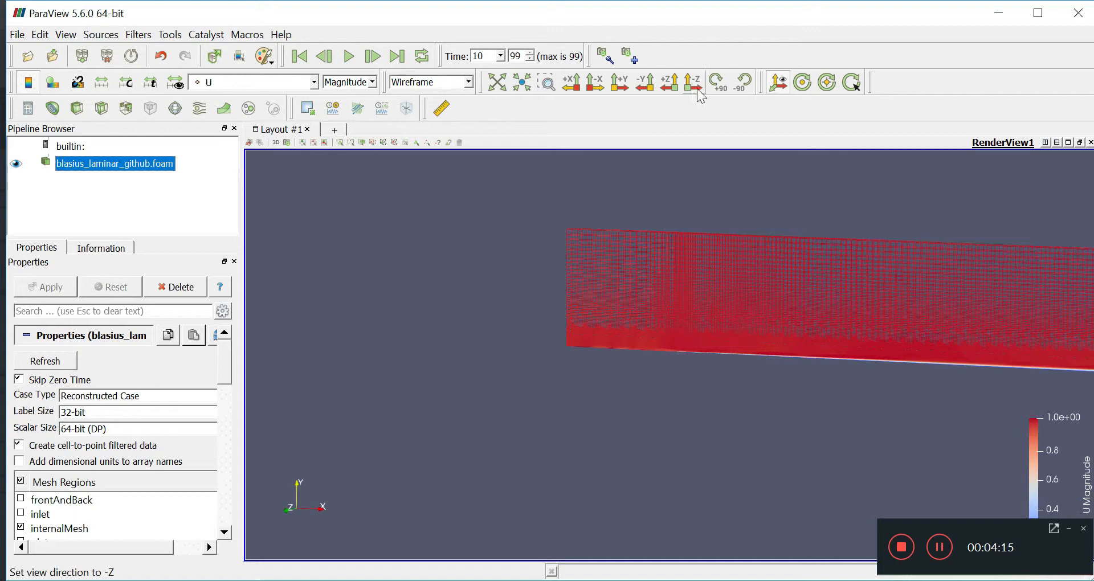
{"action": "left_click", "coordinate": [693, 82]}
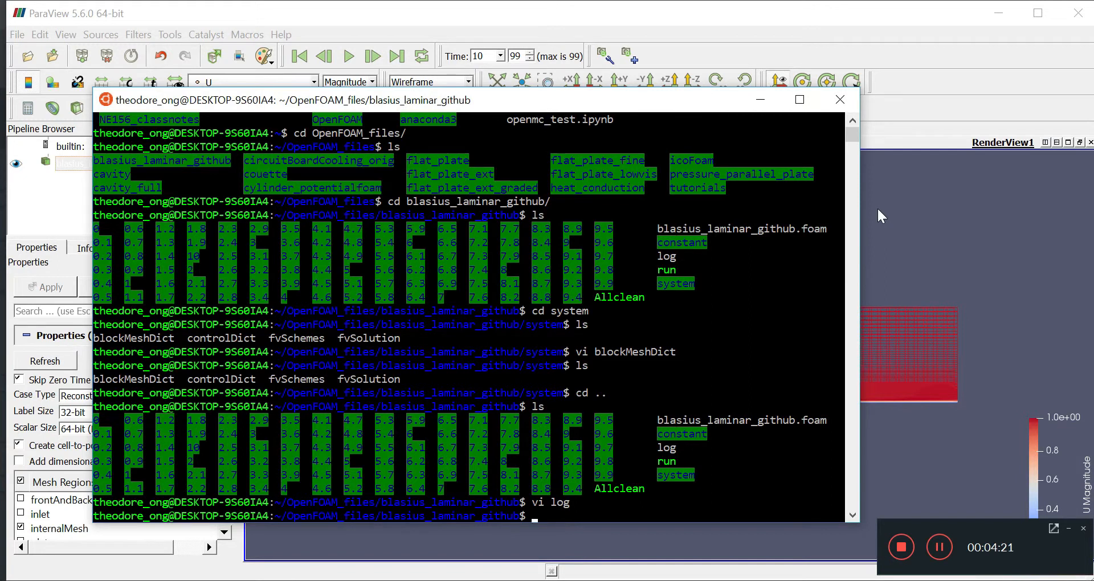
Open system/blockMeshDict in vi and scroll through its vertices and block grading.
{"action": "type", "text": "vi"}
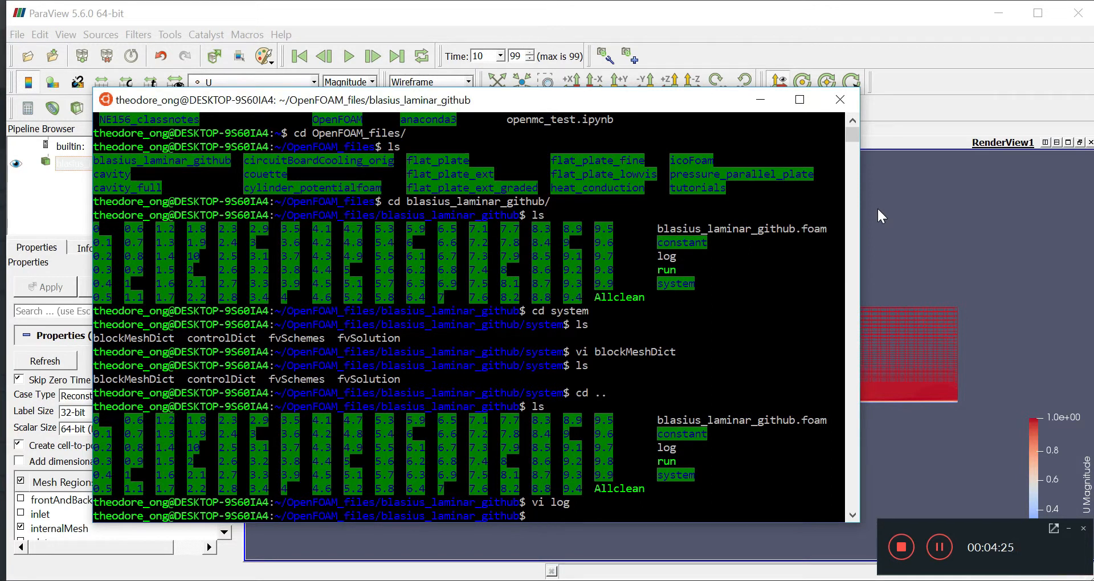
{"action": "type", "text": "cd system"}
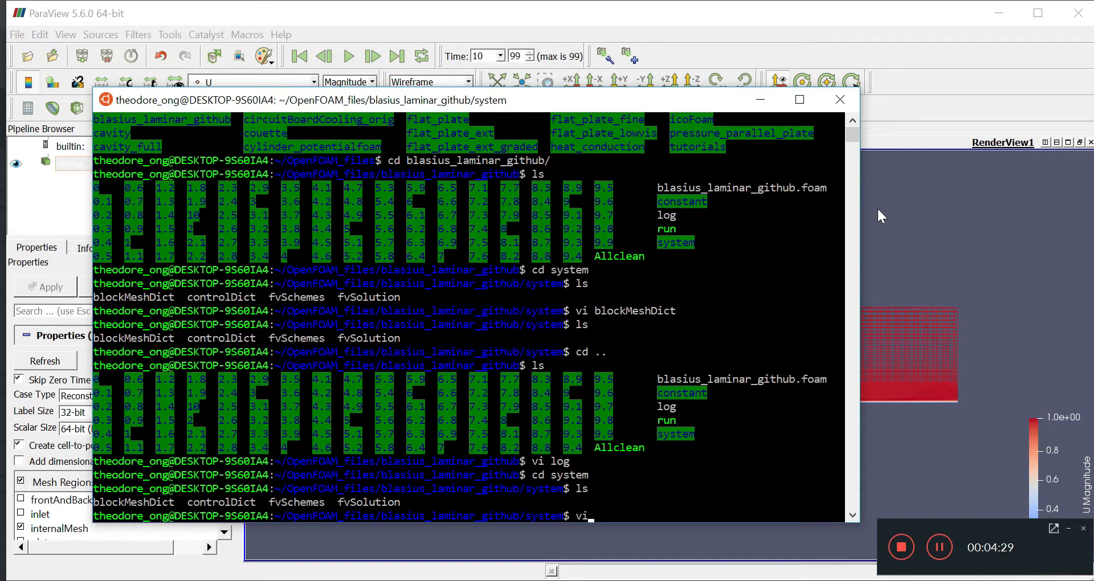
{"action": "type", "text": "blockMeshDict"}
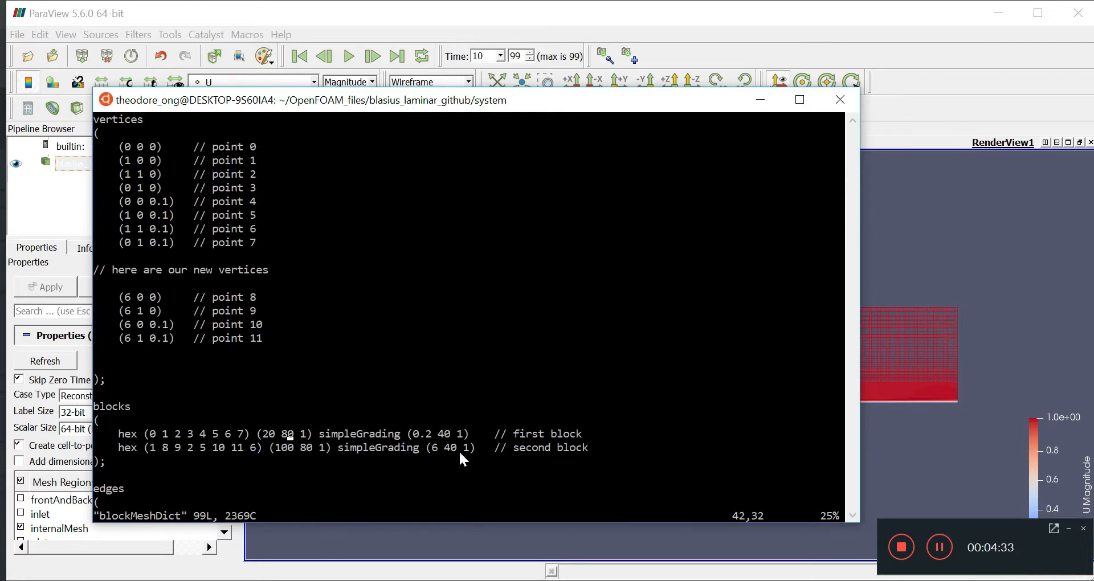
{"action": "mouse_move", "coordinate": [244, 455]}
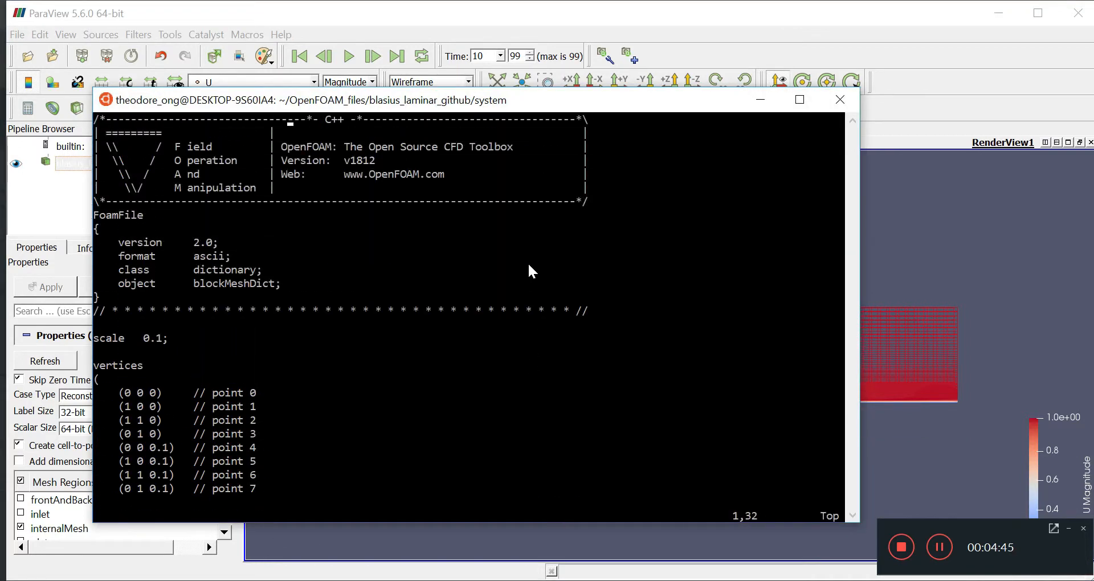
{"action": "scroll", "scroll_direction": "down", "scroll_amount": 3}
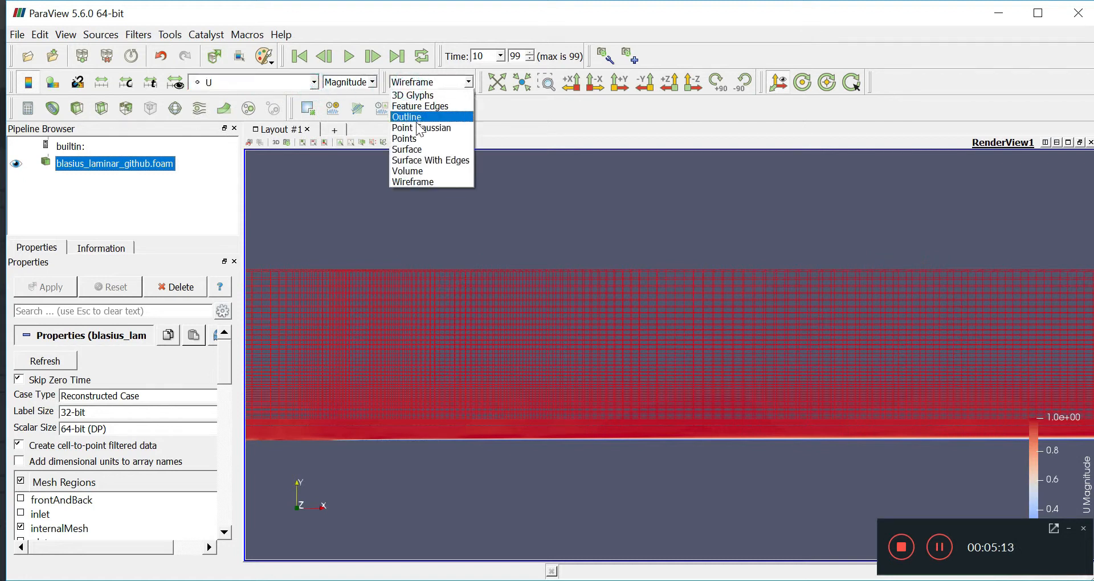
Show the domain as a Surface, rescale the velocity colour map, and replay from the first frame.
{"action": "left_click", "coordinate": [407, 149]}
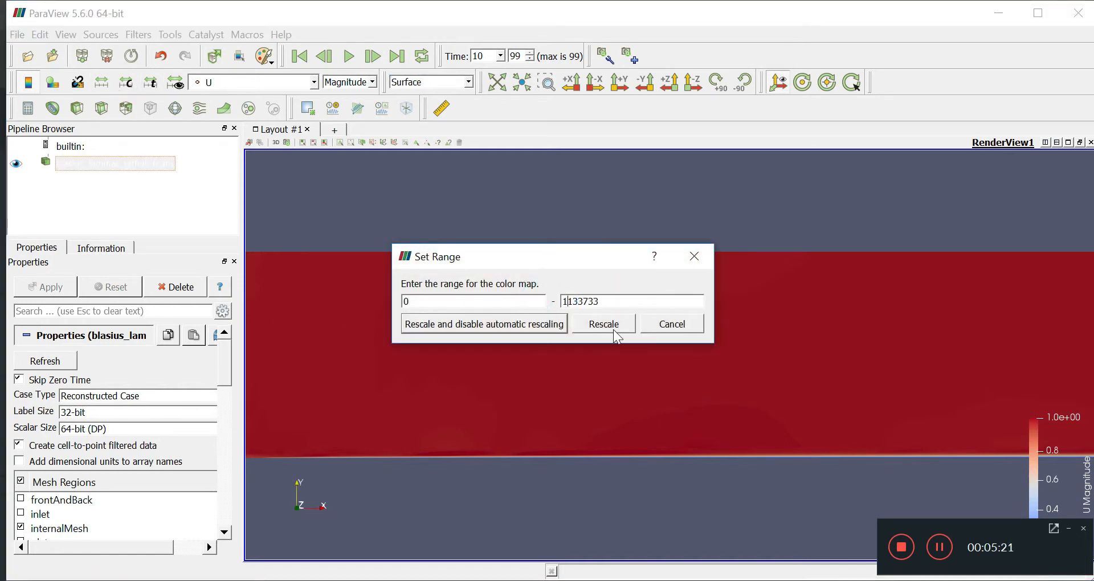
{"action": "left_click", "coordinate": [603, 324]}
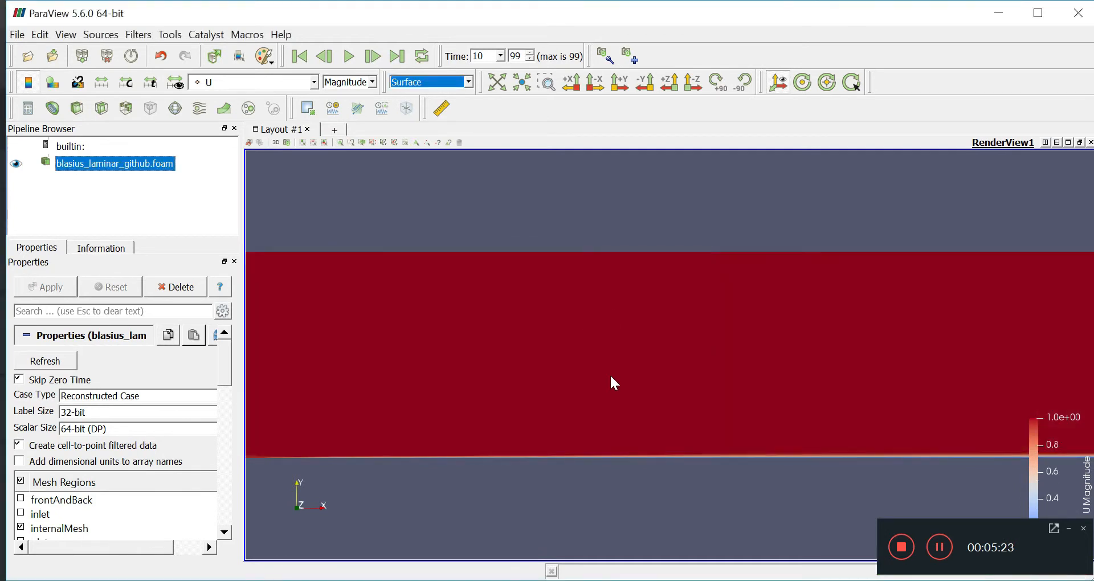
{"action": "mouse_move", "coordinate": [546, 351]}
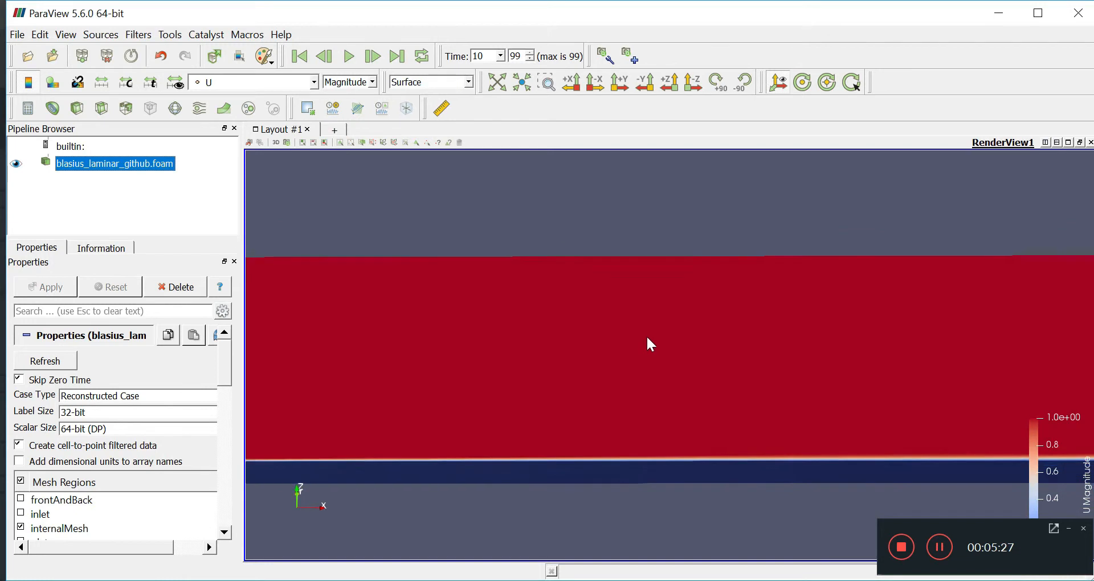
{"action": "left_click", "coordinate": [299, 56]}
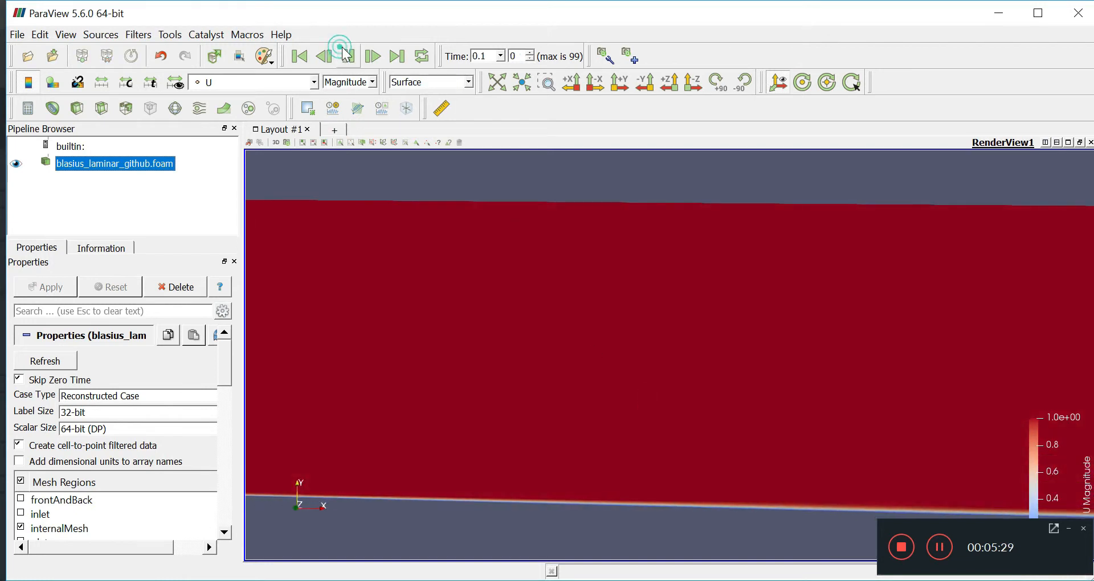
{"action": "left_click", "coordinate": [373, 55]}
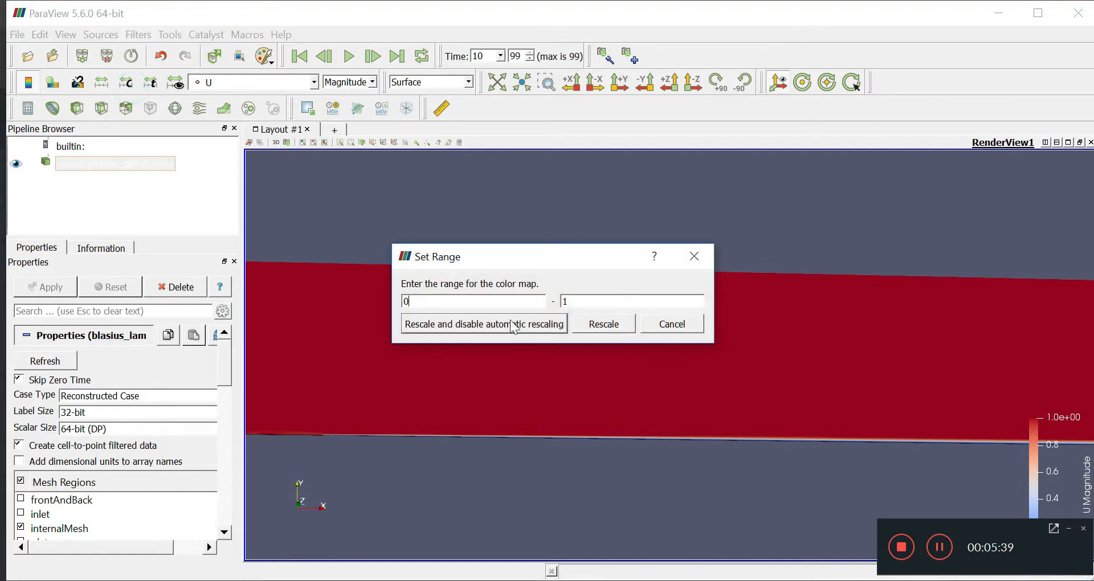
Rescale the velocity colour range to 0.99–1 and replay the flow to show leading-edge disturbances.
{"action": "type", "text": ".99"}
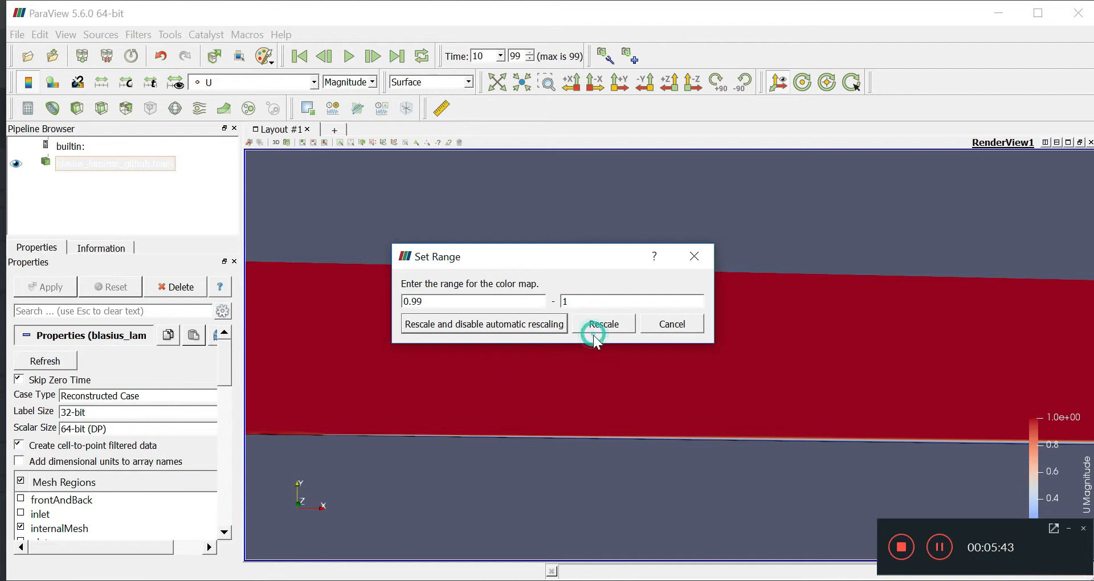
{"action": "left_click", "coordinate": [604, 324]}
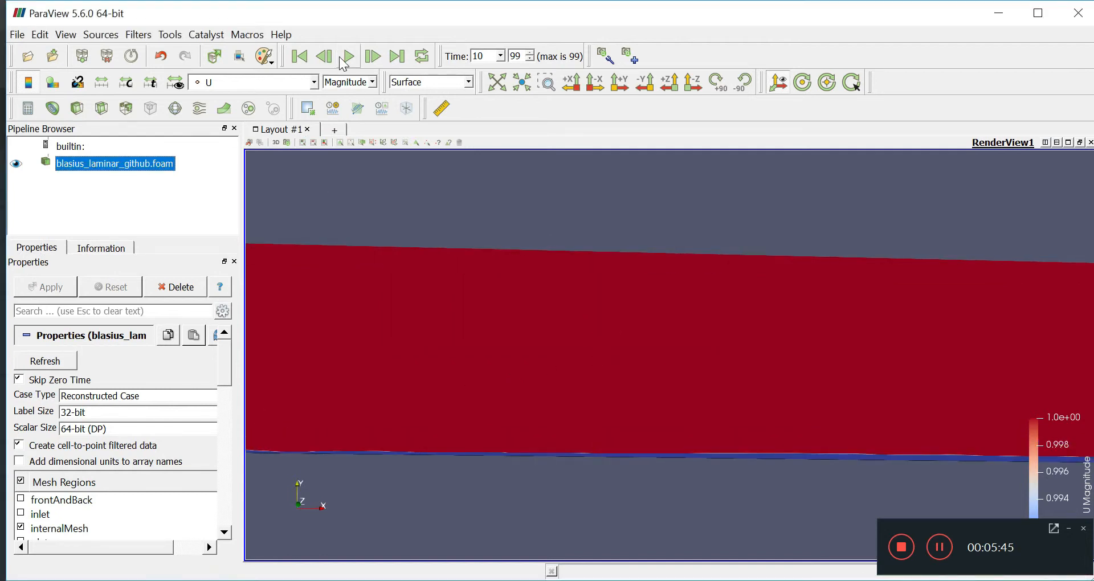
{"action": "left_click", "coordinate": [372, 56]}
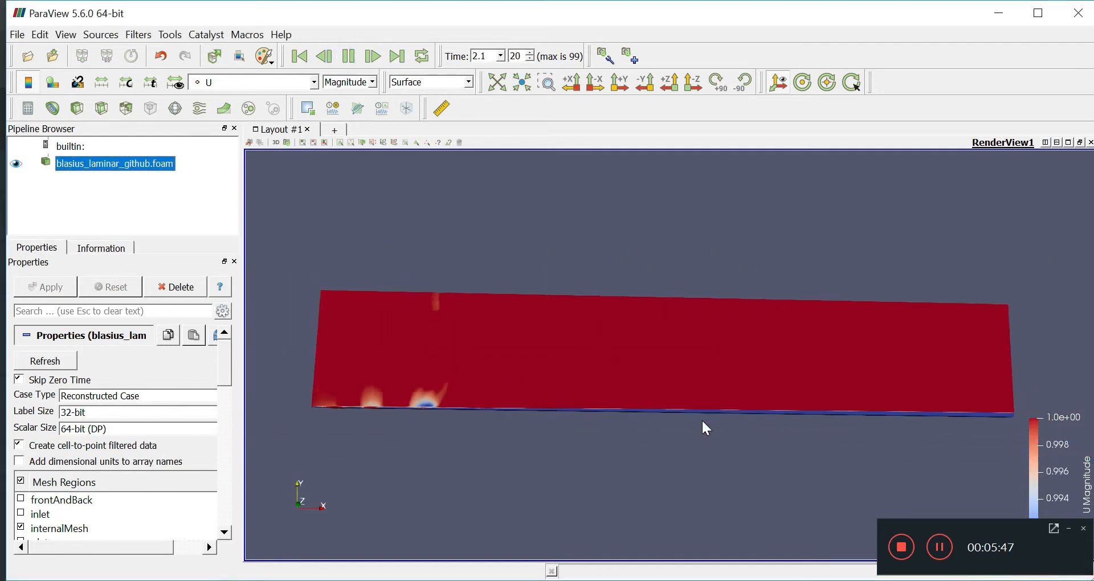
{"action": "left_click", "coordinate": [373, 55]}
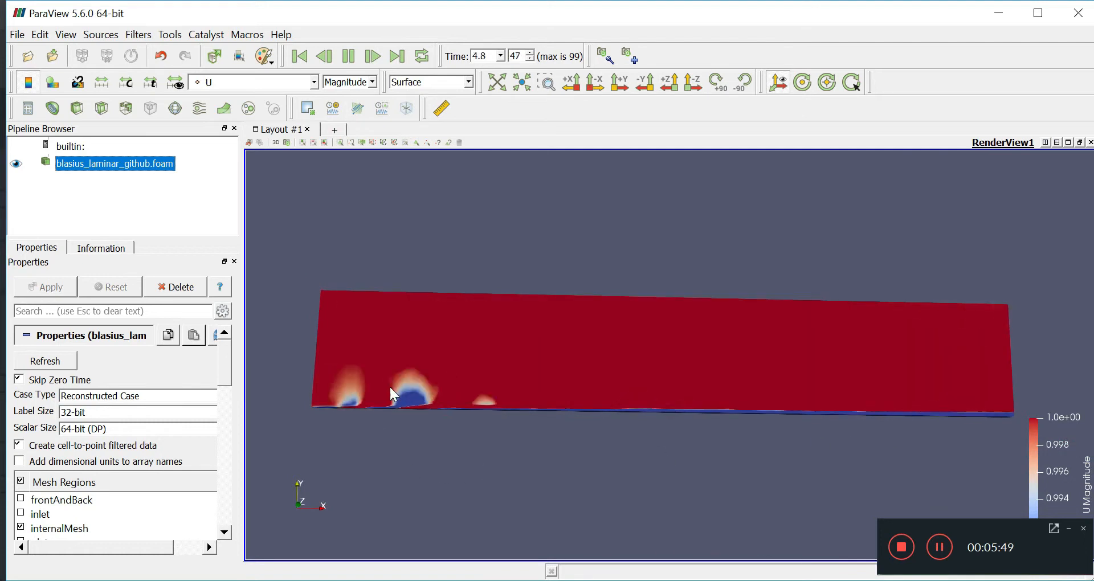
{"action": "left_click", "coordinate": [371, 57]}
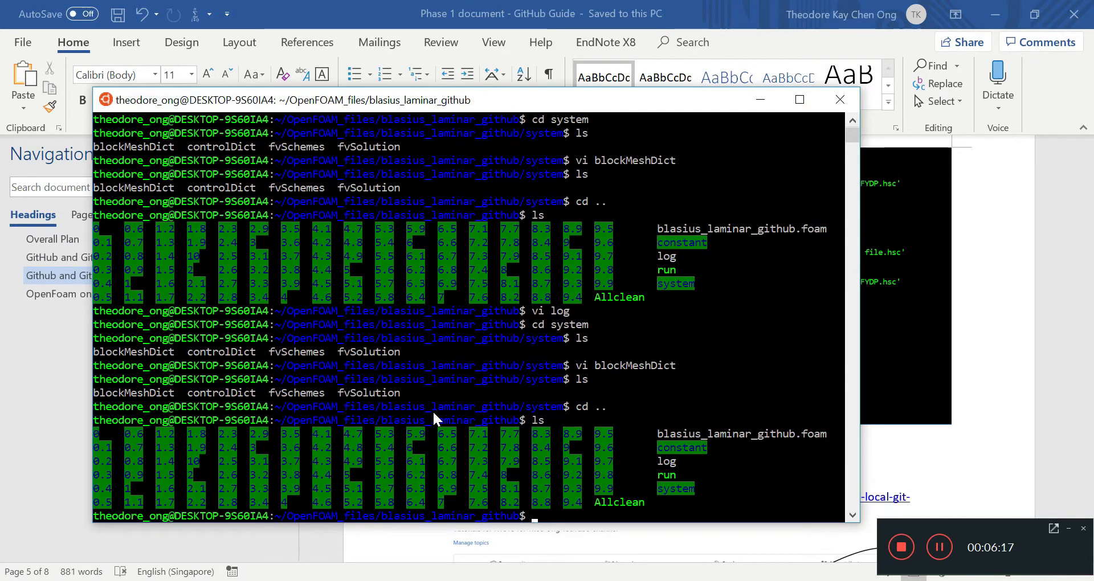
Open the ./run script in vi listing Allclean, blockMesh, icoFoam, cat log and touch commands.
{"action": "type", "text": "vi"}
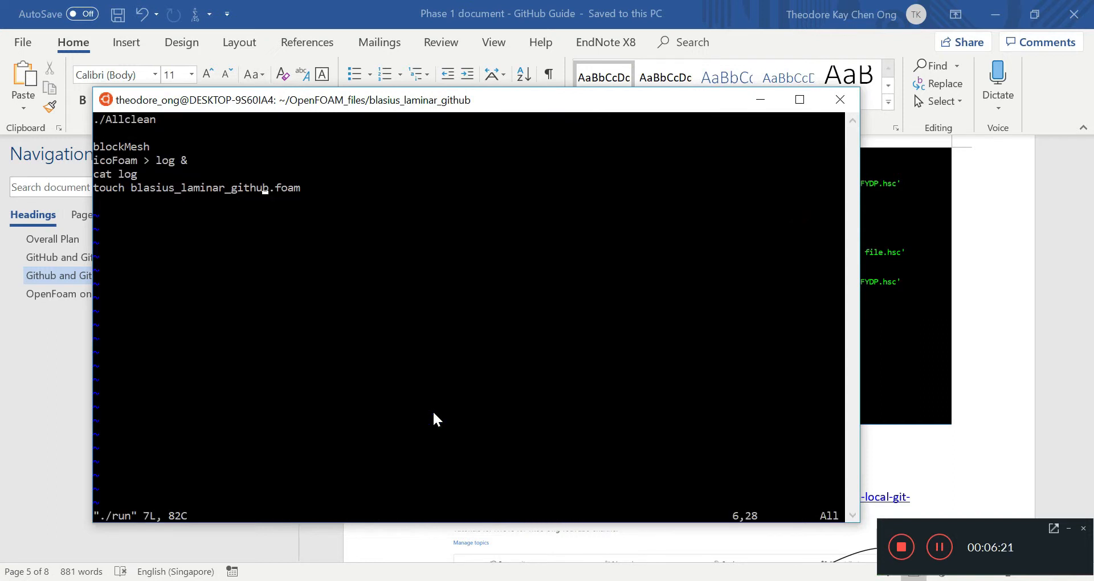
{"action": "mouse_move", "coordinate": [112, 178]}
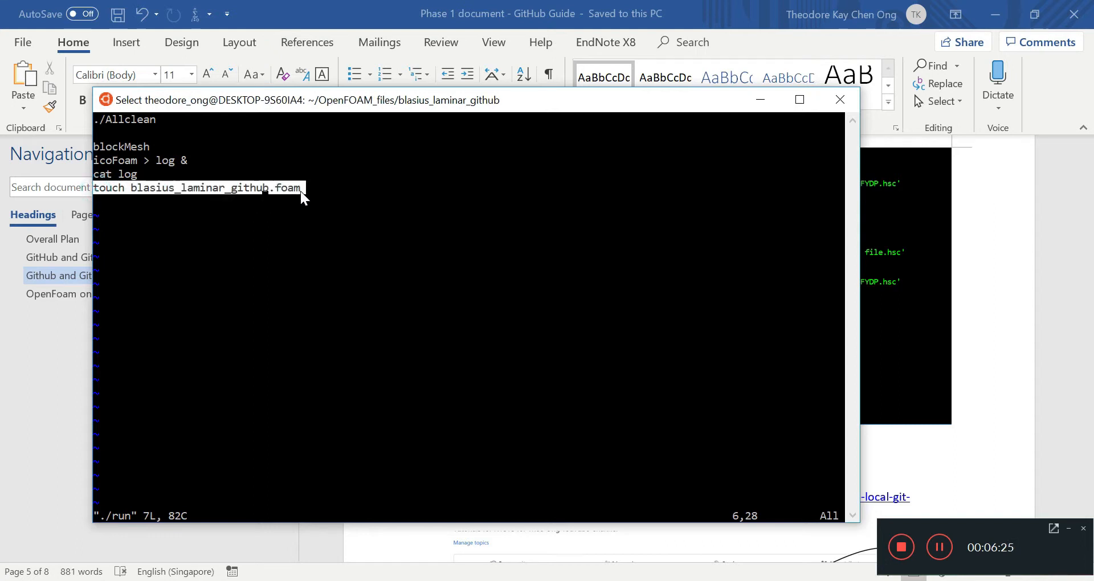
{"action": "mouse_move", "coordinate": [431, 313]}
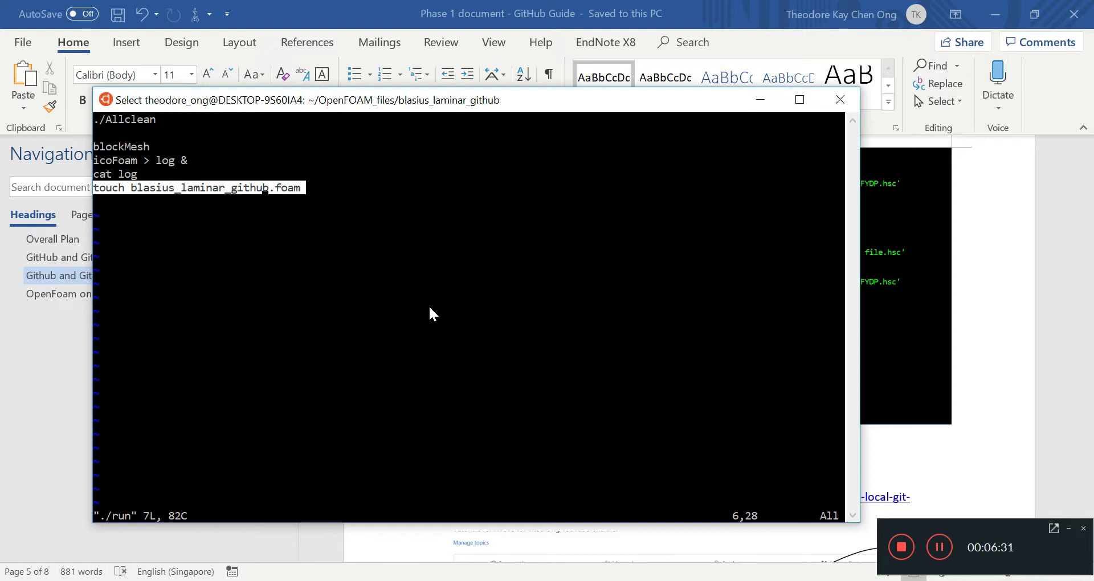
{"action": "mouse_move", "coordinate": [183, 137]}
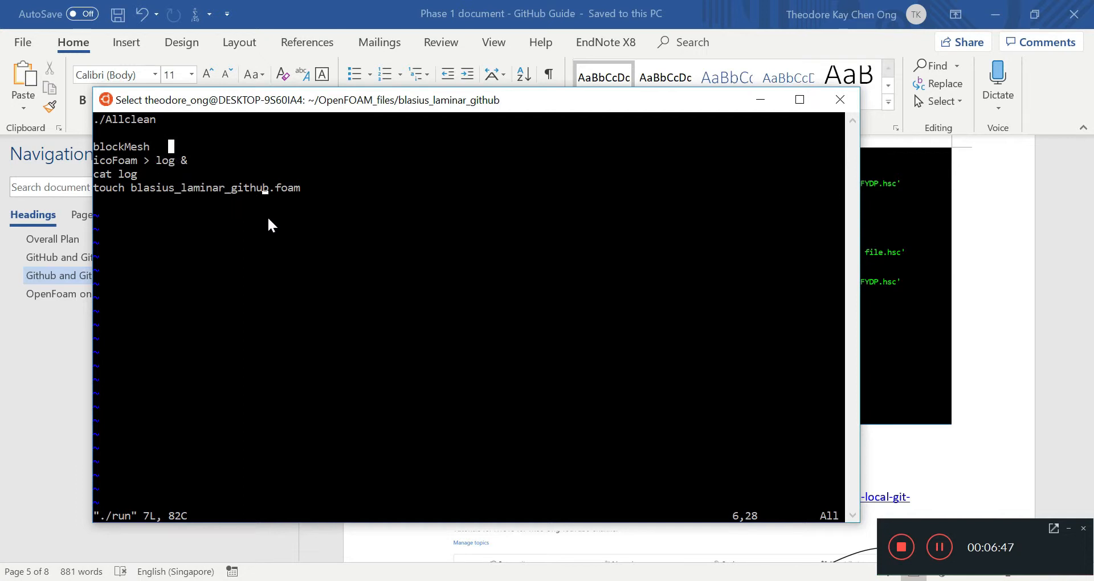
{"action": "mouse_move", "coordinate": [193, 253]}
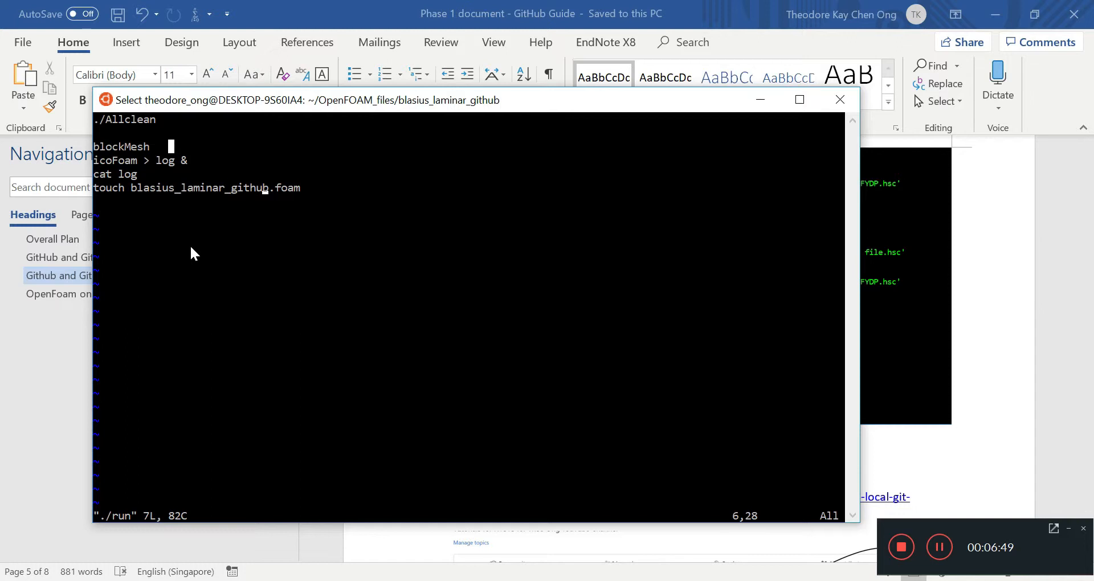
{"action": "mouse_move", "coordinate": [213, 263]}
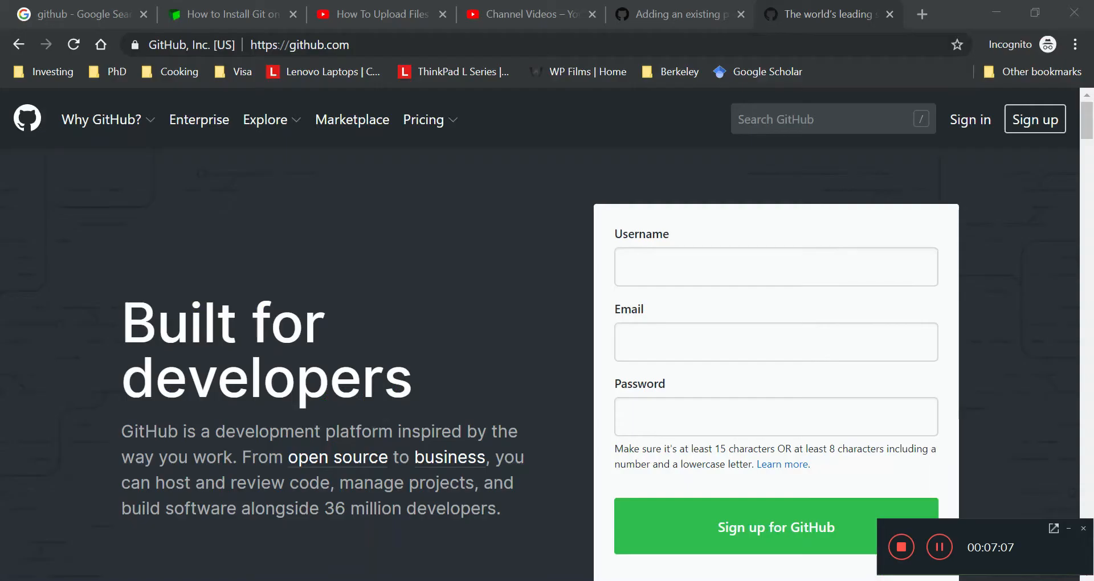
{"action": "mouse_move", "coordinate": [546, 180]}
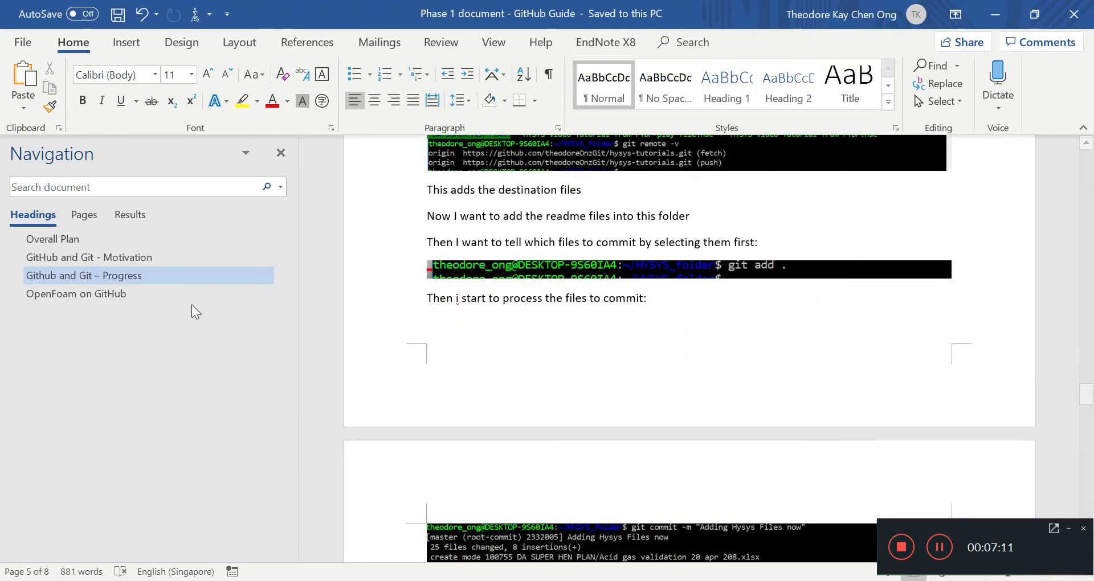
Return to the YouTube tab with the Git Bash upload tutorial.
{"action": "left_click", "coordinate": [75, 294]}
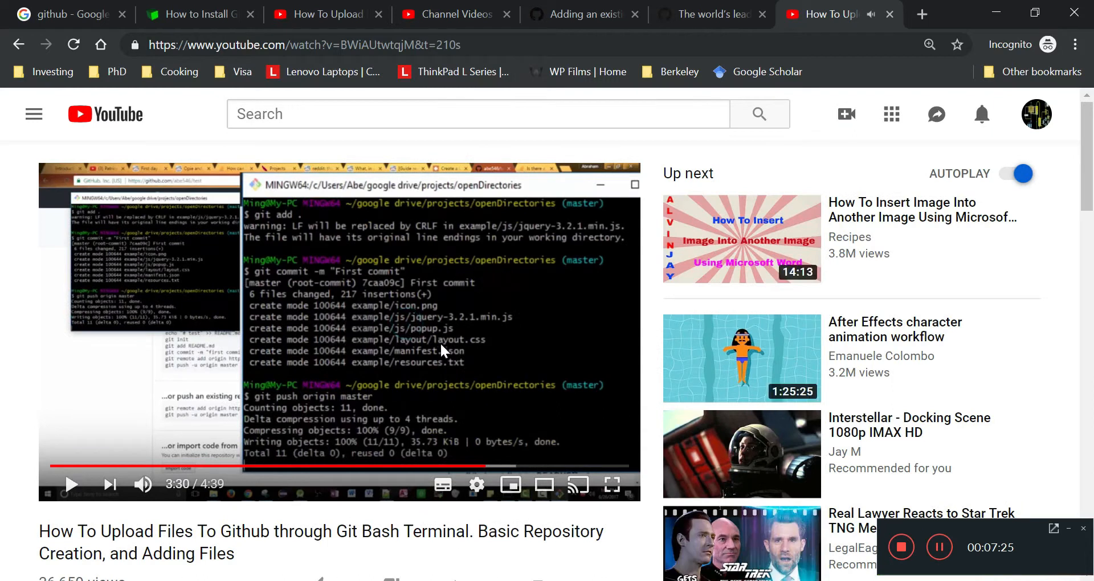
Expand the Ubuntu Git install video's description to show its git config setup commands.
{"action": "scroll", "scroll_direction": "down", "scroll_amount": 3}
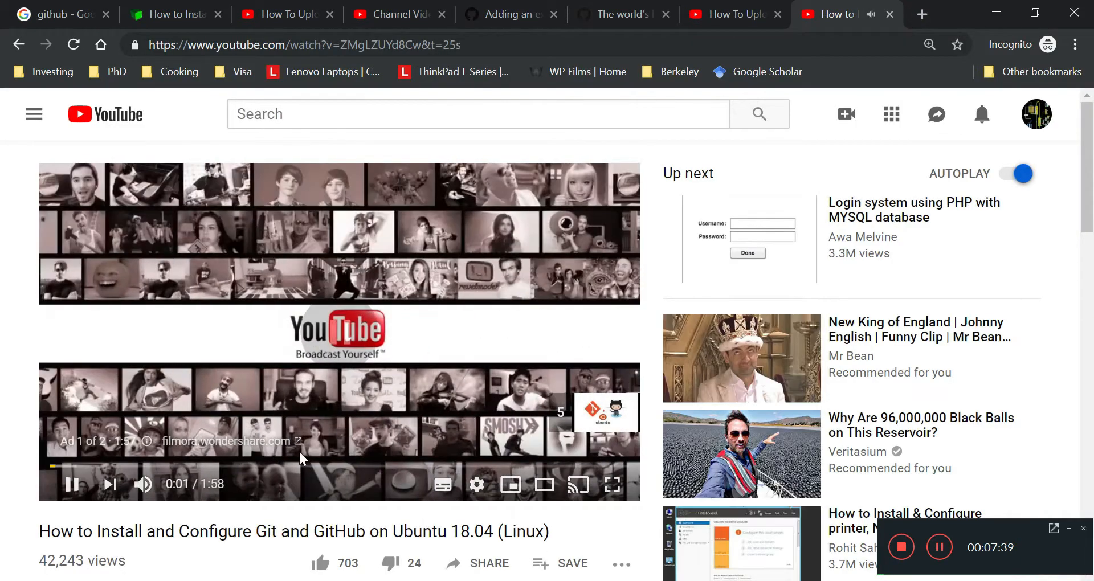
{"action": "scroll", "scroll_direction": "down", "scroll_amount": 3}
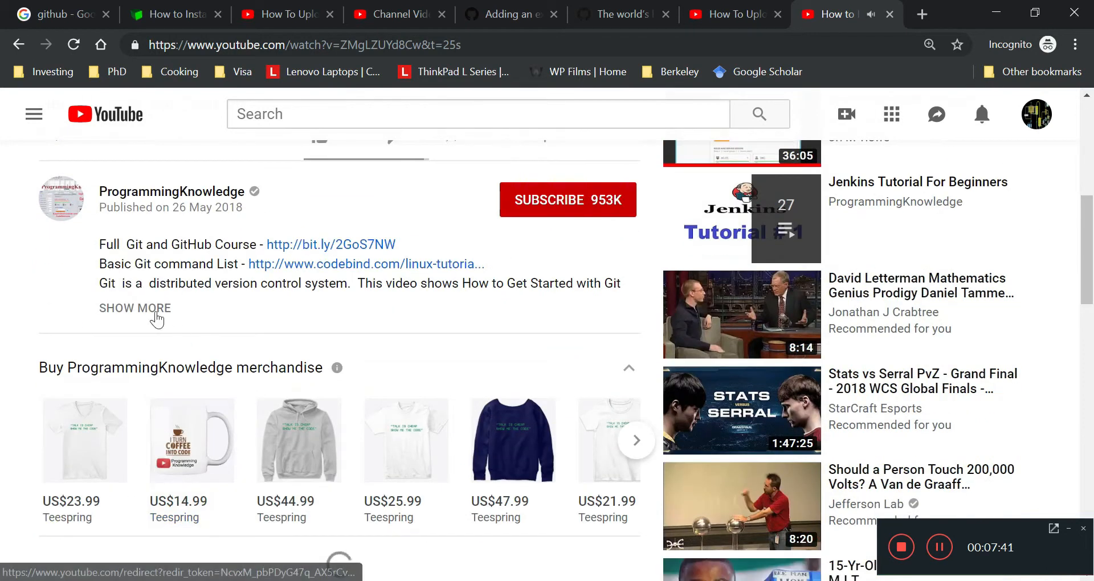
{"action": "left_click", "coordinate": [134, 307]}
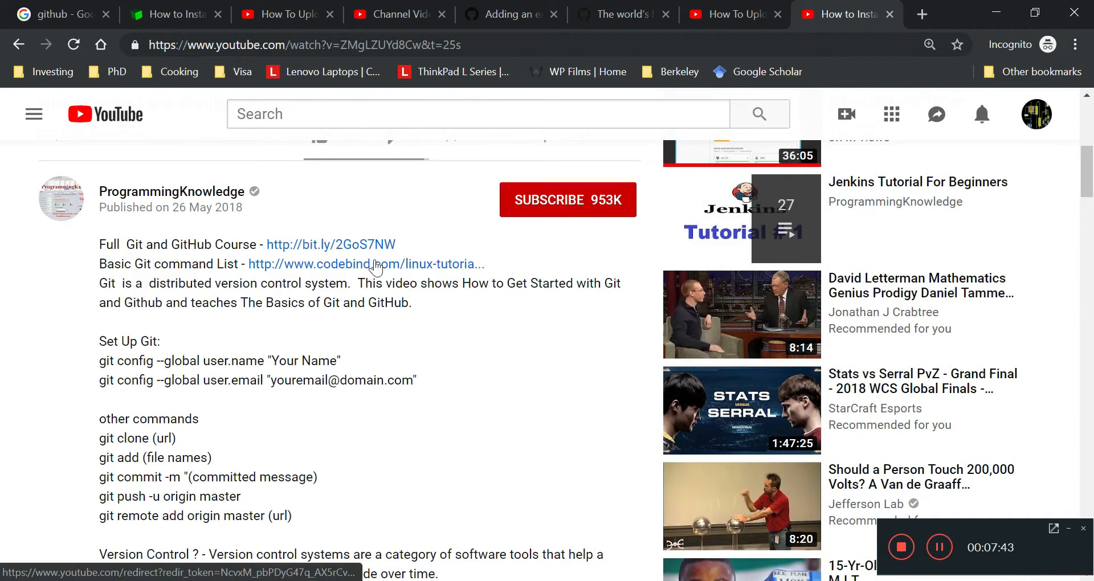
{"action": "scroll", "scroll_direction": "down", "scroll_amount": 3}
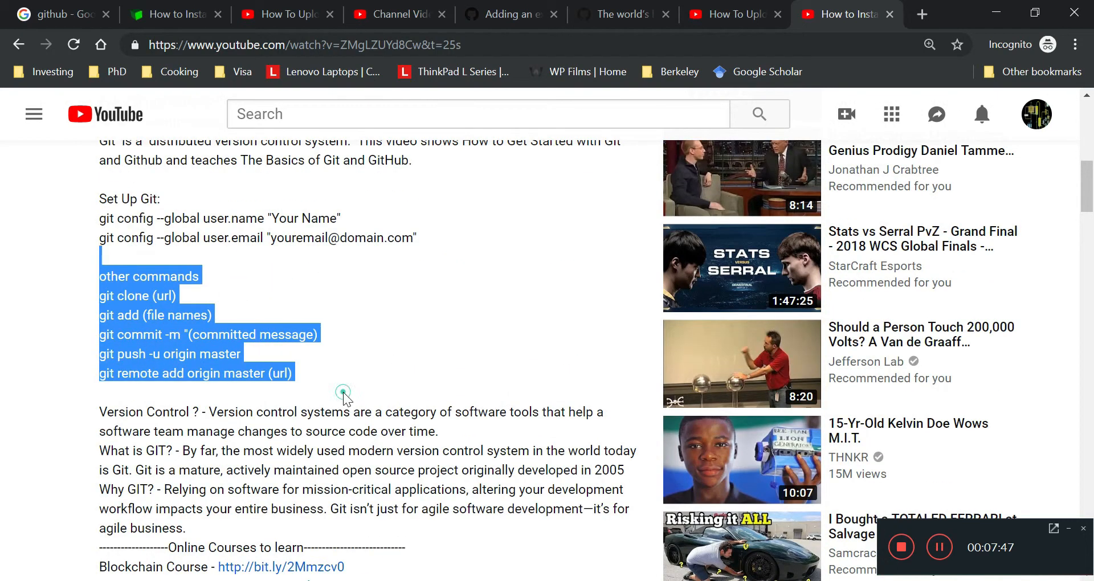
{"action": "left_click", "coordinate": [343, 393]}
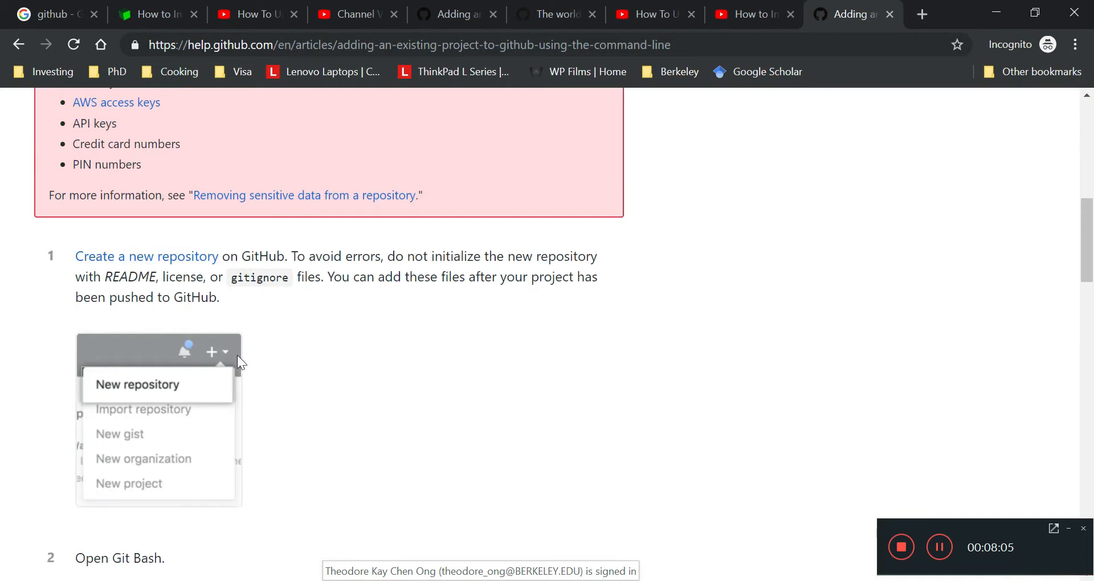
Close the YouTube tabs, scroll the git init/add/commit help steps, and return to github.com.
{"action": "left_click", "coordinate": [302, 334]}
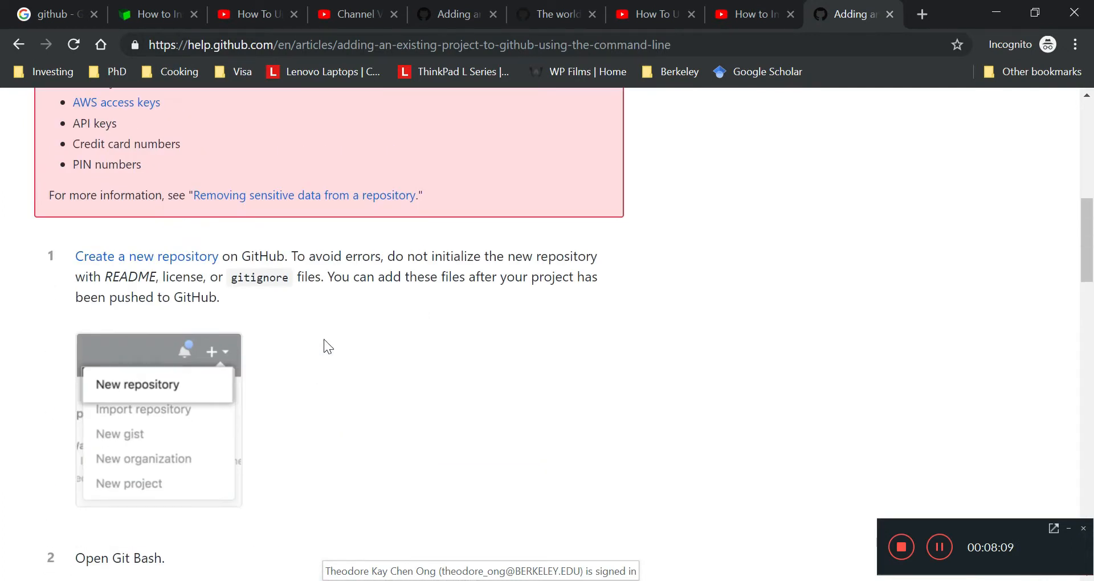
{"action": "left_click", "coordinate": [652, 14]}
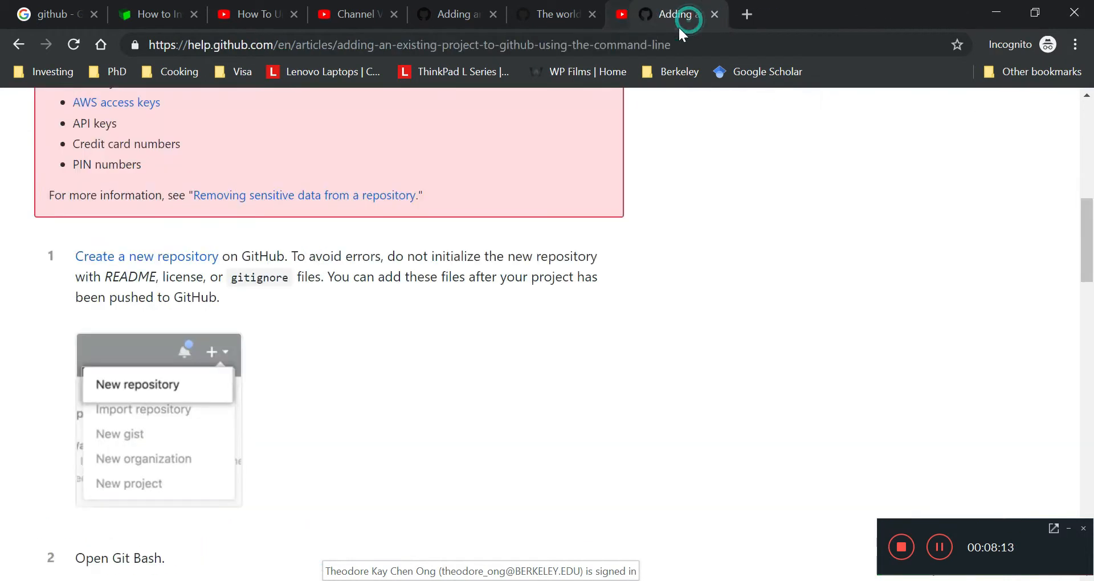
{"action": "scroll", "scroll_direction": "down", "scroll_amount": 3}
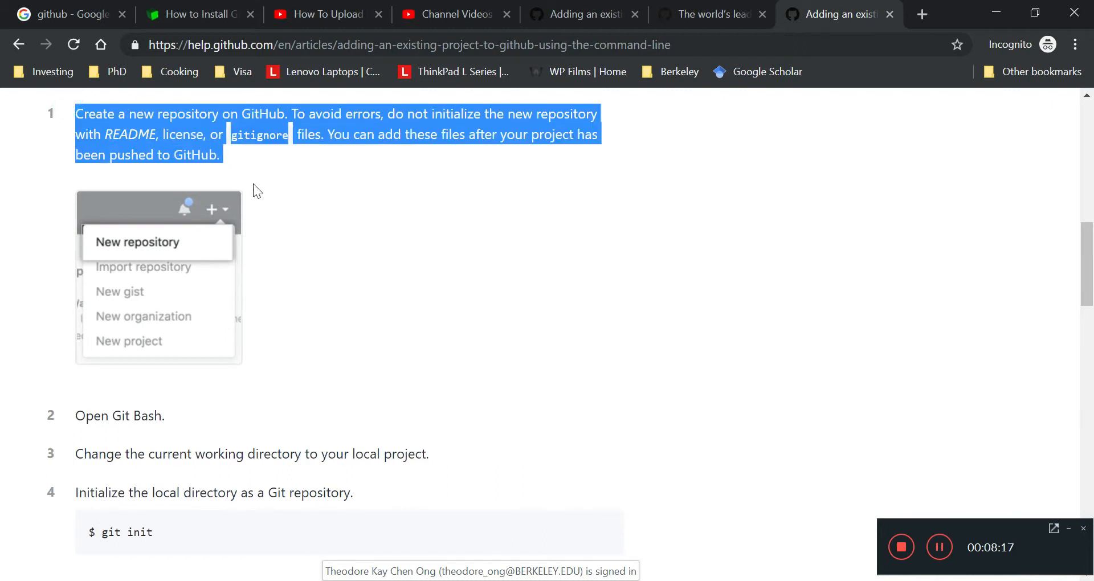
{"action": "scroll", "scroll_direction": "down", "scroll_amount": 3}
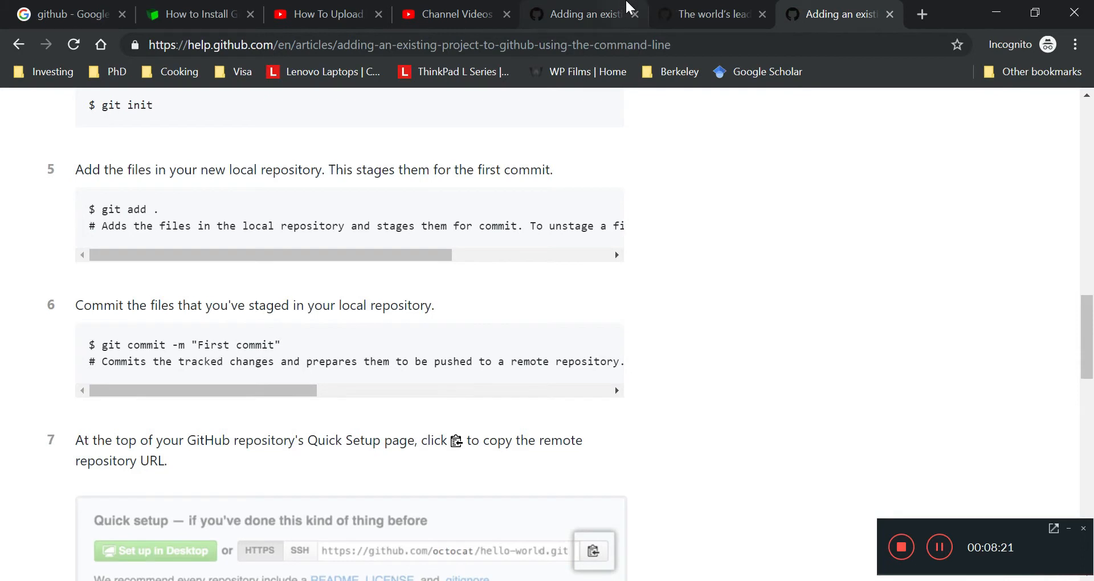
{"action": "left_click", "coordinate": [707, 14]}
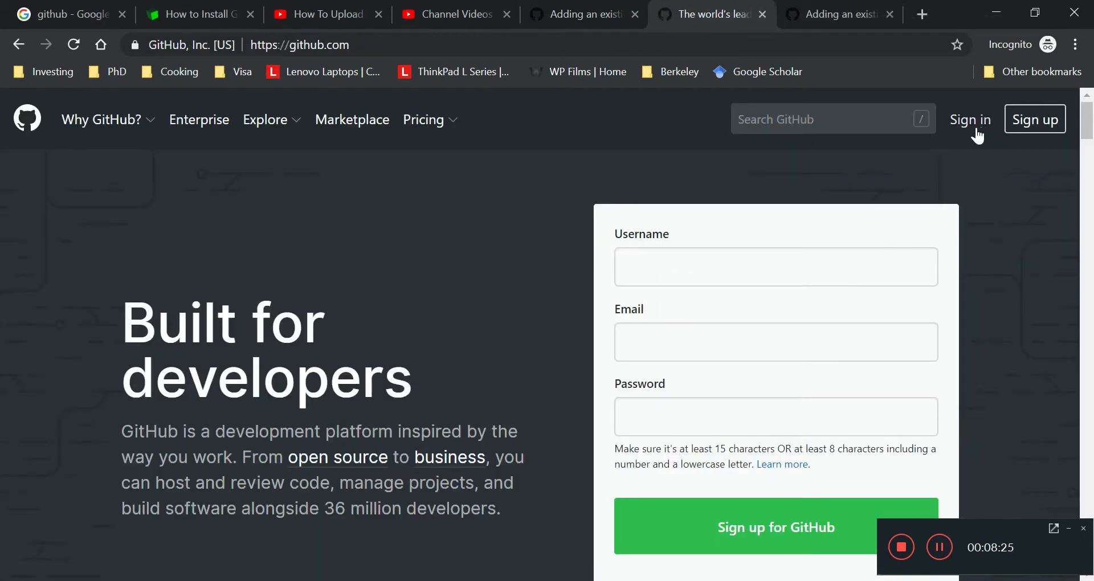
{"action": "mouse_move", "coordinate": [994, 215]}
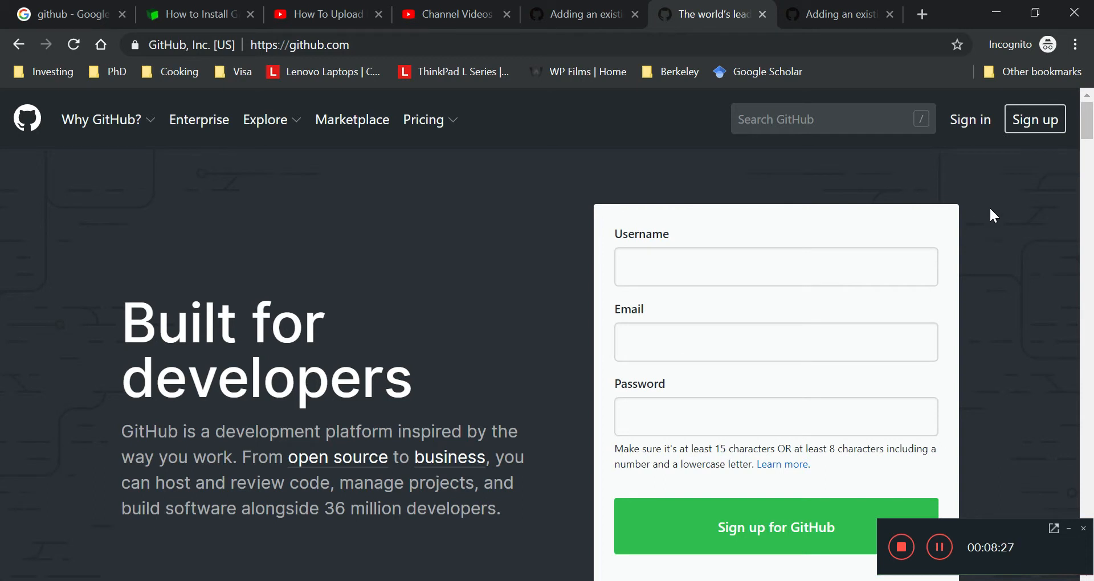
{"action": "mouse_move", "coordinate": [970, 119]}
{"action": "type", "text": "theo"}
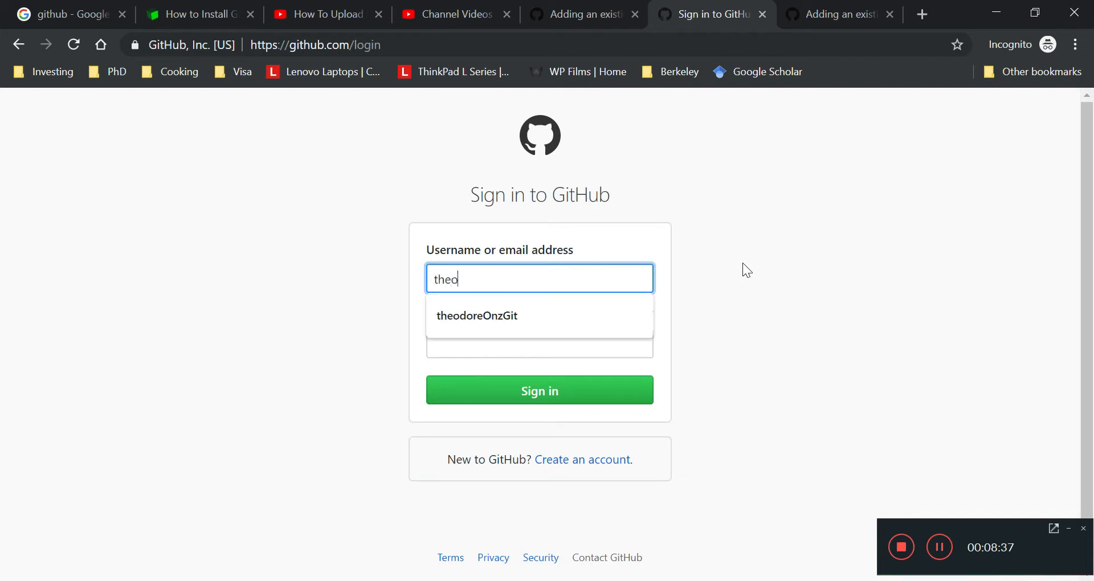
Sign in with the saved username and password to reach the dashboard listing hysys-tutorials.
{"action": "left_click", "coordinate": [478, 316]}
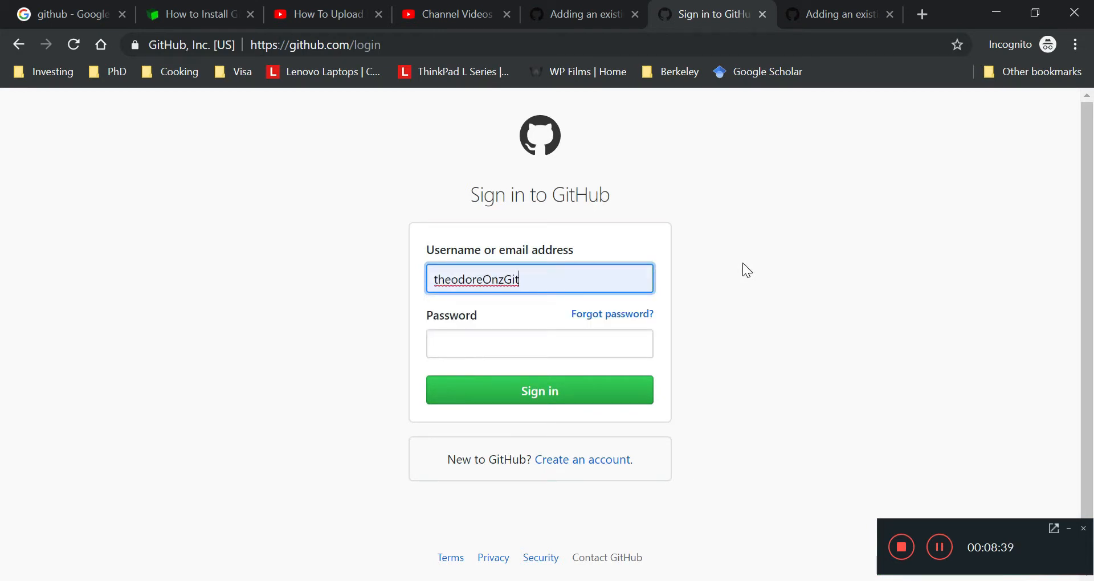
{"action": "left_click", "coordinate": [539, 343]}
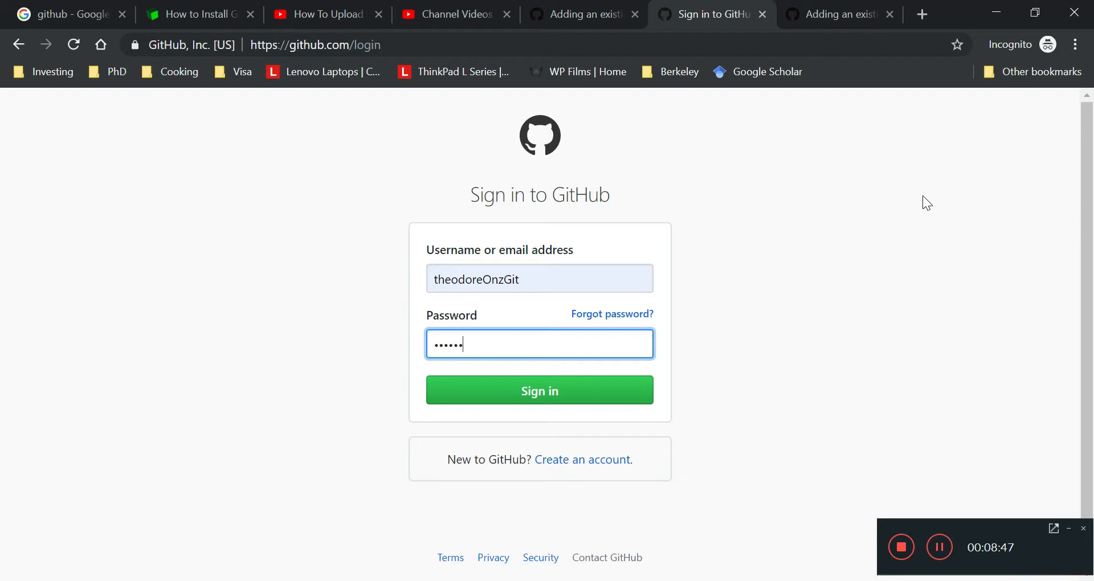
{"action": "left_click", "coordinate": [539, 390]}
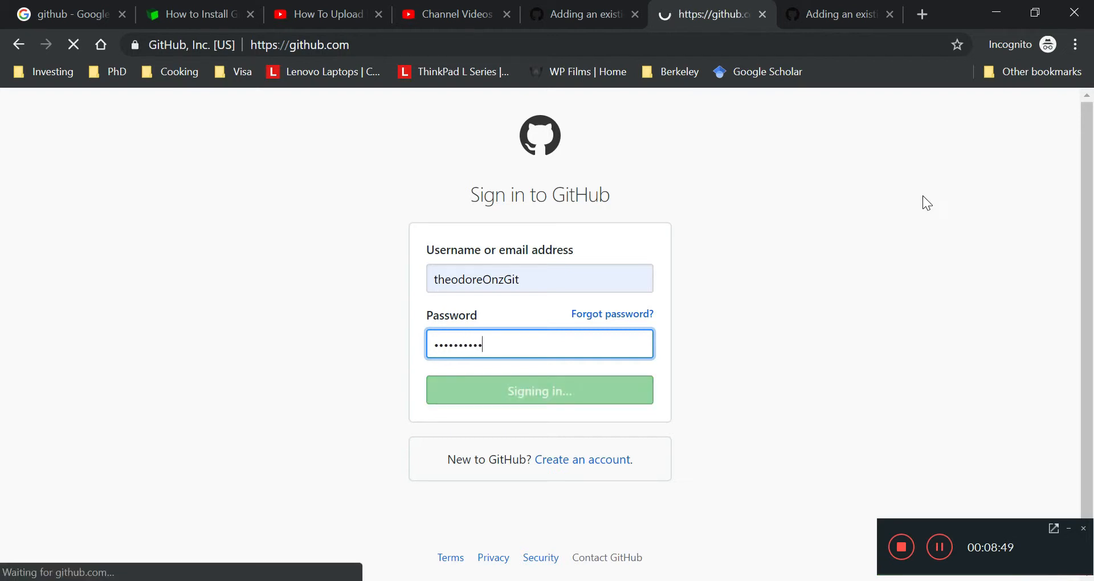
{"action": "left_click", "coordinate": [539, 390]}
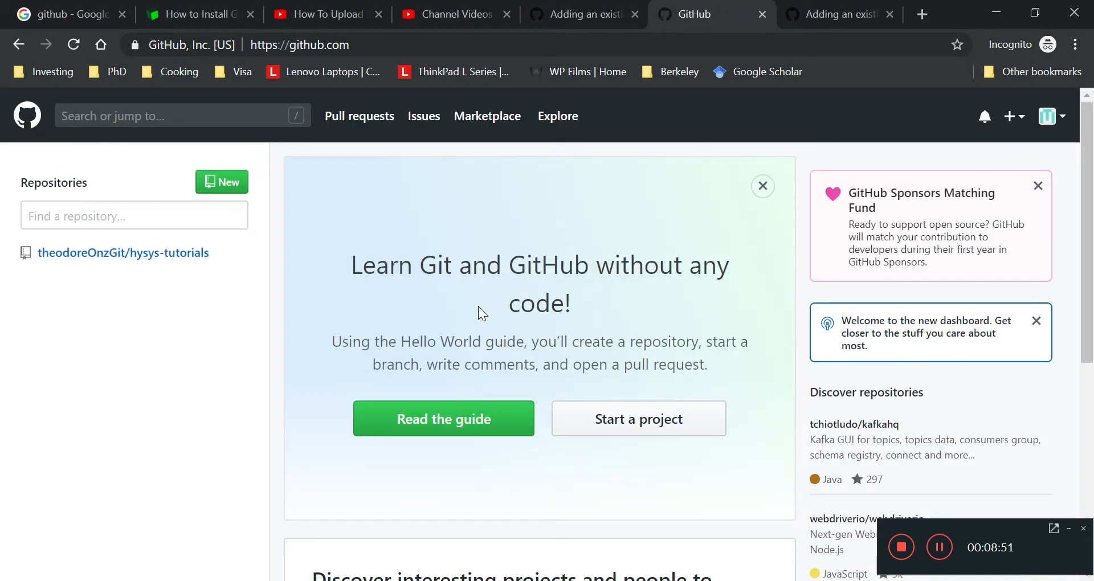
{"action": "mouse_move", "coordinate": [405, 302]}
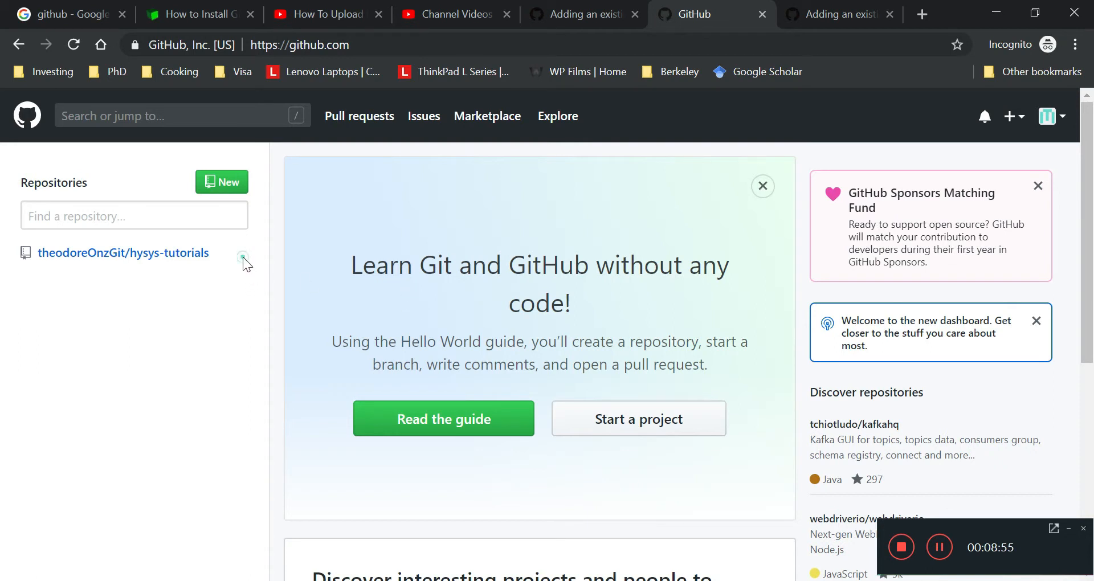
{"action": "mouse_move", "coordinate": [104, 342]}
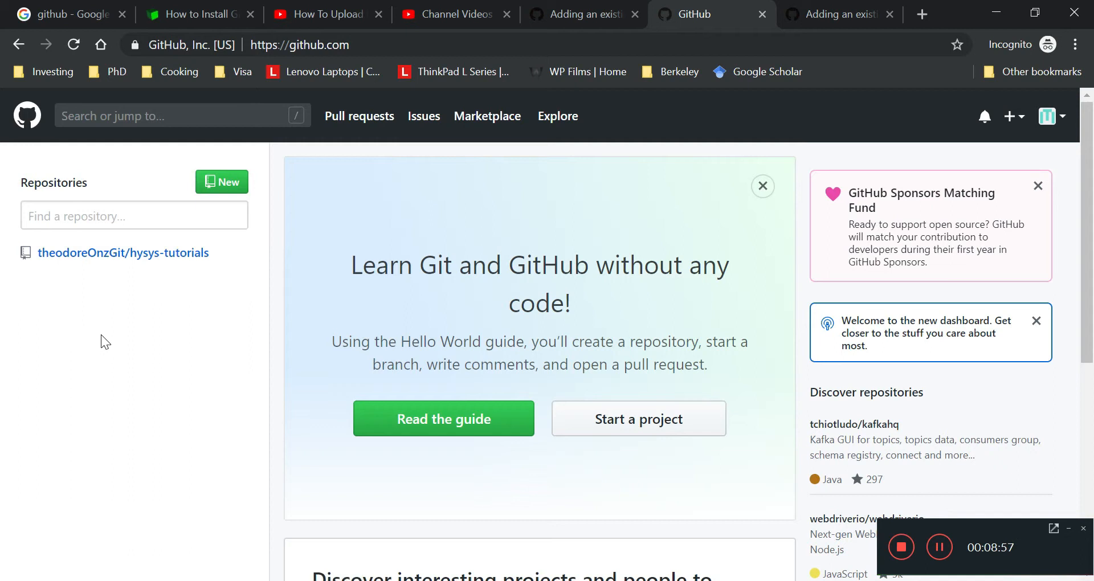
{"action": "mouse_move", "coordinate": [132, 331]}
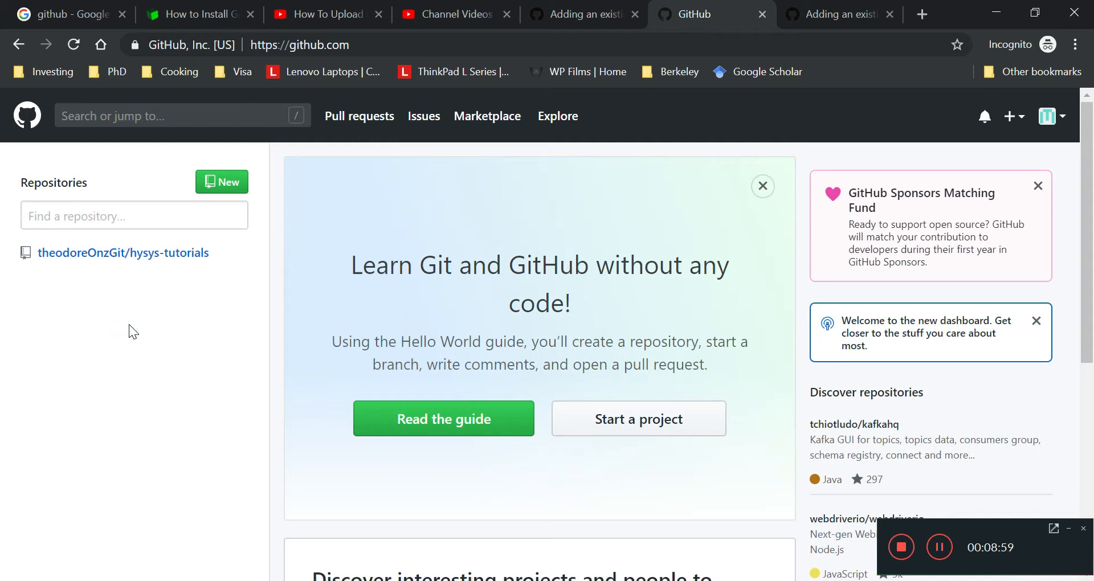
{"action": "mouse_move", "coordinate": [194, 181]}
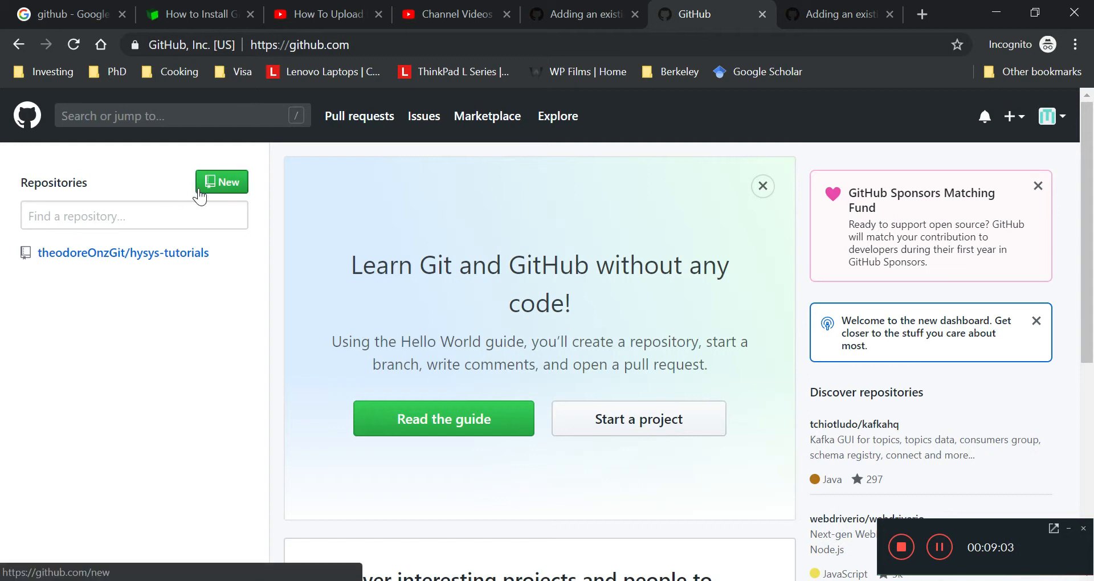
Start a new repository from the dashboard's green New button.
{"action": "left_click", "coordinate": [223, 181]}
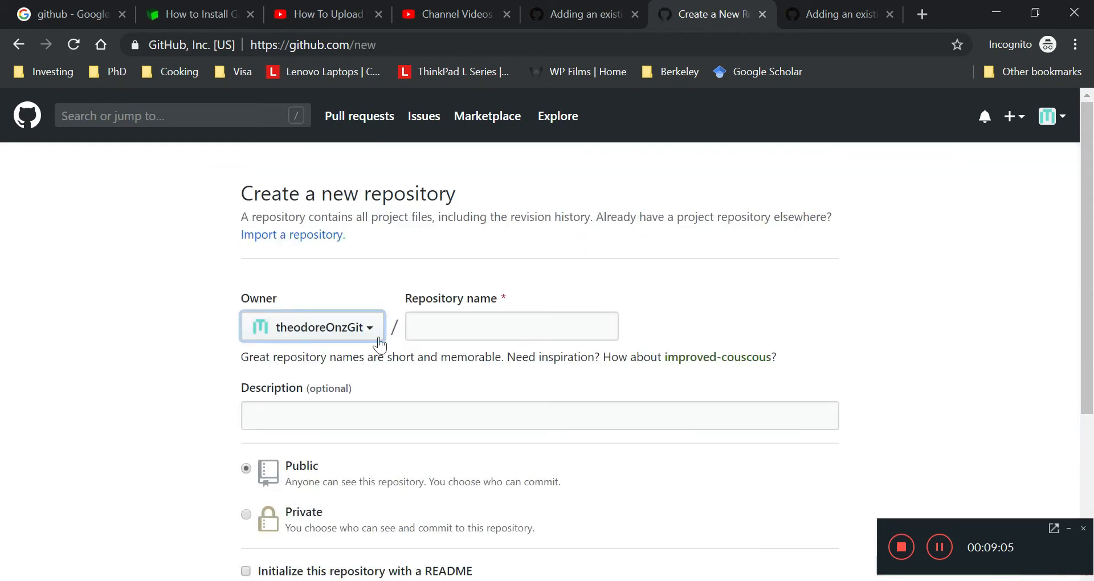
Name the new repository laminar_BL_OpenFOAM.
{"action": "left_click", "coordinate": [511, 326]}
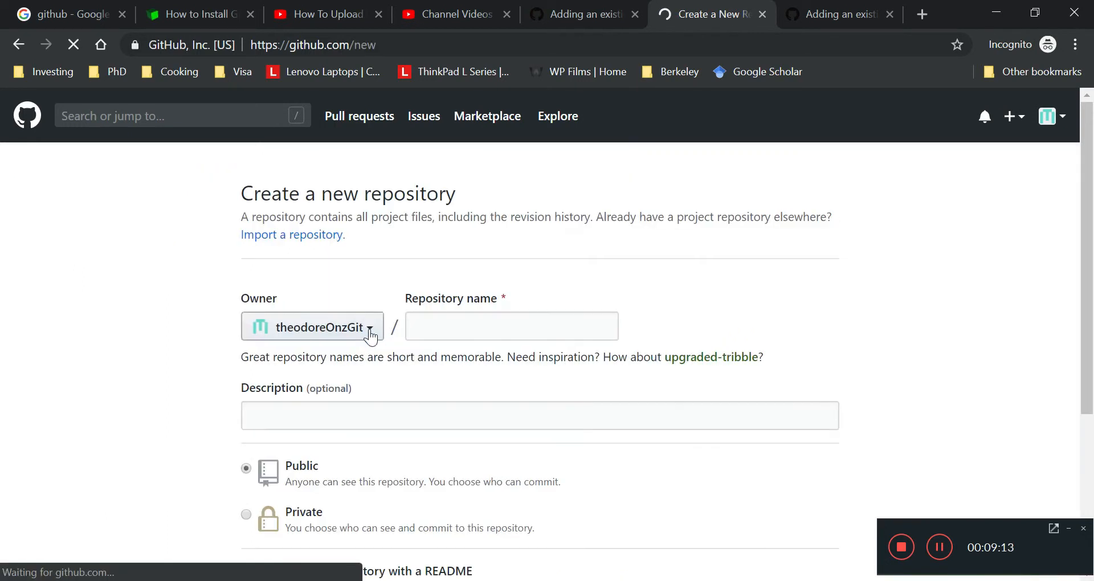
{"action": "left_click", "coordinate": [511, 326]}
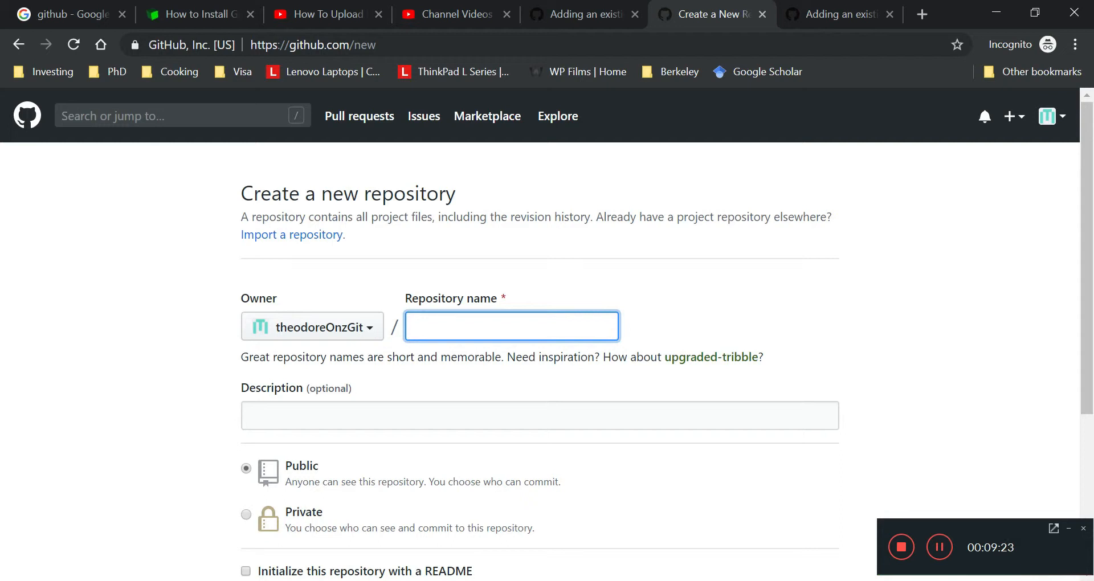
{"action": "type", "text": "laminar_boundary_layer"}
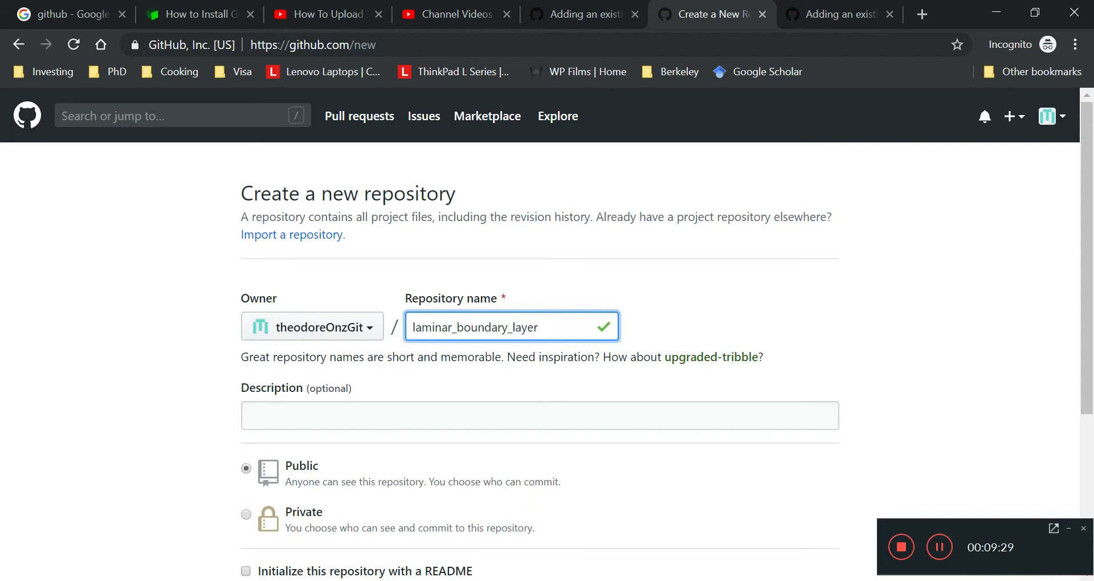
{"action": "type", "text": "_OpenFOAM"}
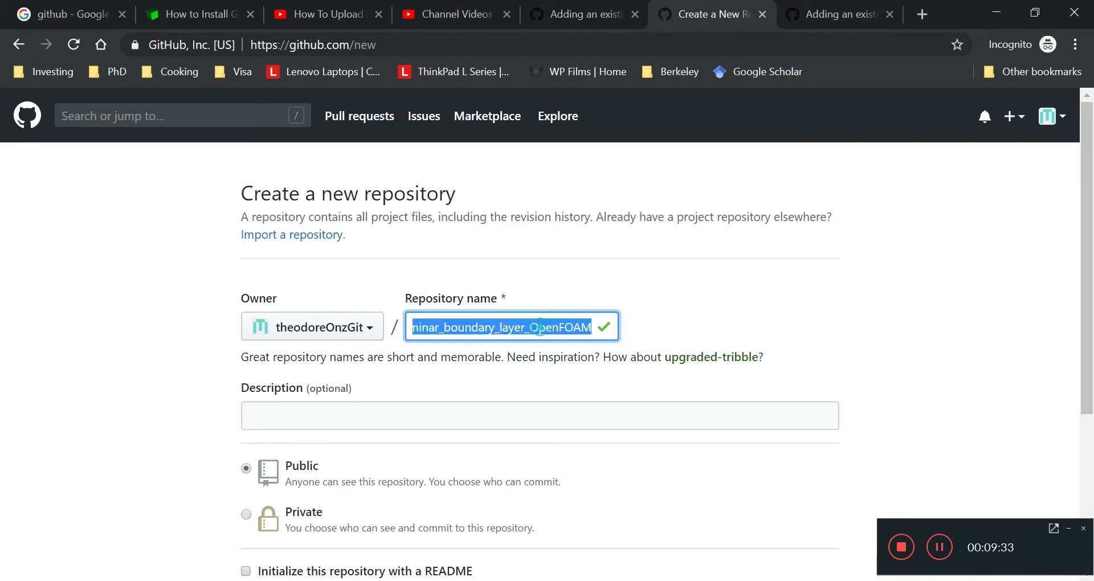
{"action": "left_click", "coordinate": [539, 415]}
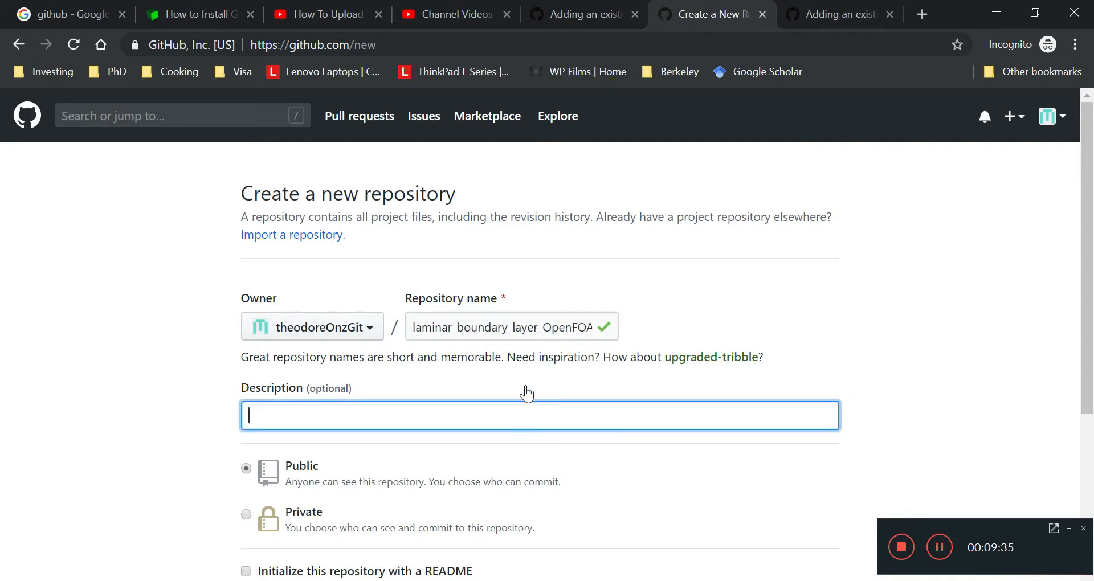
{"action": "double_click", "coordinate": [503, 327]}
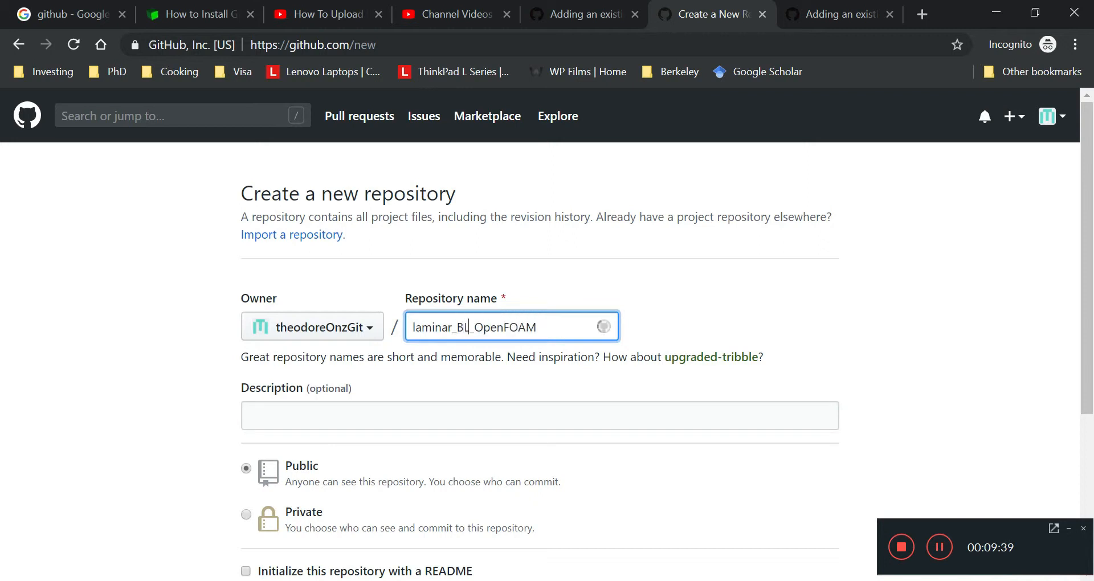
Describe it as 'This is a laminar boundary layer using OpenFOAM's ICO' solver.
{"action": "left_click", "coordinate": [539, 415]}
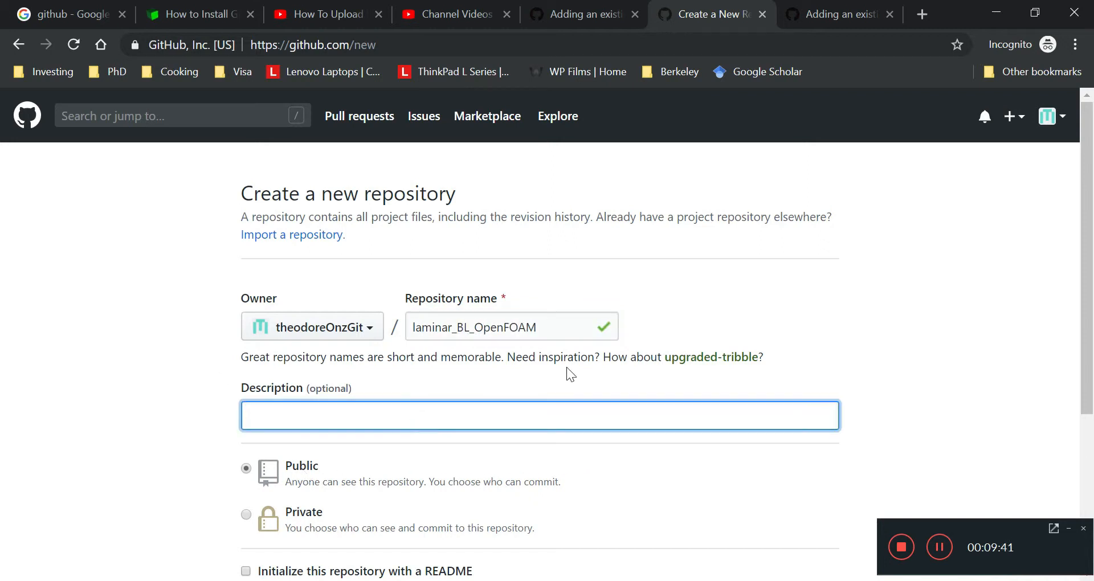
{"action": "type", "text": "T"}
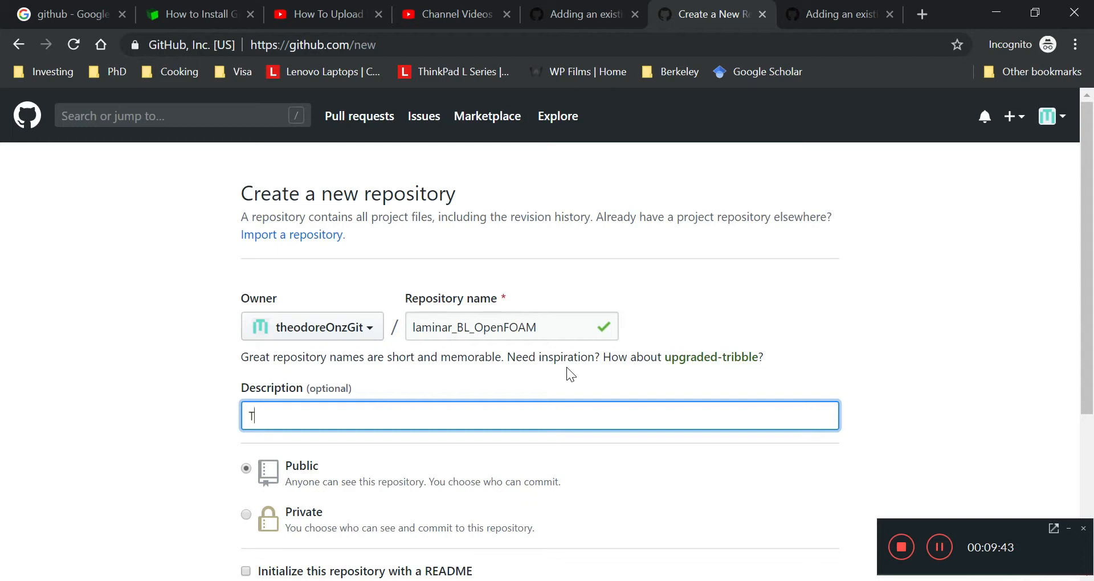
{"action": "type", "text": "his"}
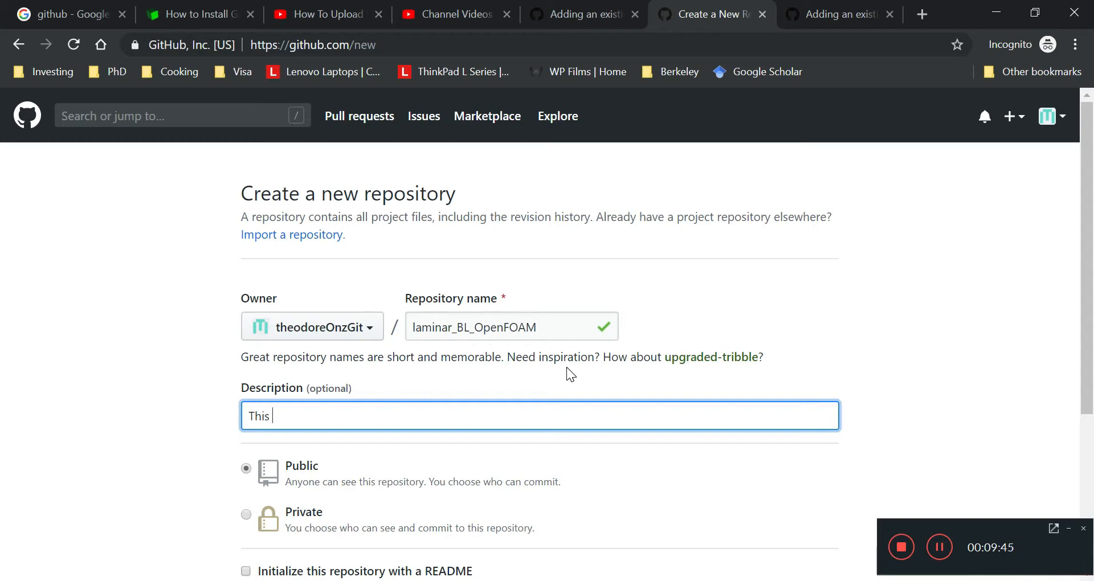
{"action": "type", "text": "is a laminar"}
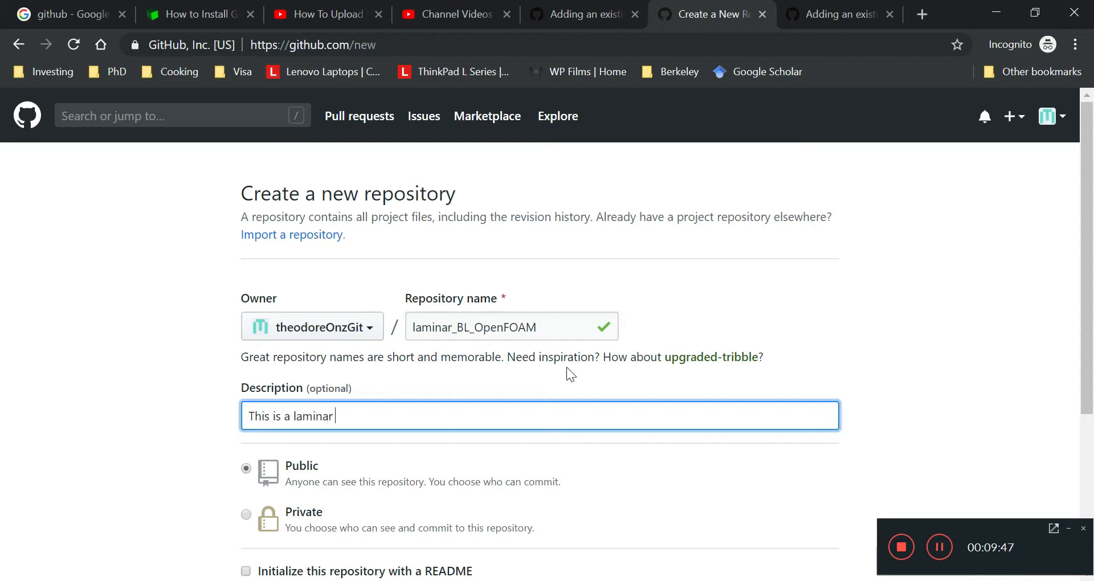
{"action": "type", "text": "boundary layer u"}
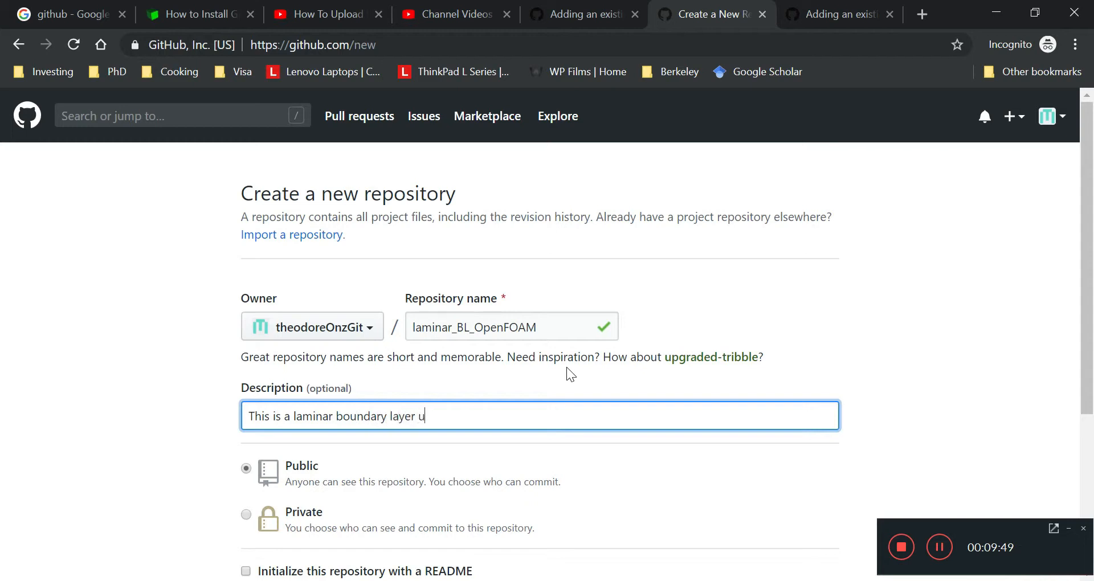
{"action": "type", "text": "sing OpenFOAM"}
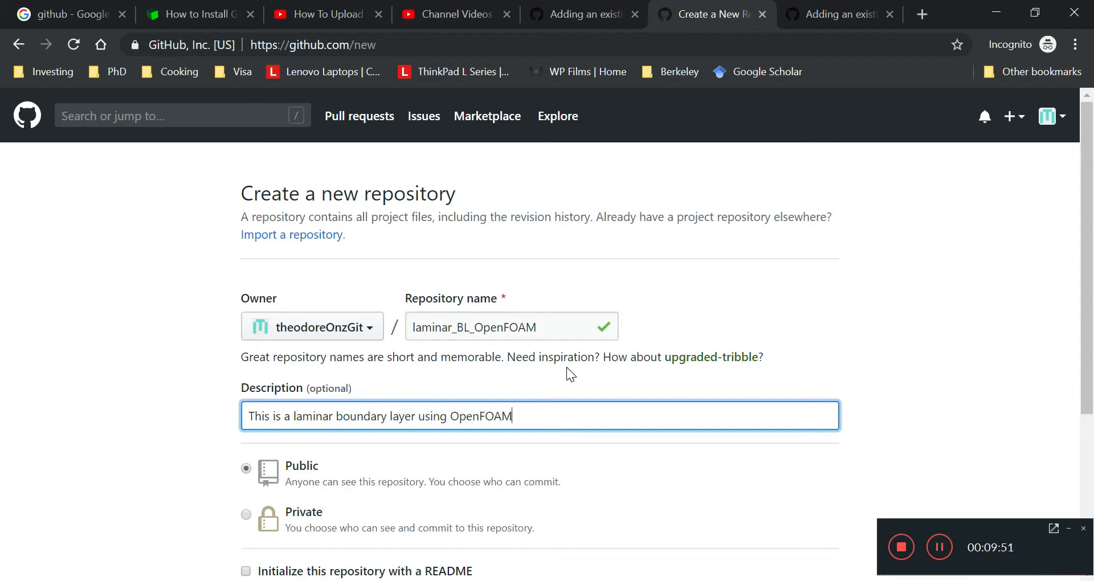
{"action": "type", "text": "'s ICO"}
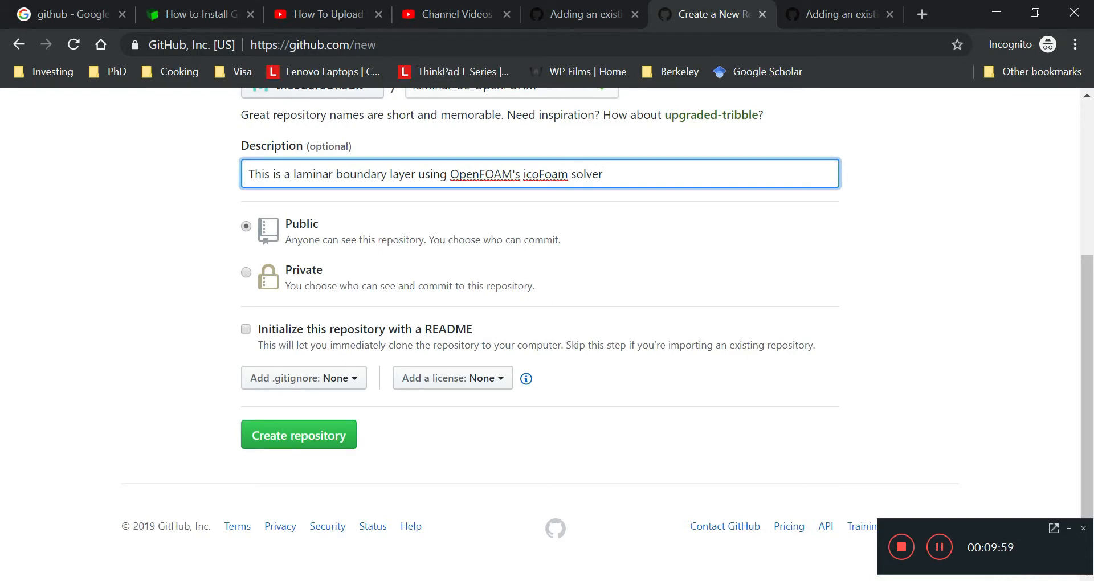
{"action": "mouse_move", "coordinate": [385, 253]}
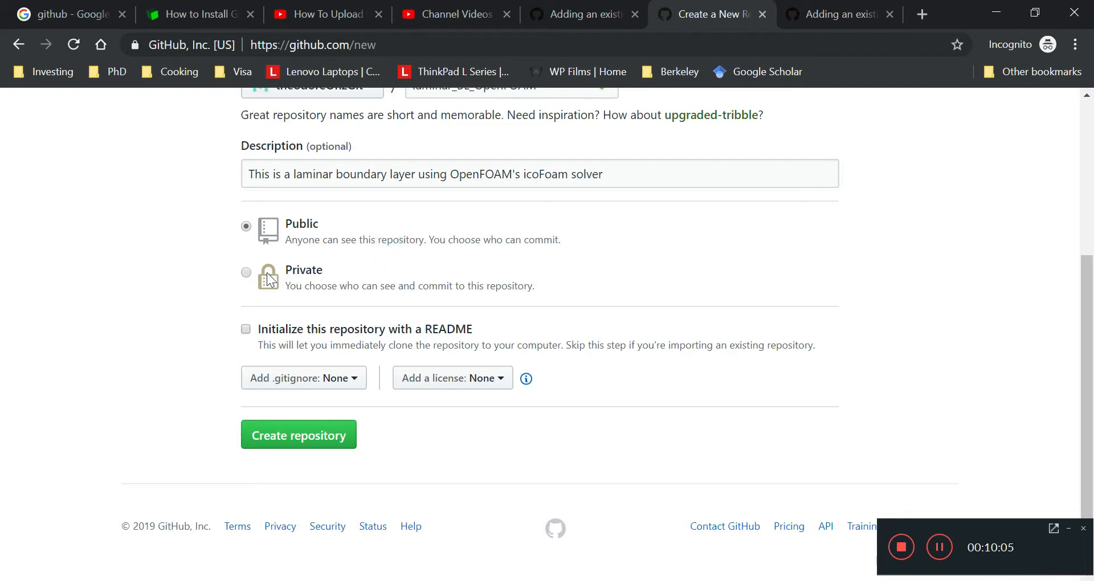
Keep the repository public, initialize it with a README, and create it.
{"action": "left_click", "coordinate": [246, 273]}
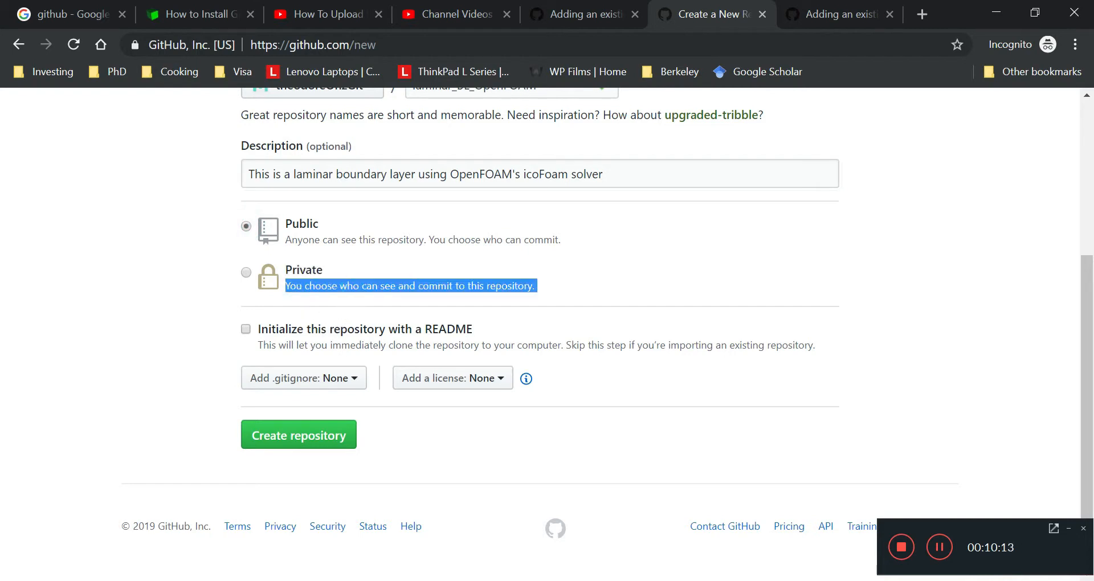
{"action": "left_click", "coordinate": [780, 272]}
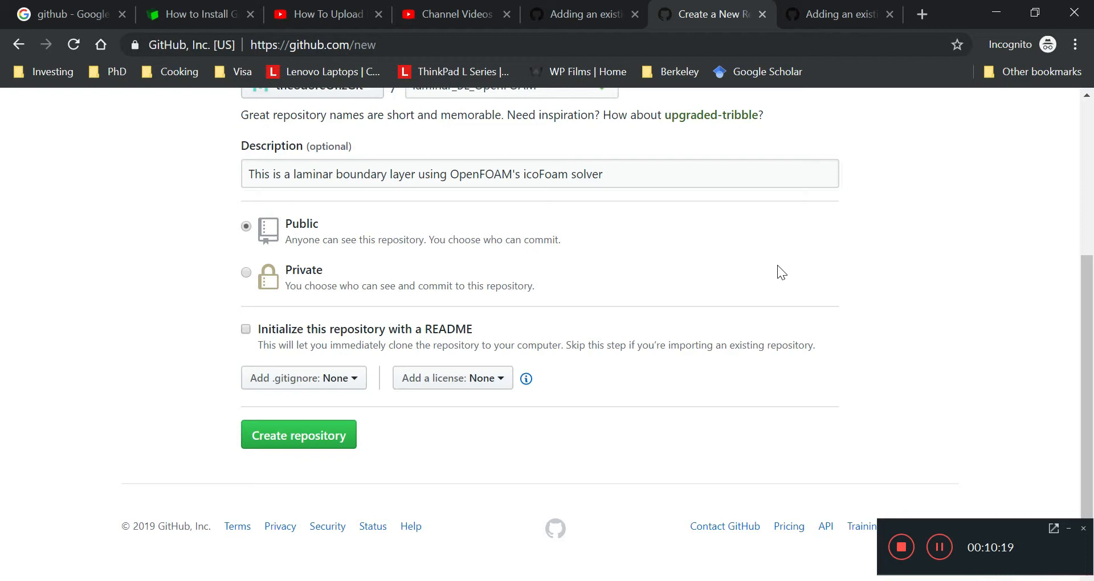
{"action": "mouse_move", "coordinate": [456, 331]}
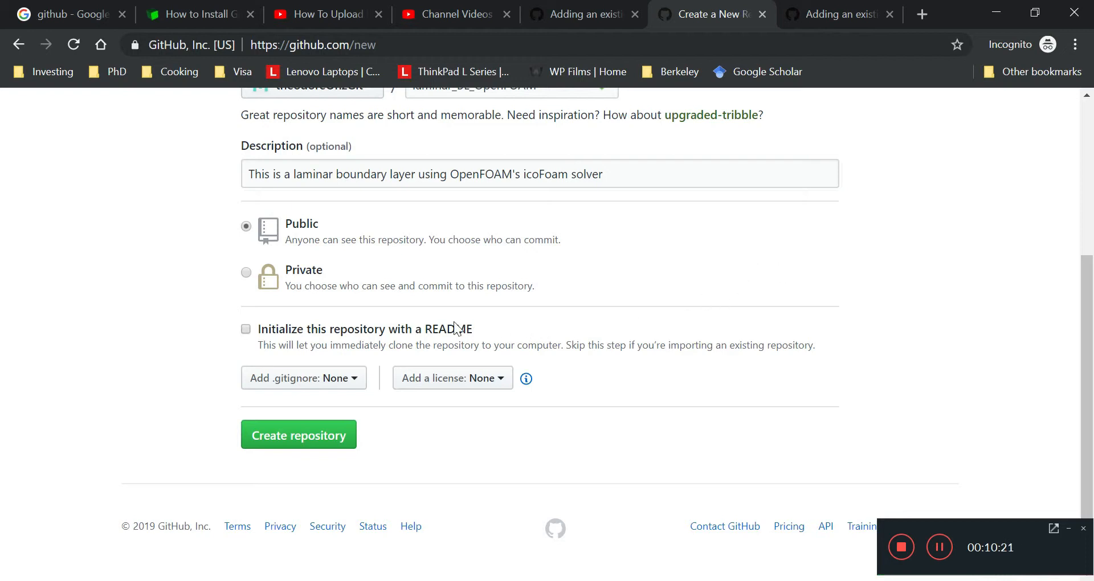
{"action": "left_click", "coordinate": [245, 328]}
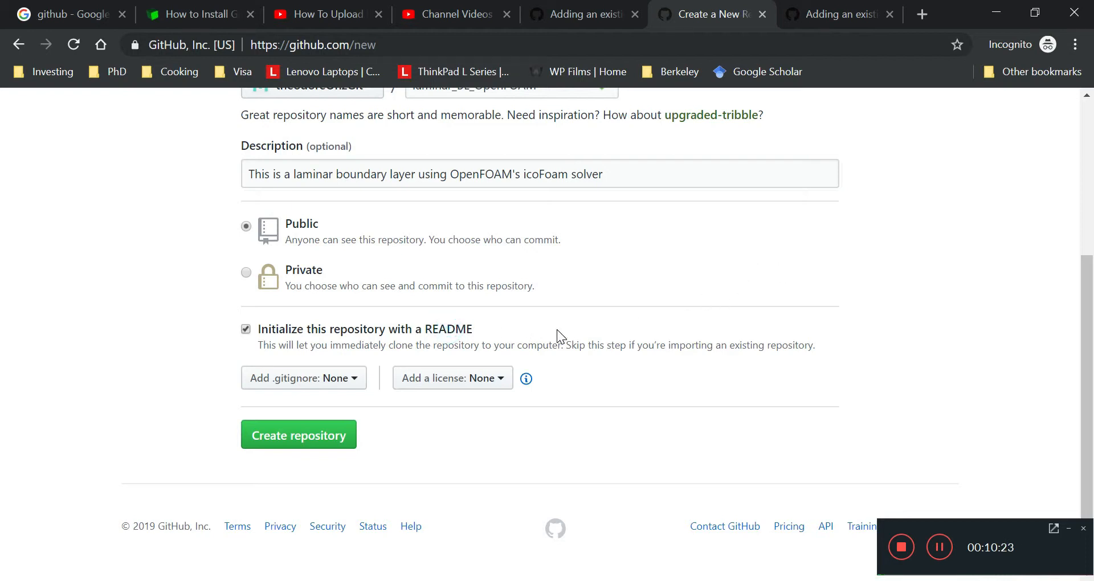
{"action": "mouse_move", "coordinate": [596, 334]}
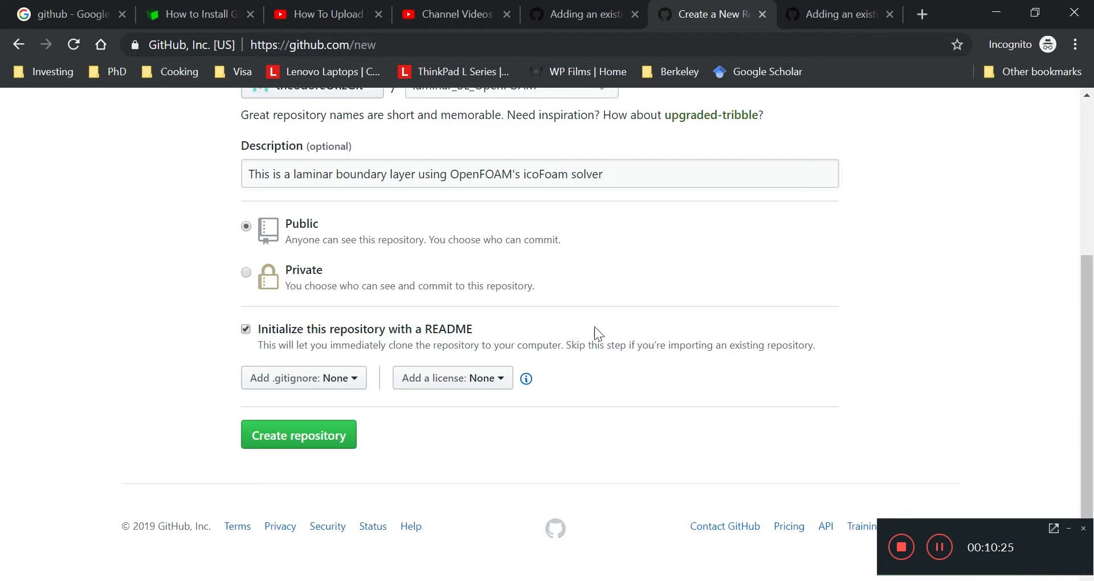
{"action": "mouse_move", "coordinate": [453, 379]}
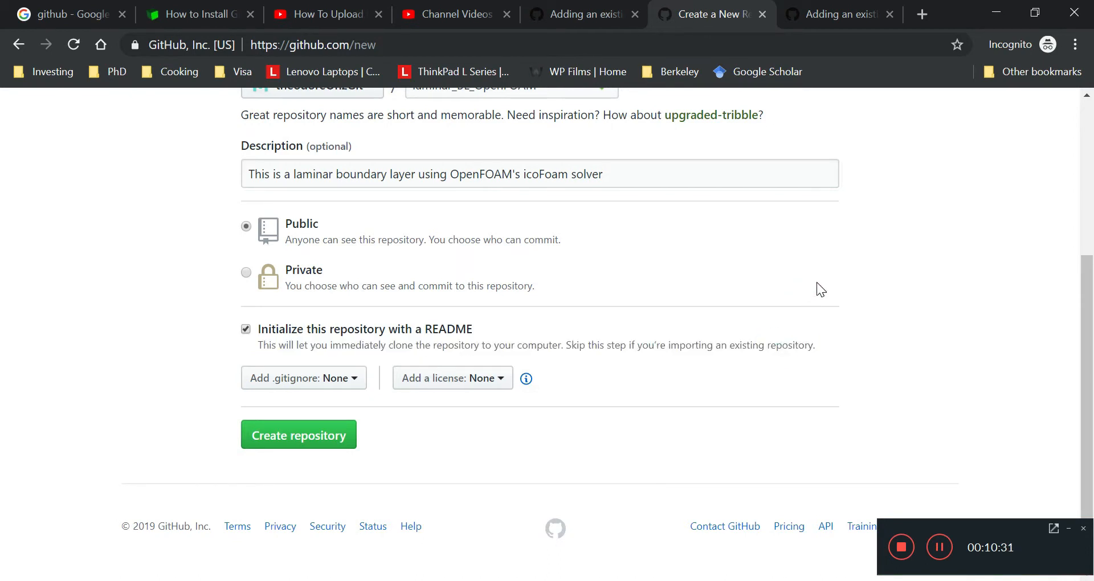
{"action": "mouse_move", "coordinate": [865, 280]}
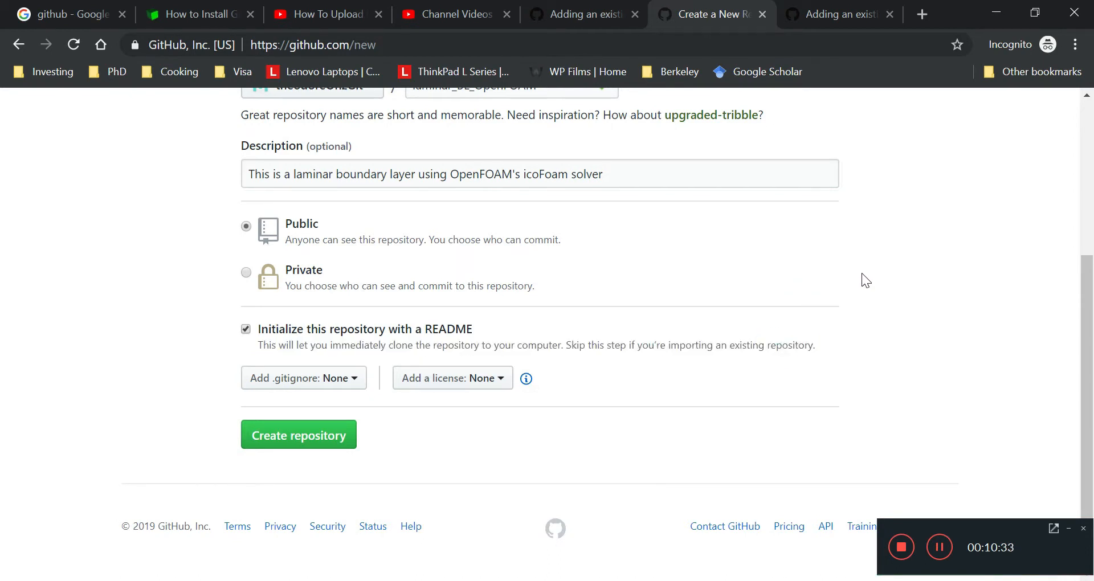
{"action": "mouse_move", "coordinate": [818, 266]}
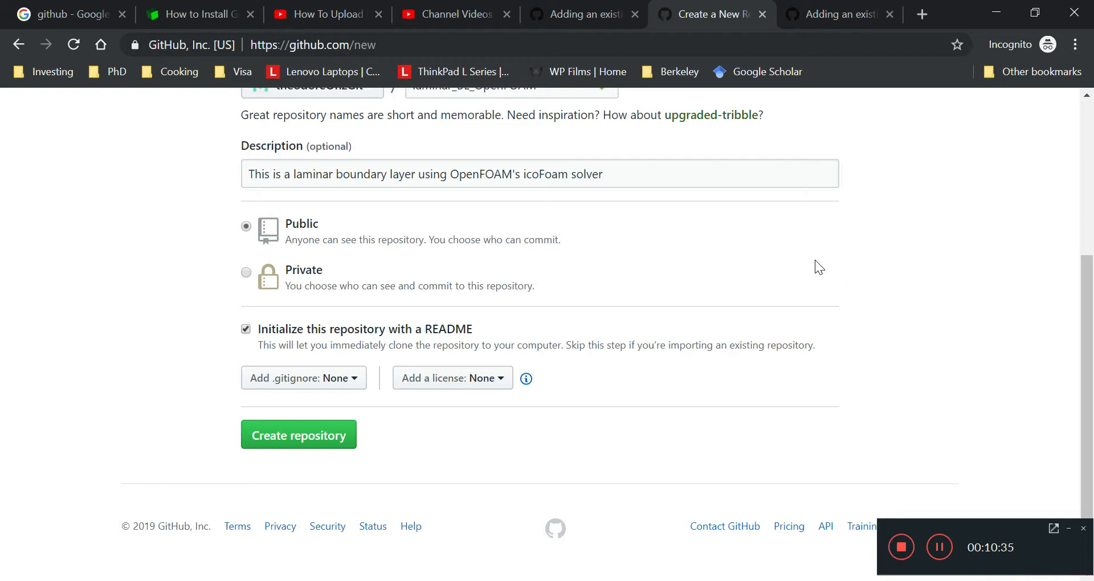
{"action": "mouse_move", "coordinate": [805, 247]}
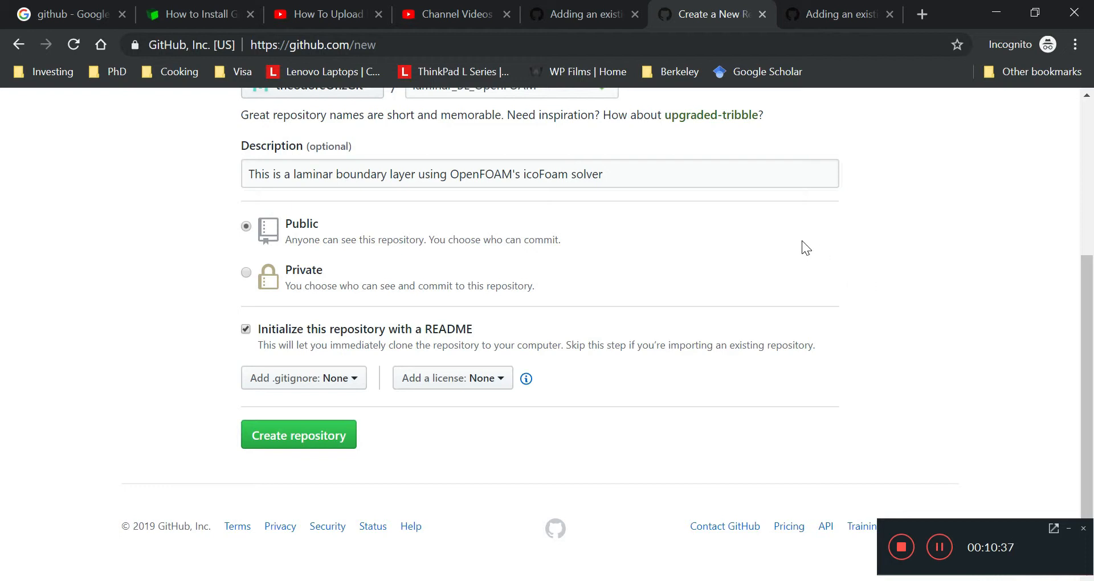
{"action": "mouse_move", "coordinate": [456, 476]}
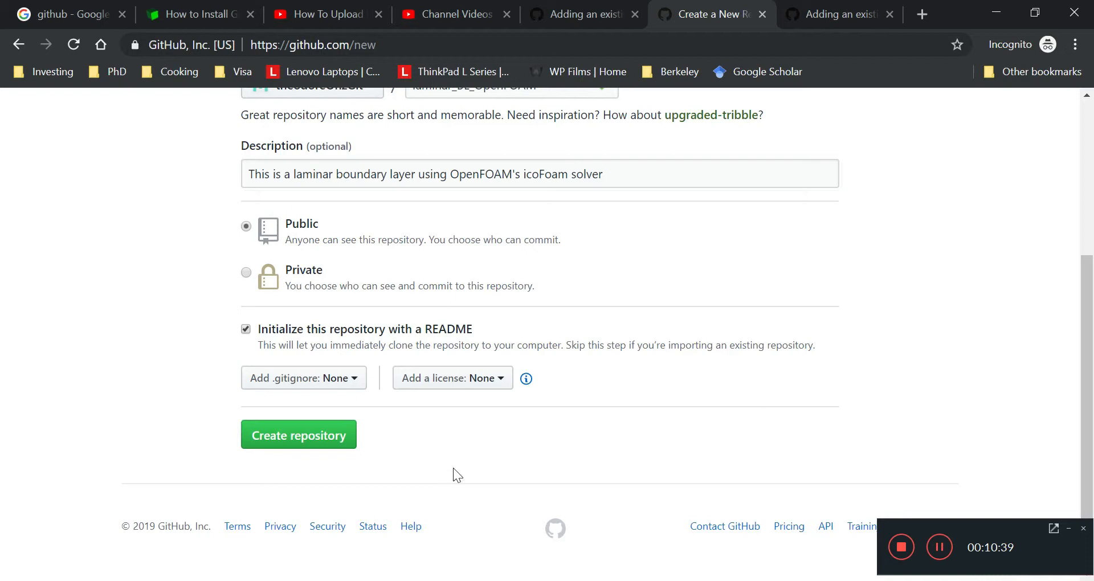
{"action": "mouse_move", "coordinate": [342, 433]}
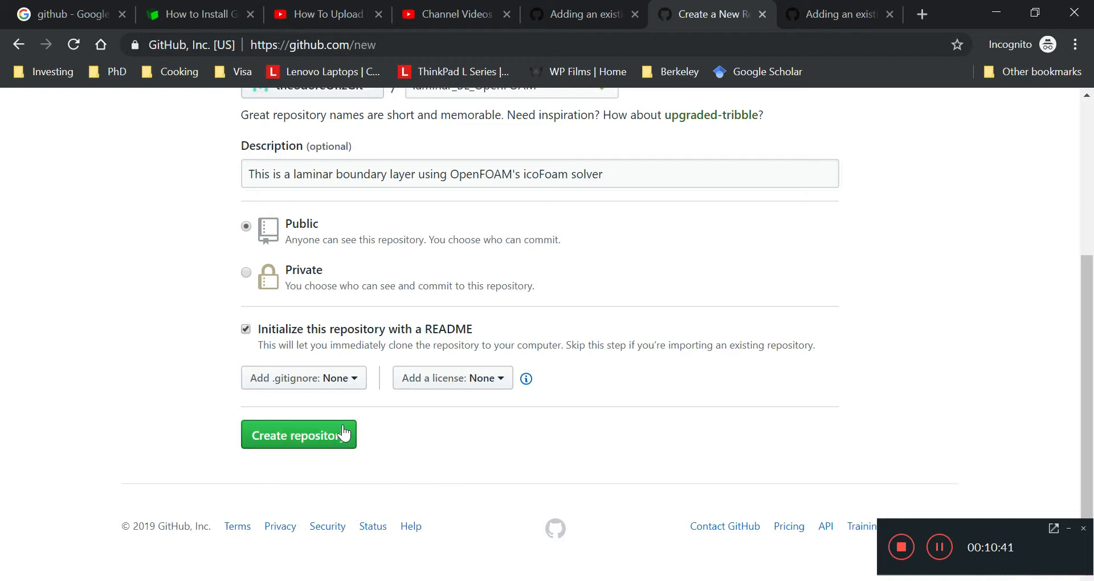
{"action": "mouse_move", "coordinate": [341, 431]}
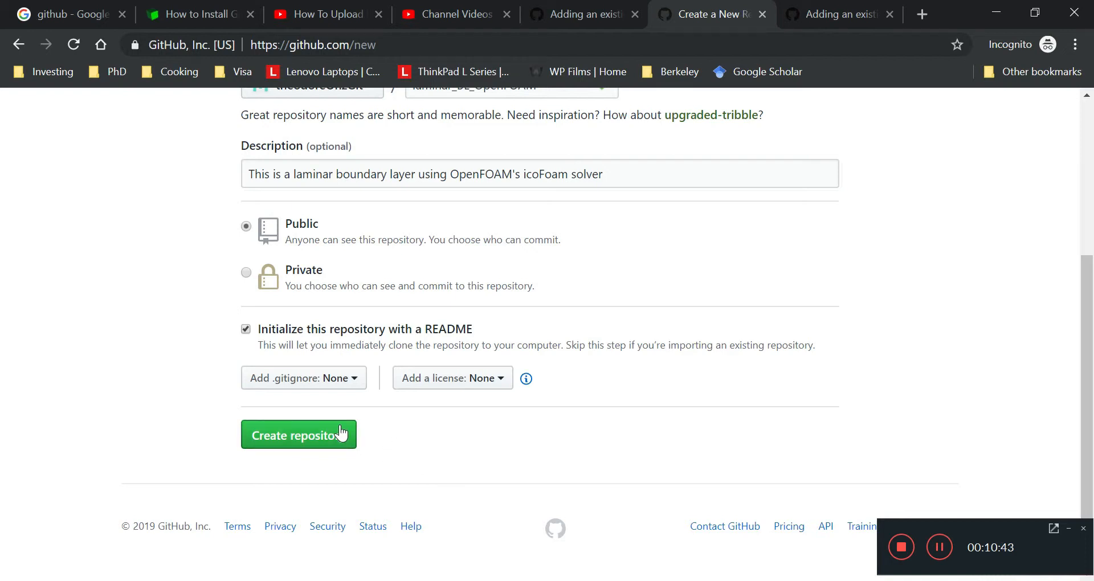
{"action": "left_click", "coordinate": [297, 434]}
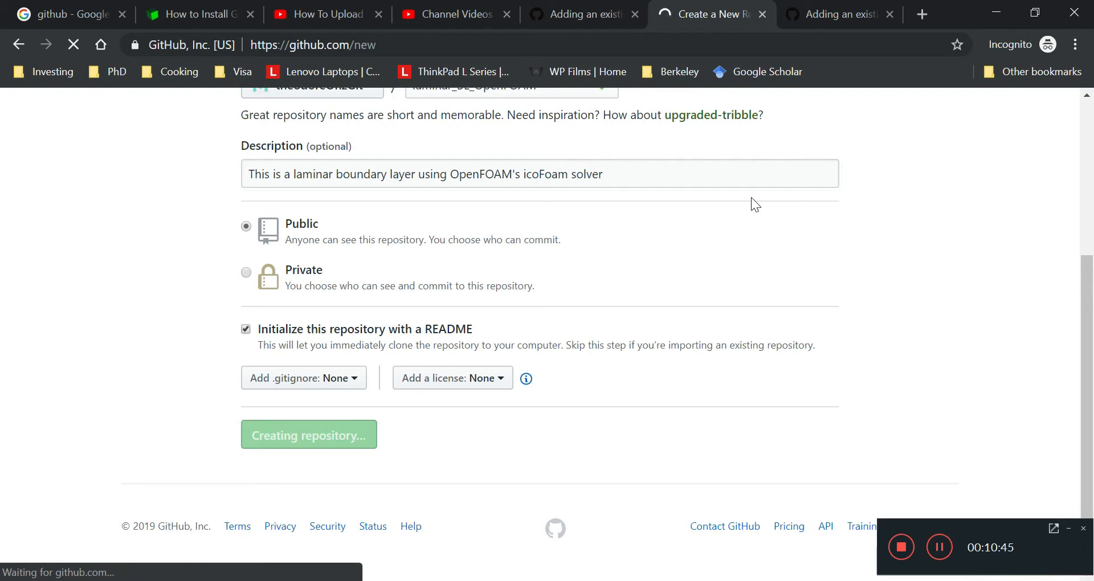
Open the README.md file page of laminar_BL_OpenFOAM and look it over.
{"action": "left_click", "coordinate": [309, 434]}
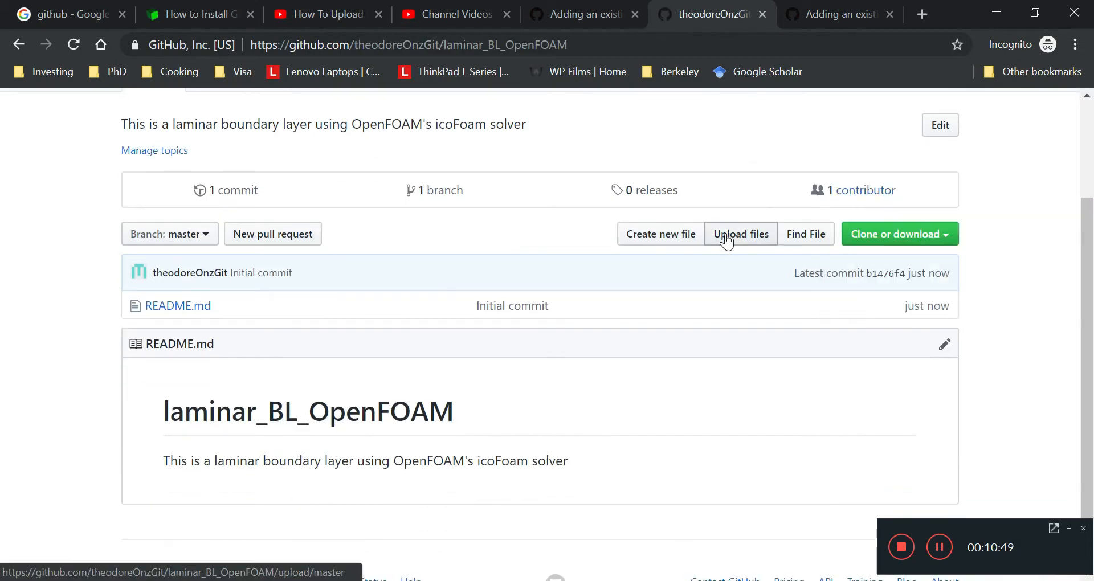
{"action": "mouse_move", "coordinate": [680, 257]}
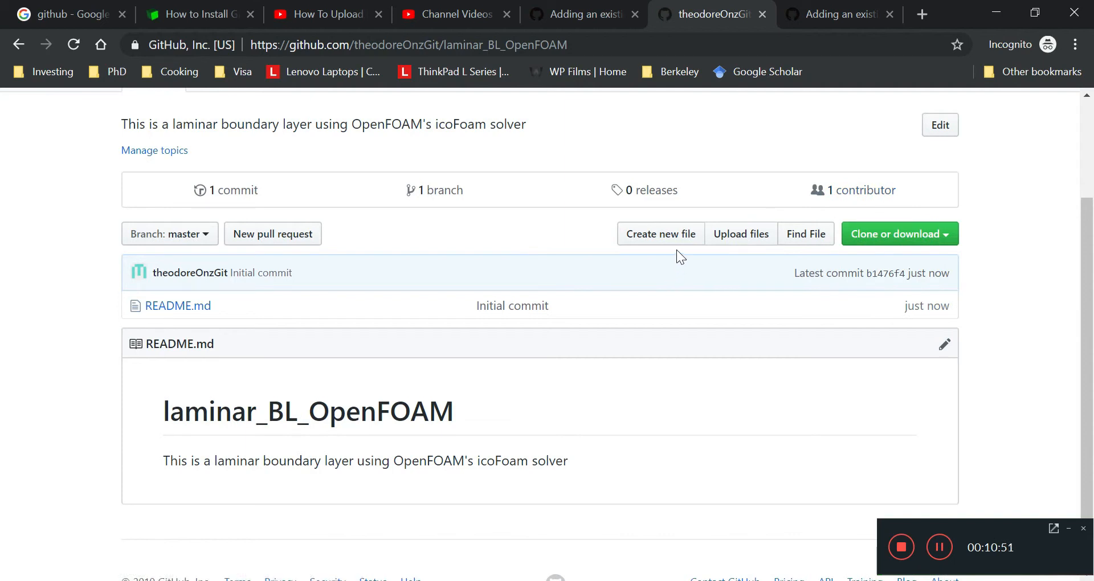
{"action": "mouse_move", "coordinate": [691, 246]}
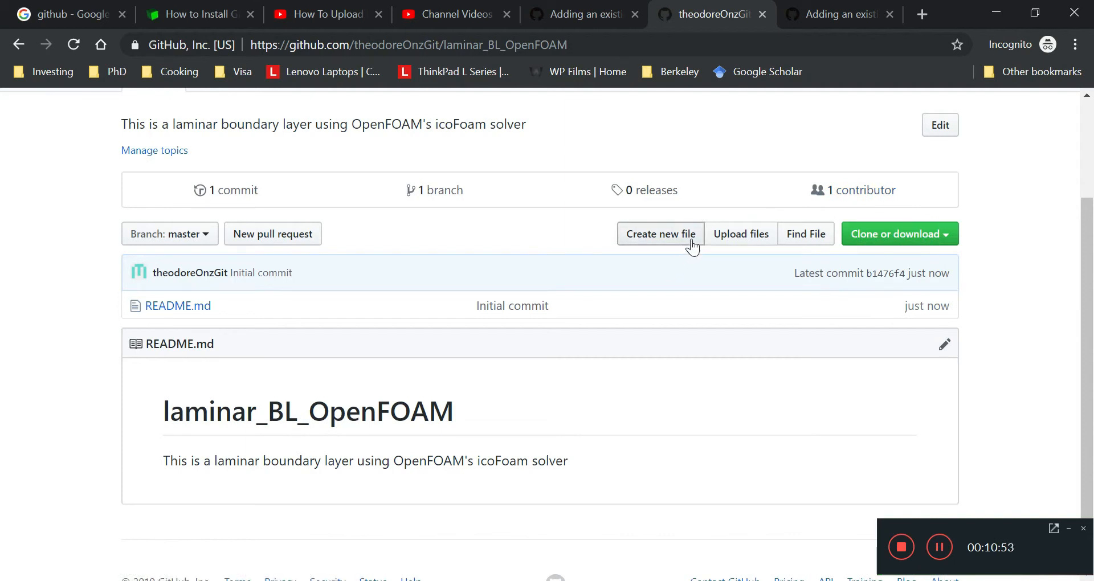
{"action": "mouse_move", "coordinate": [675, 263]}
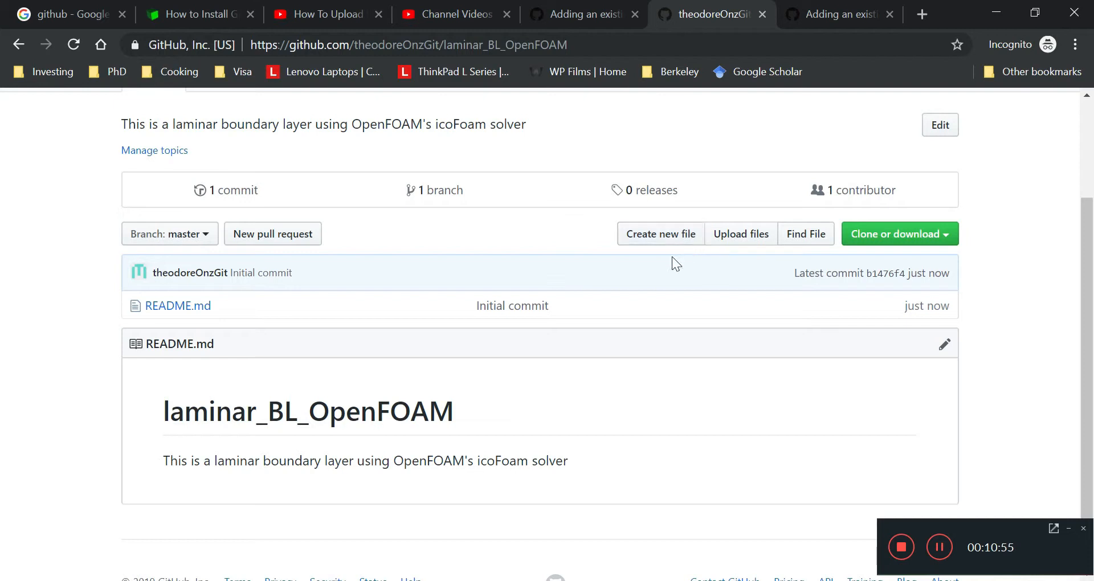
{"action": "mouse_move", "coordinate": [178, 305]}
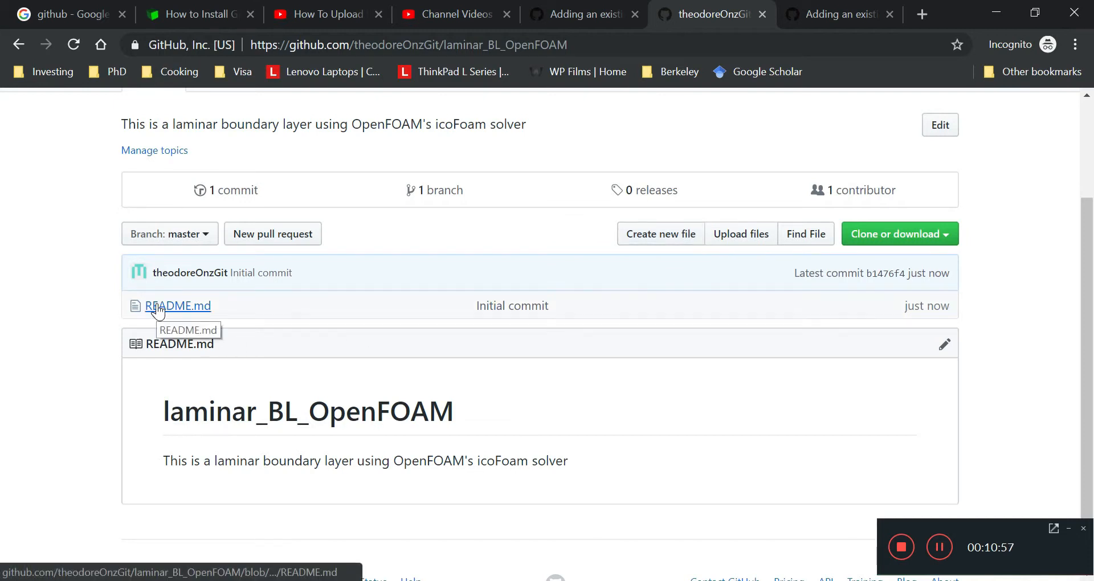
{"action": "mouse_move", "coordinate": [174, 312]}
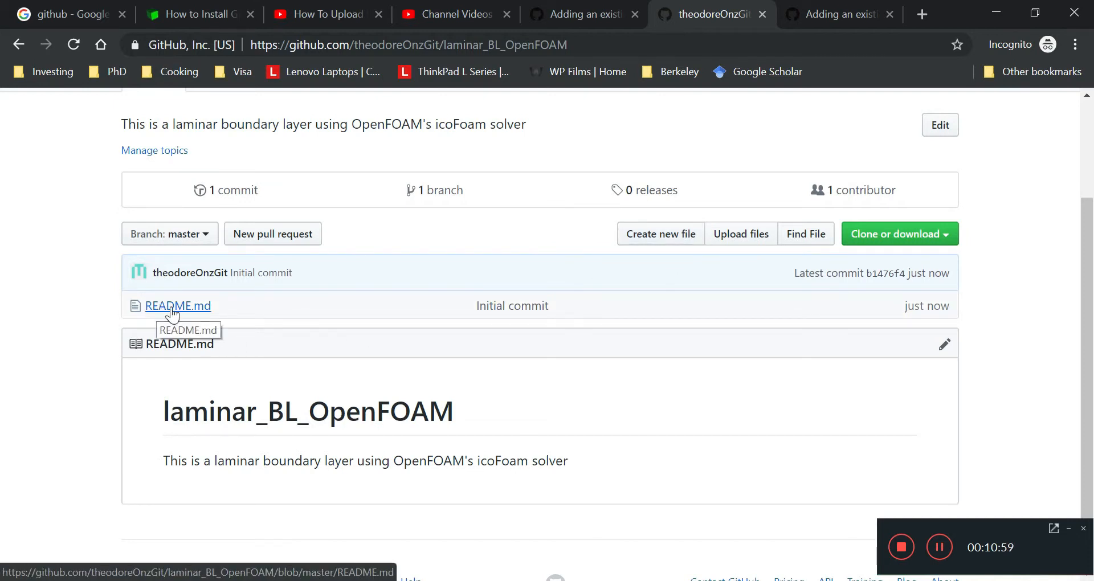
{"action": "left_click", "coordinate": [177, 306]}
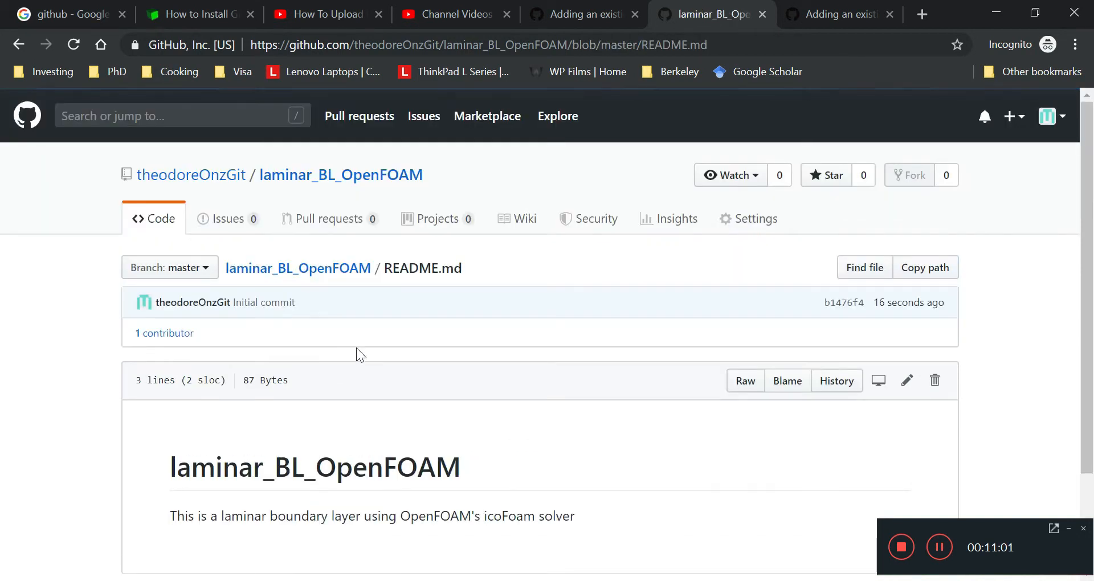
{"action": "scroll", "scroll_direction": "down", "scroll_amount": 3}
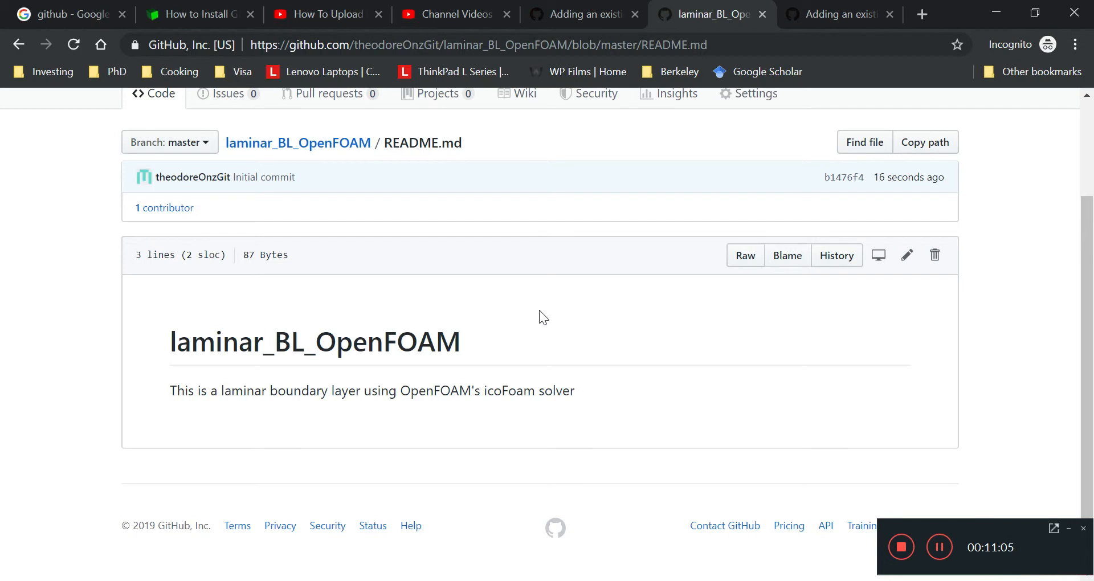
{"action": "scroll", "scroll_direction": "up", "scroll_amount": 3}
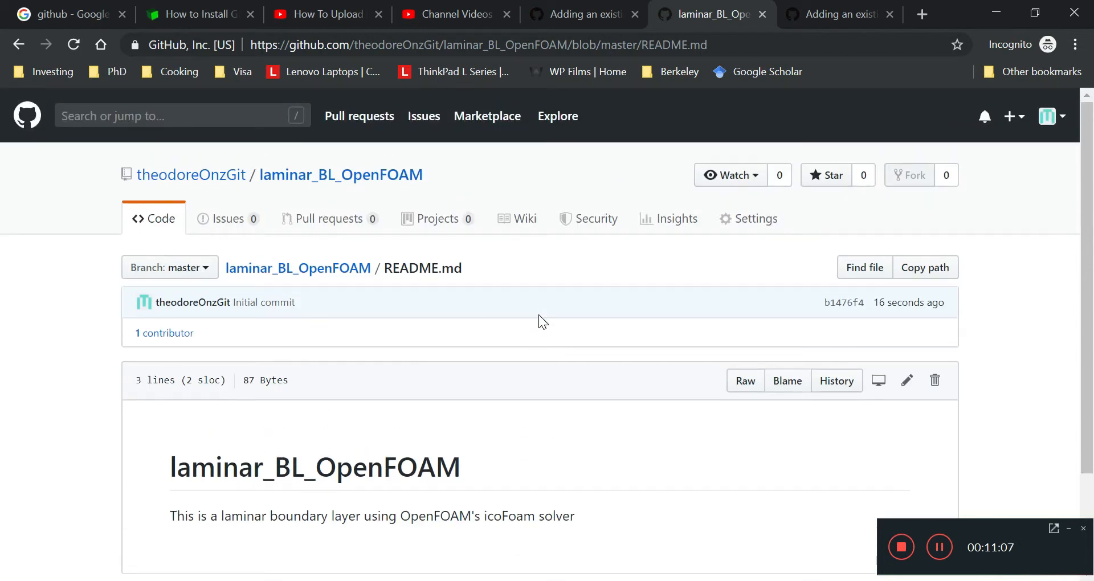
Edit README.md and add a new empty line below the description.
{"action": "left_click", "coordinate": [906, 381]}
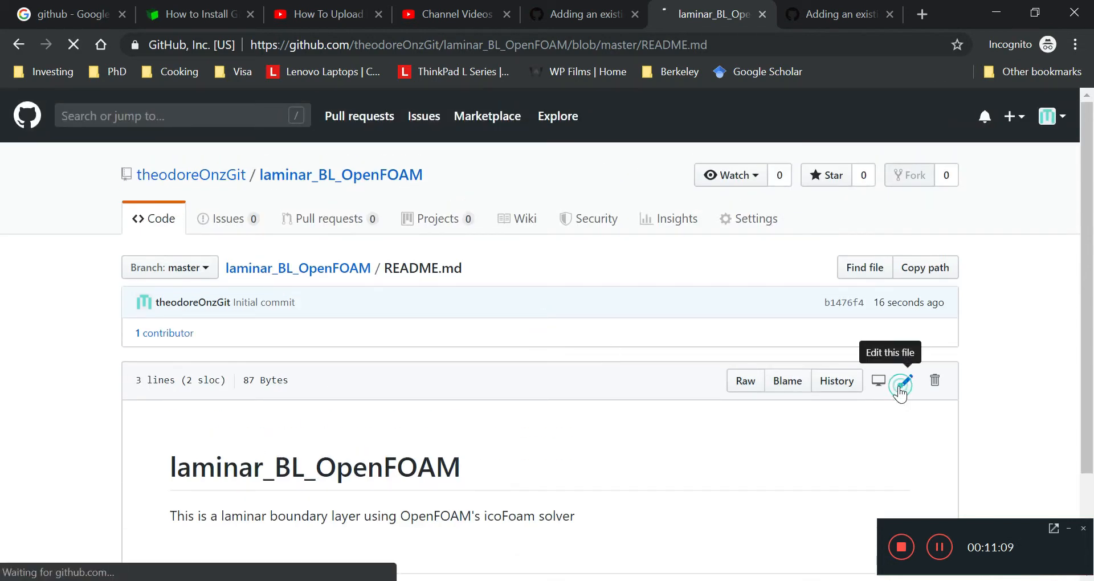
{"action": "left_click", "coordinate": [900, 381]}
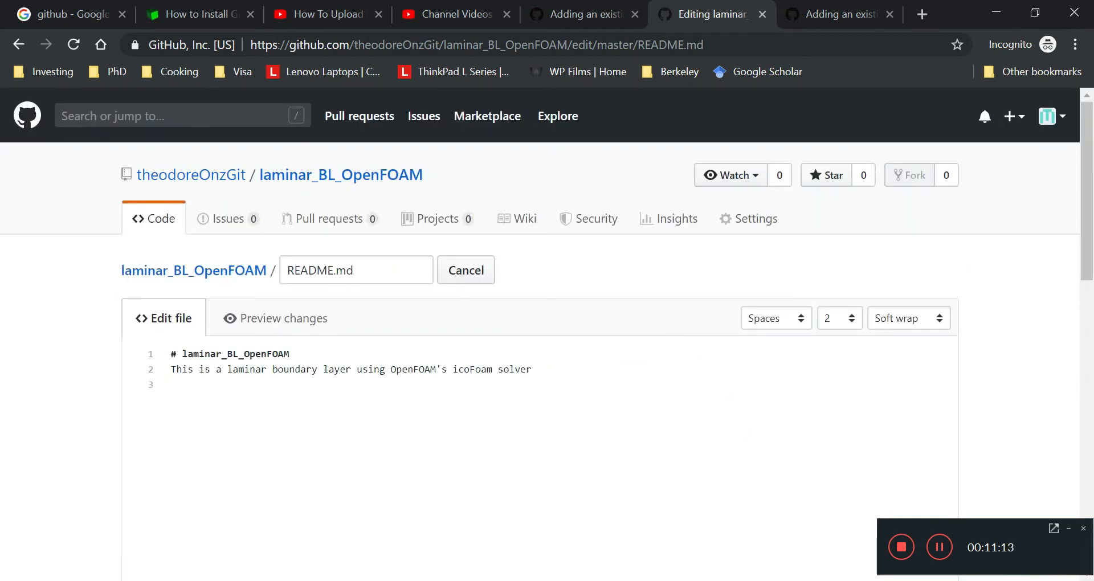
{"action": "key", "text": "Enter"}
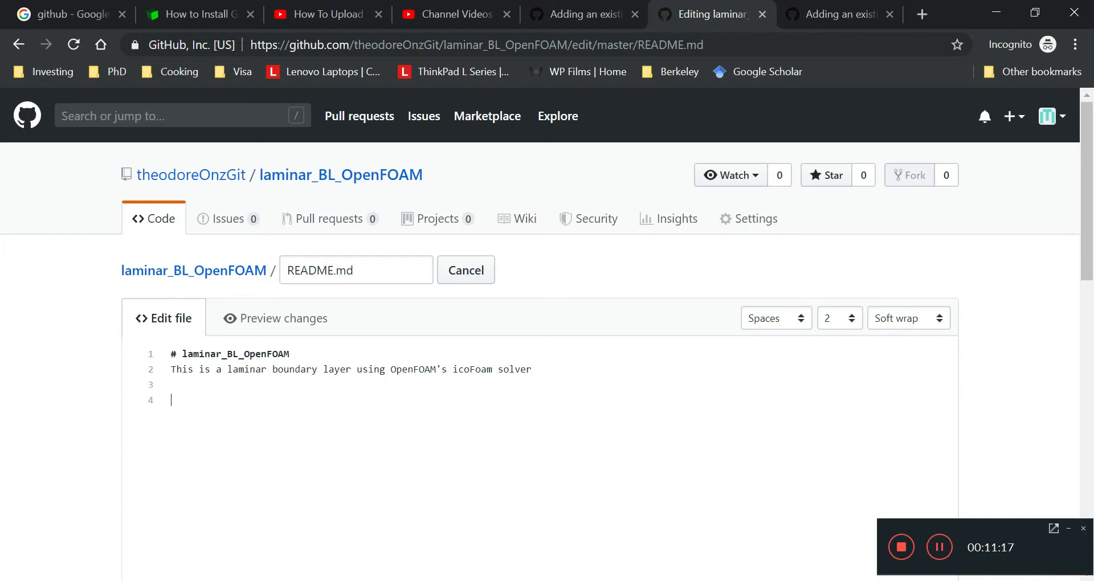
Write that the U file has zeroGradient on top and bottom of the entrance region and constant velocity on its left side.
{"action": "type", "text": "."}
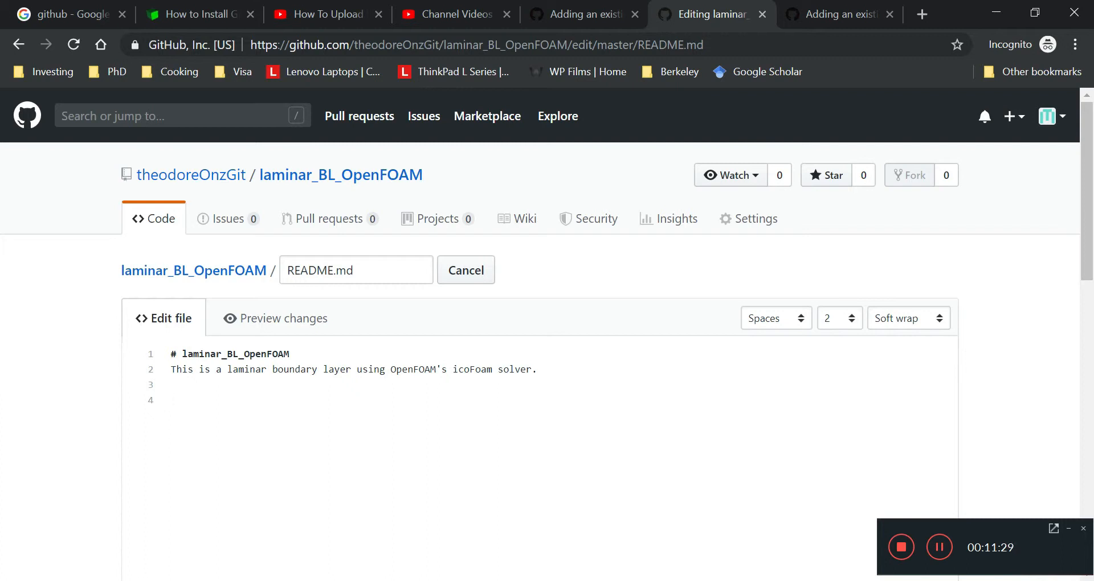
{"action": "type", "text": "We can"}
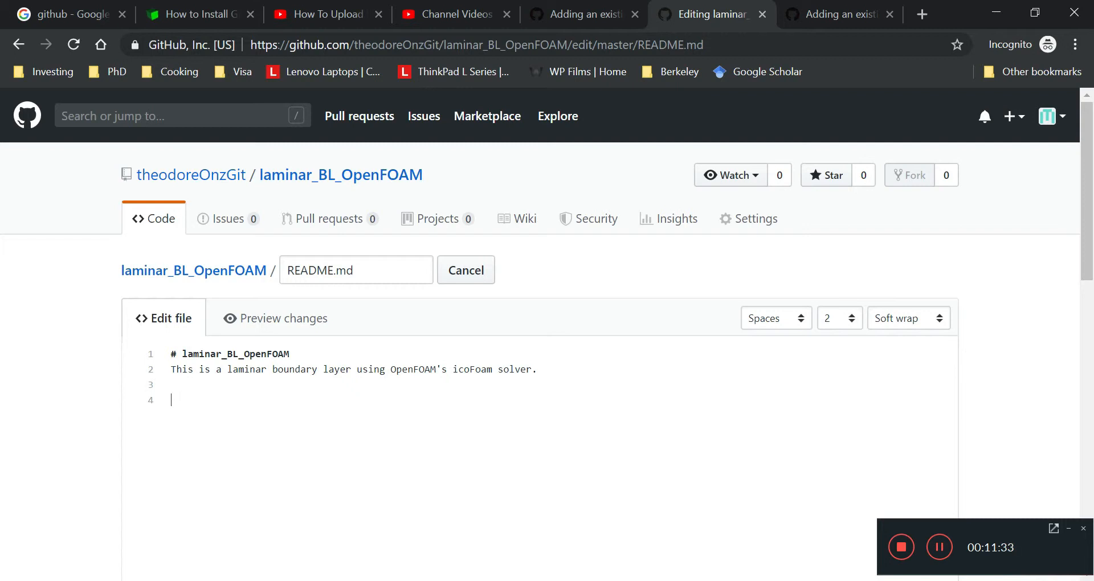
{"action": "type", "text": "The"}
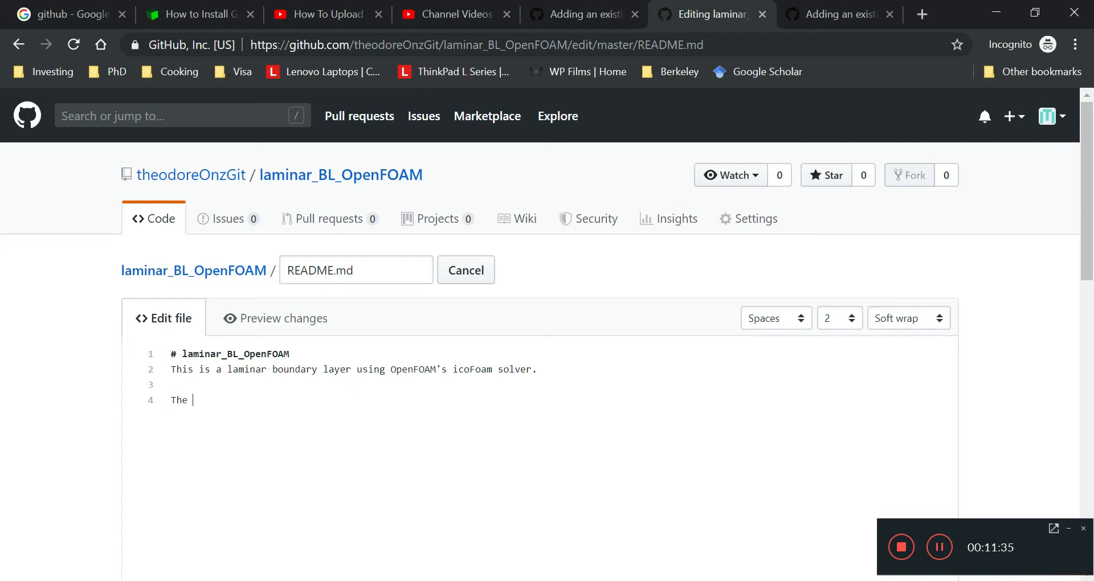
{"action": "type", "text": "boundary conditio"}
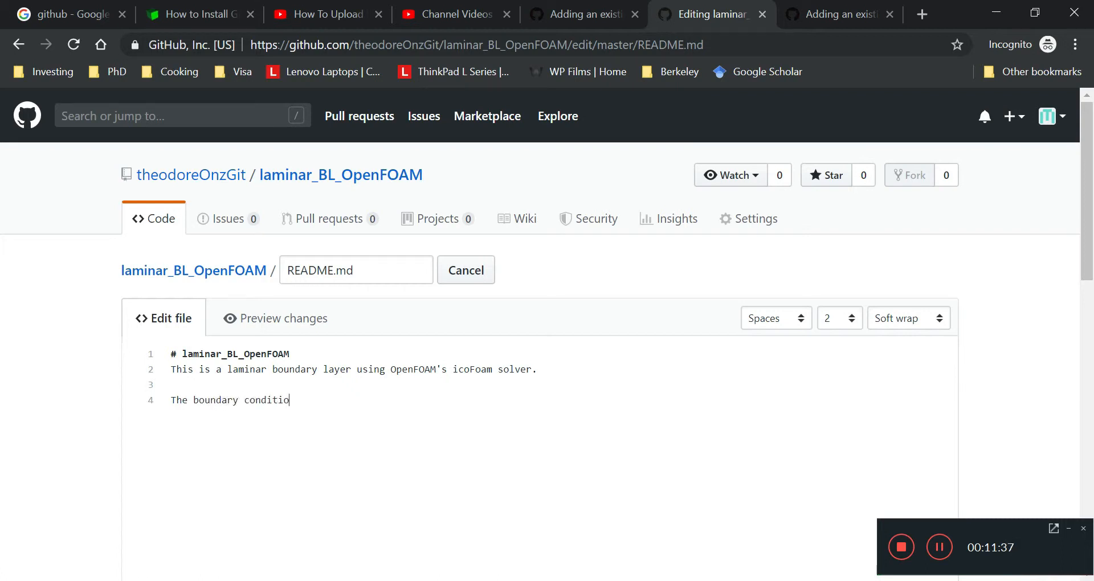
{"action": "type", "text": "ns in the U"}
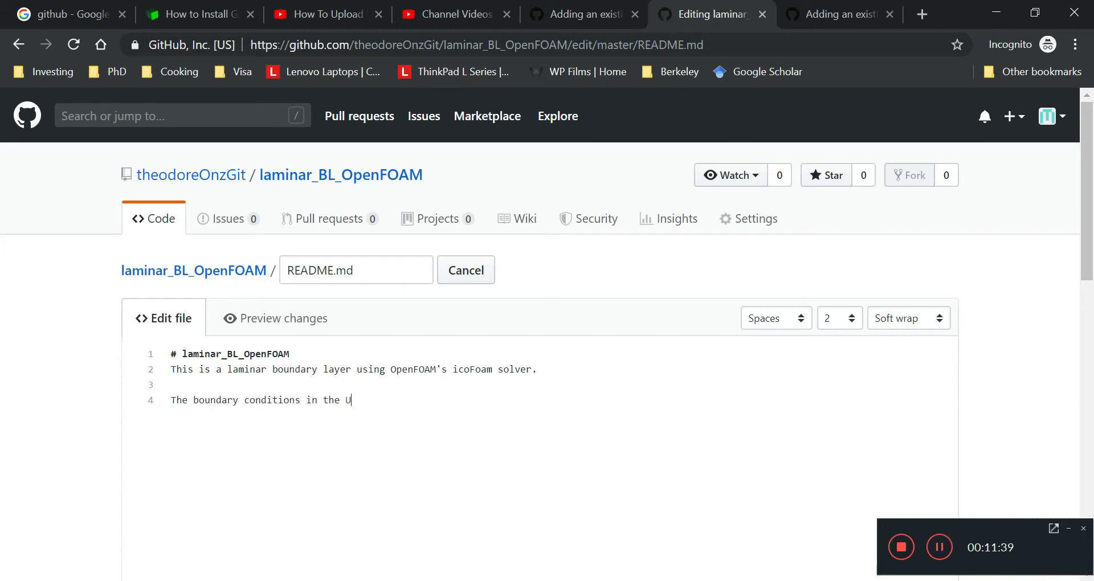
{"action": "type", "text": "file are..."}
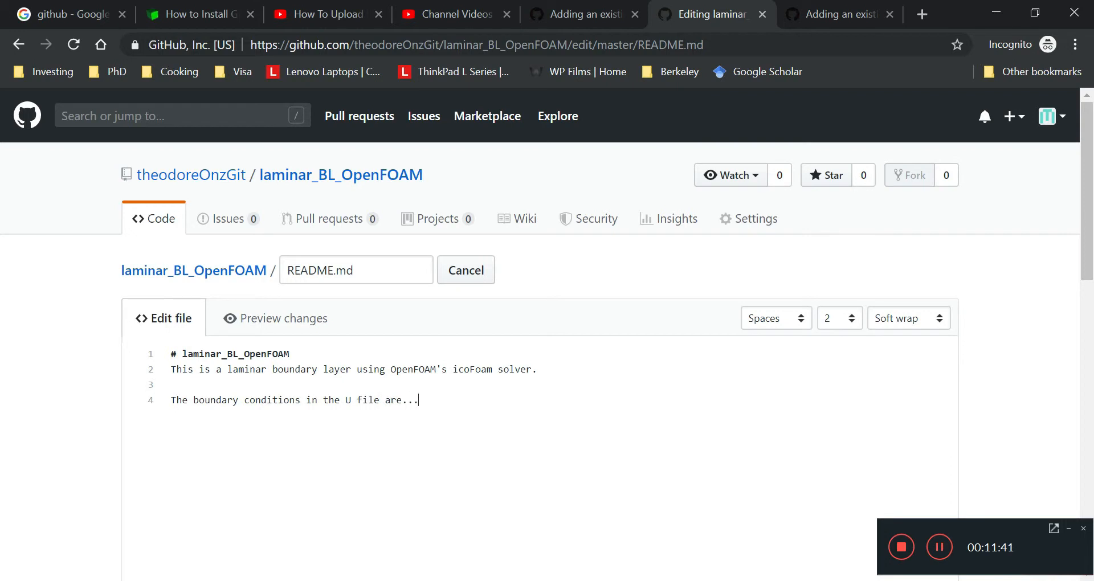
{"action": "type", "text": "we have"}
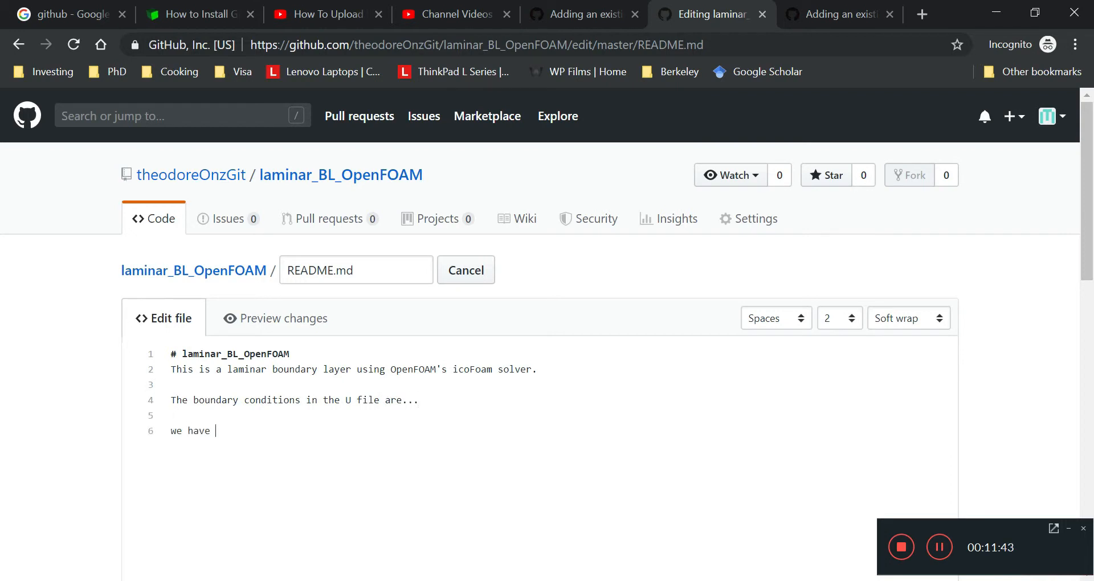
{"action": "type", "text": "zeroGra"}
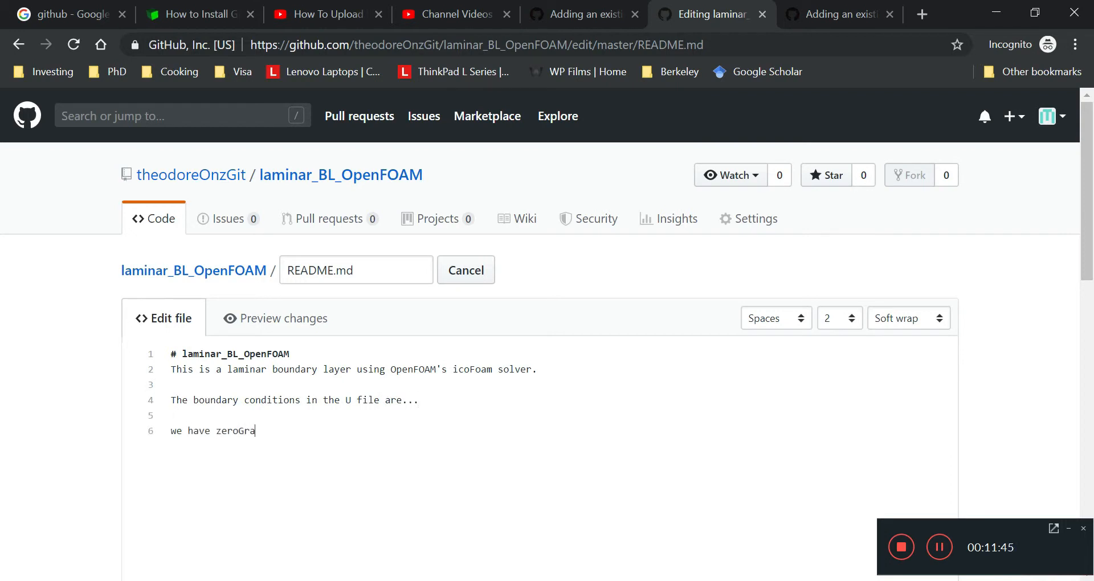
{"action": "type", "text": "dient on the"}
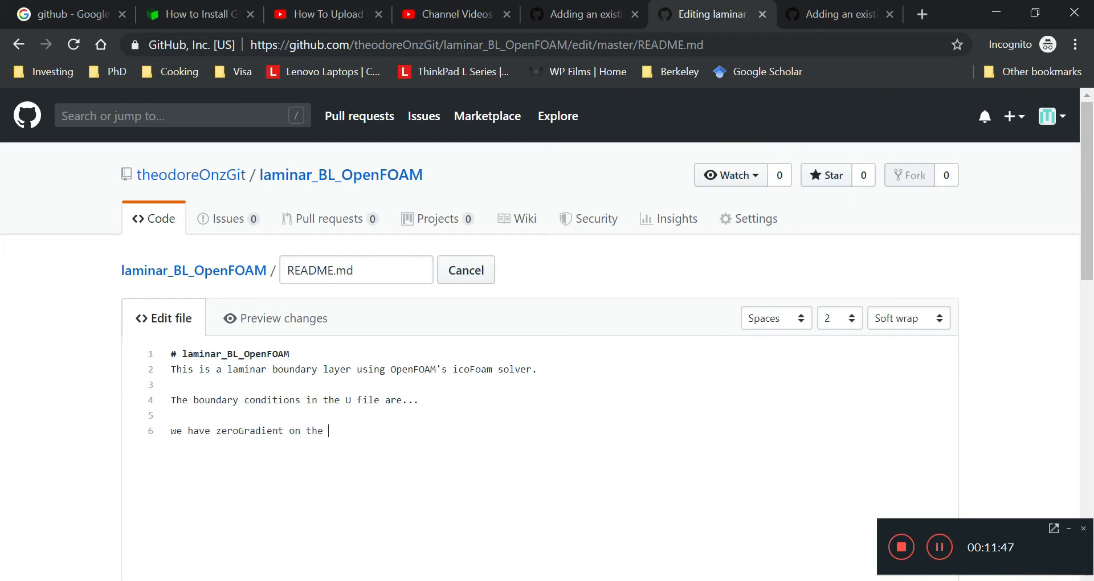
{"action": "type", "text": "t"}
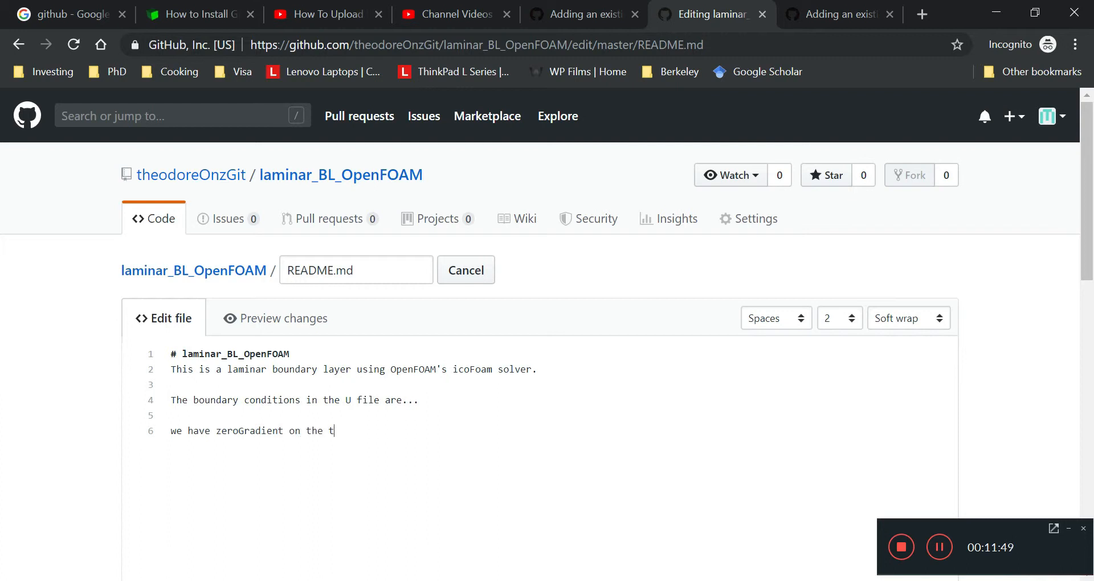
{"action": "type", "text": "op and bot"}
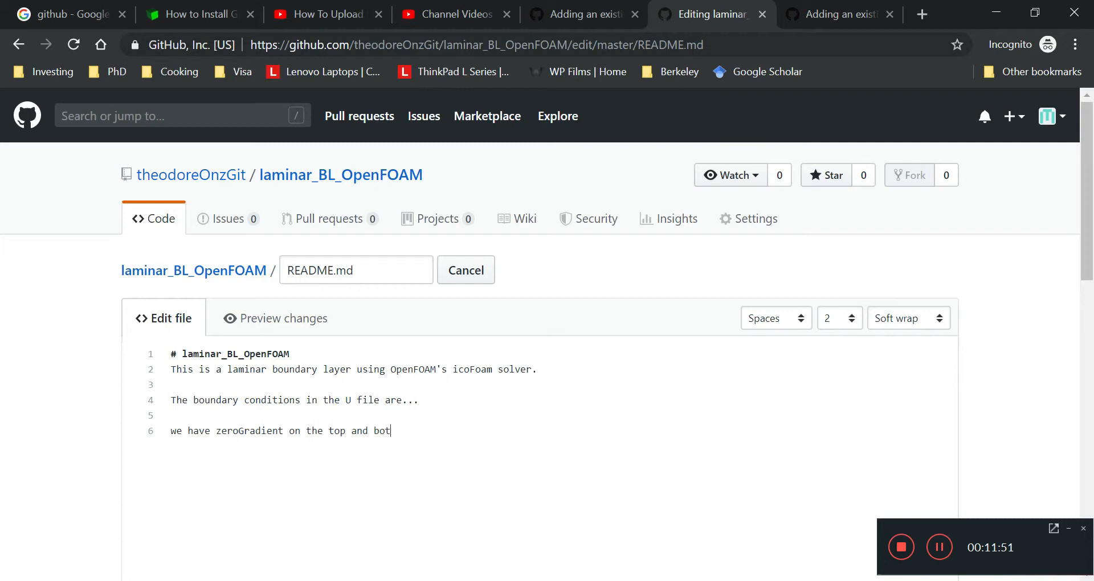
{"action": "type", "text": "tom of"}
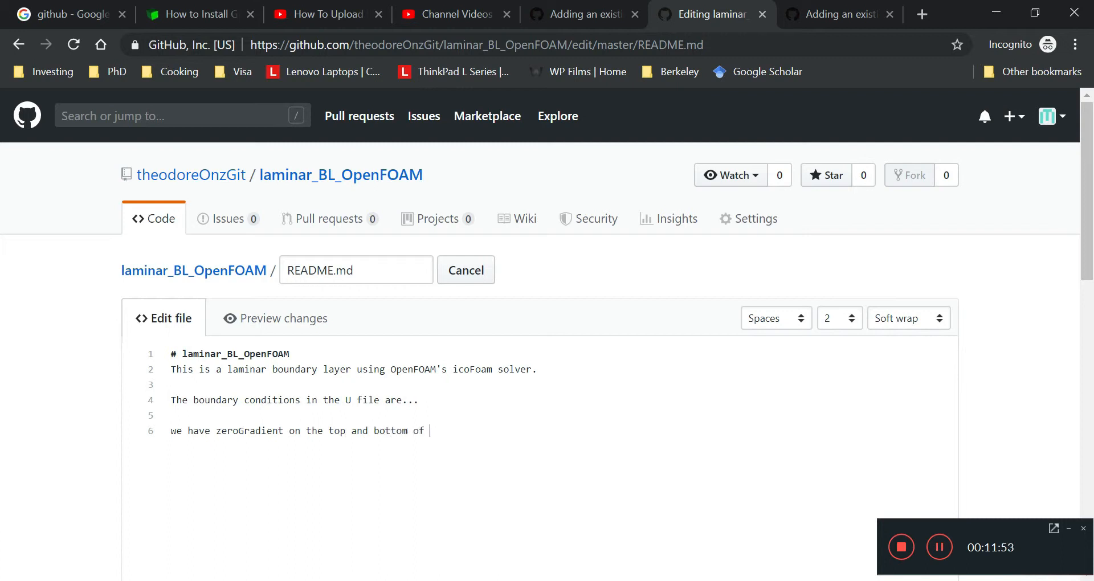
{"action": "type", "text": "the entra"}
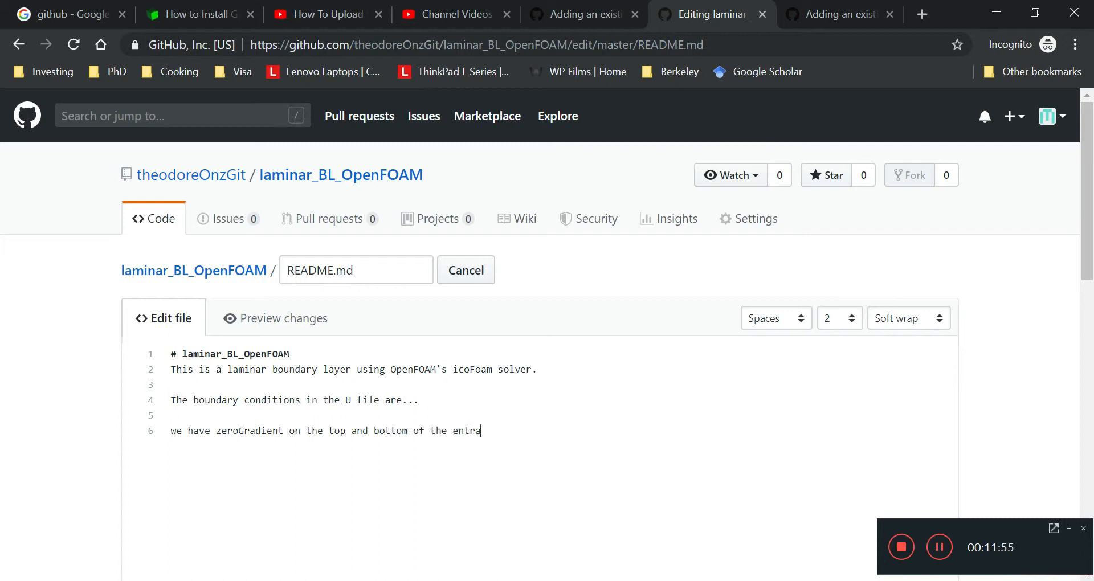
{"action": "type", "text": "nce region."}
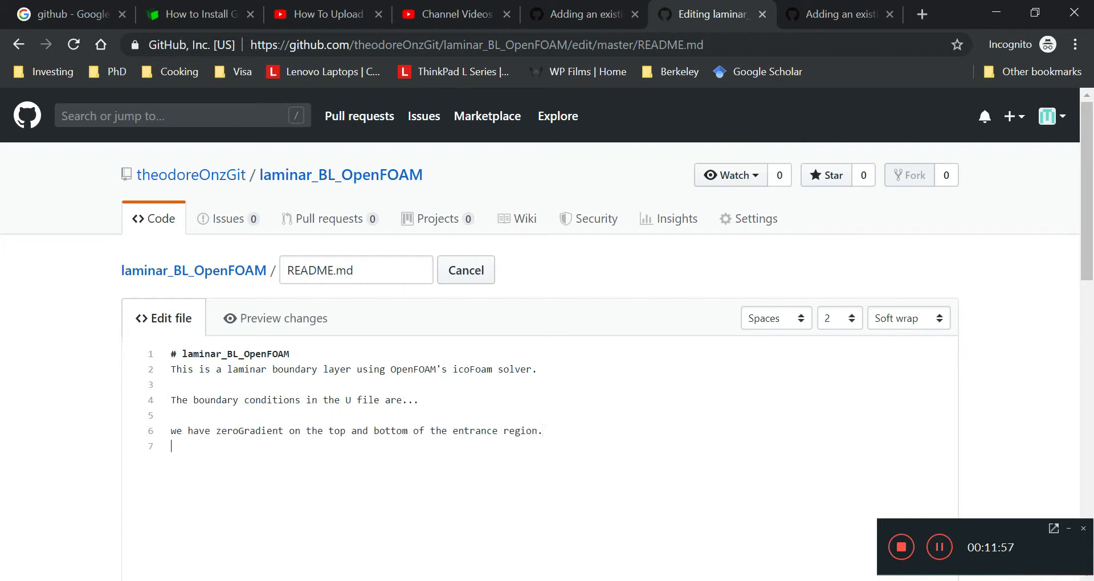
{"action": "type", "text": "we have cons"}
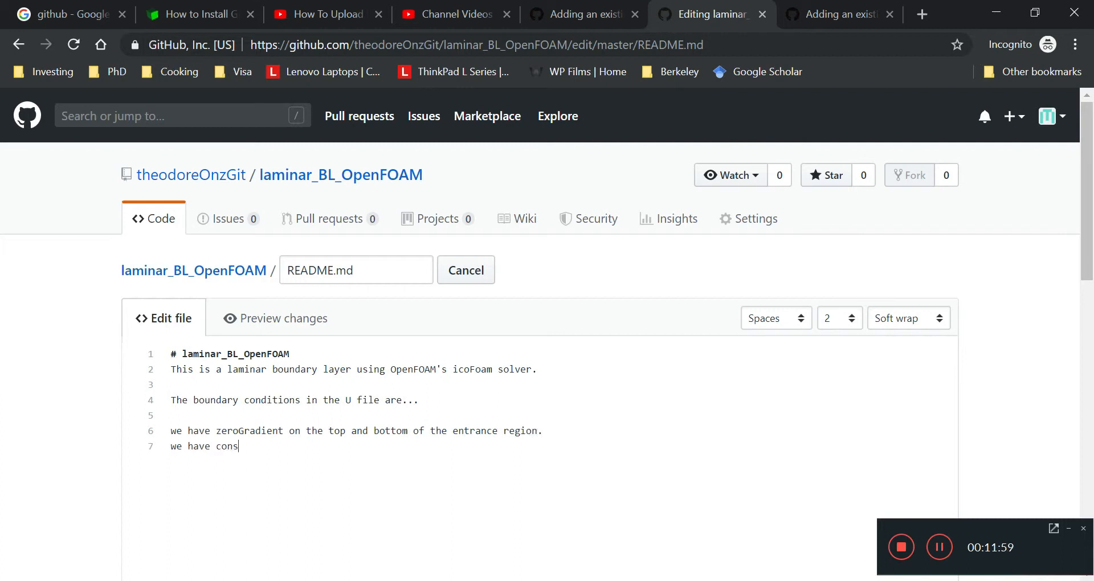
{"action": "type", "text": "tant veloc"}
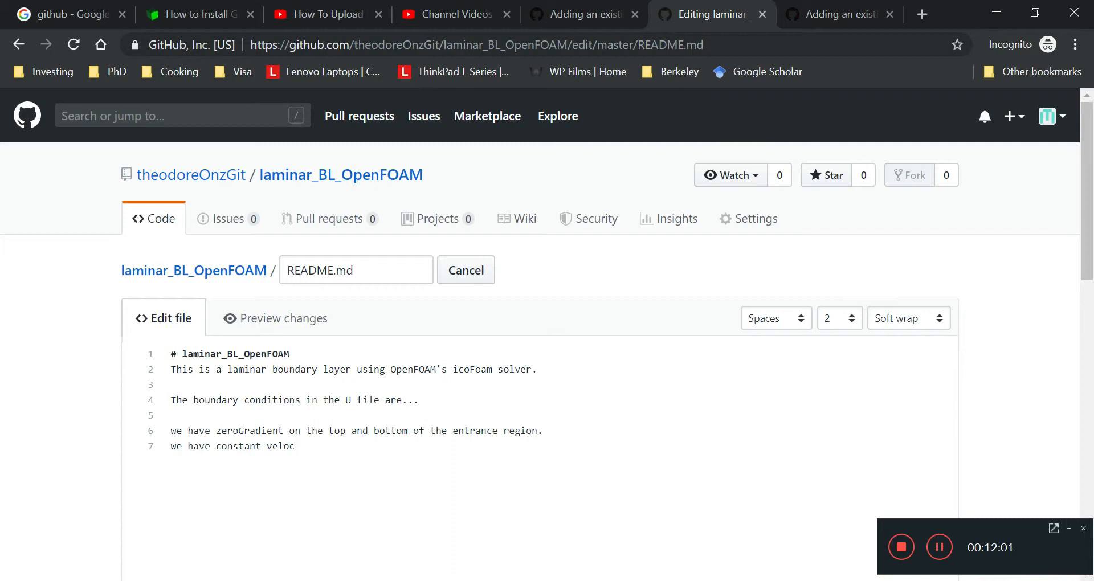
{"action": "type", "text": "ity on left s"}
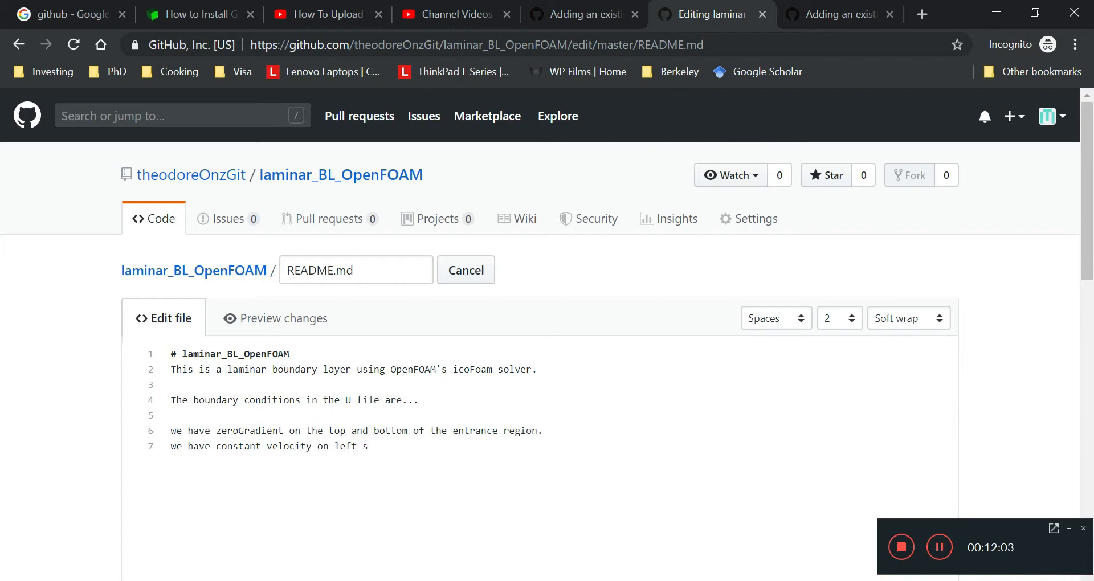
{"action": "type", "text": "ide of entrance region."}
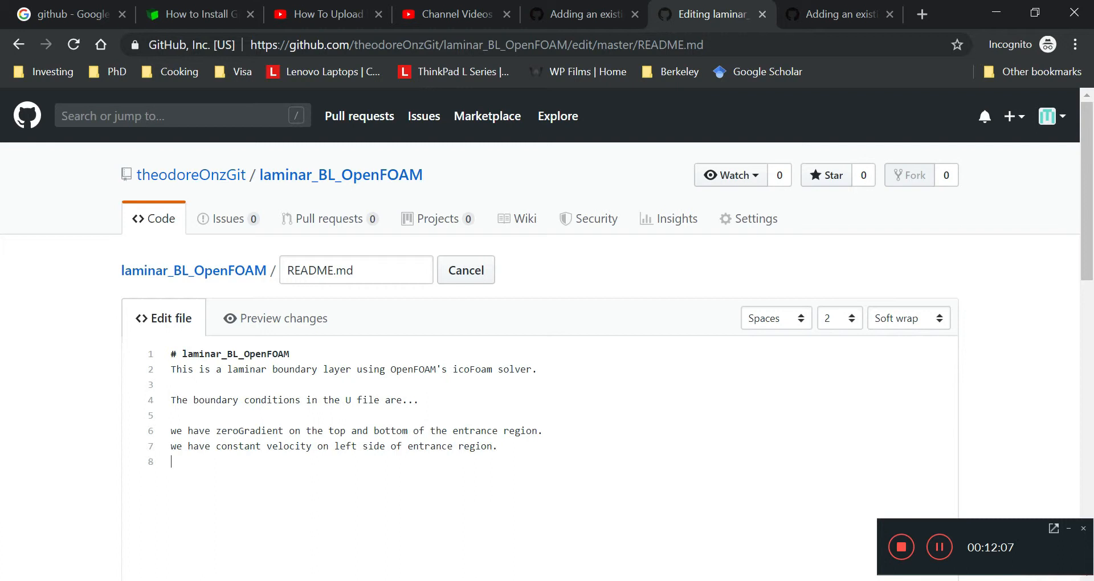
Add lines on zeroGradient at the flat plate top and right side and noSlip on its bottom.
{"action": "type", "text": "Zerogra"}
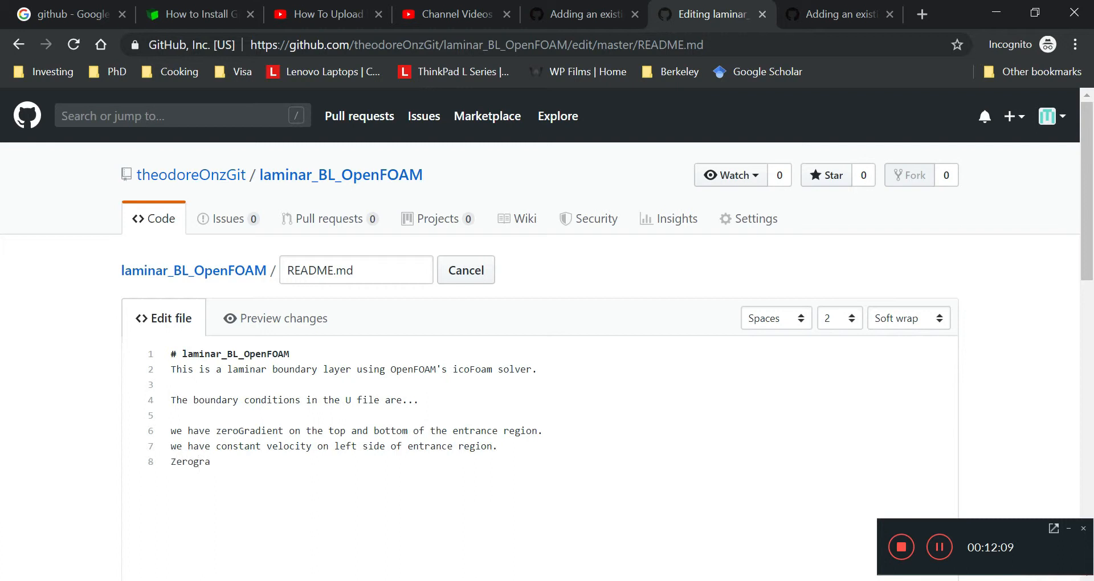
{"action": "type", "text": "we h"}
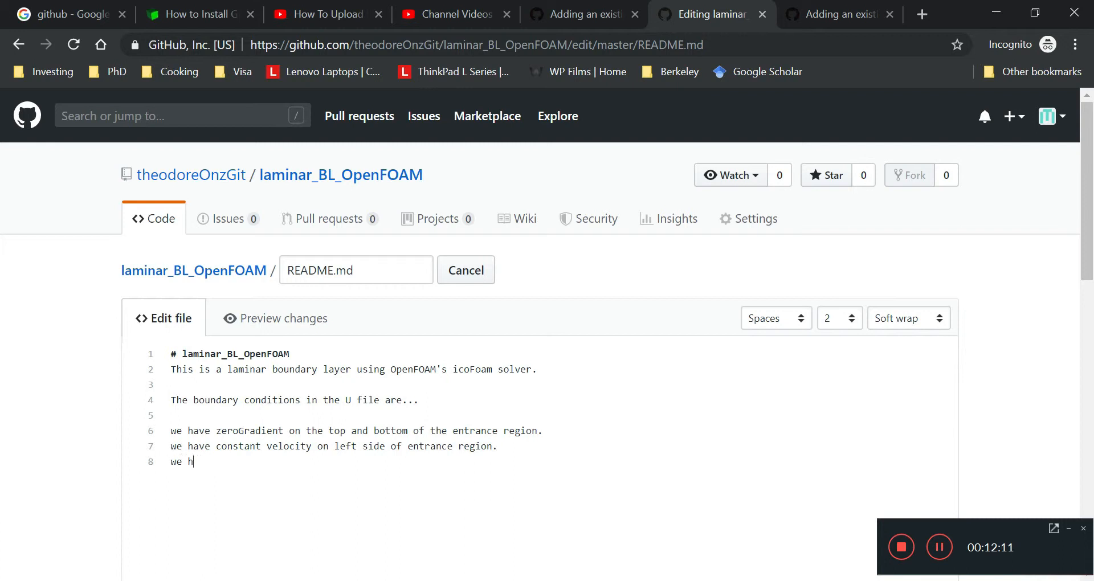
{"action": "type", "text": "ave zero"}
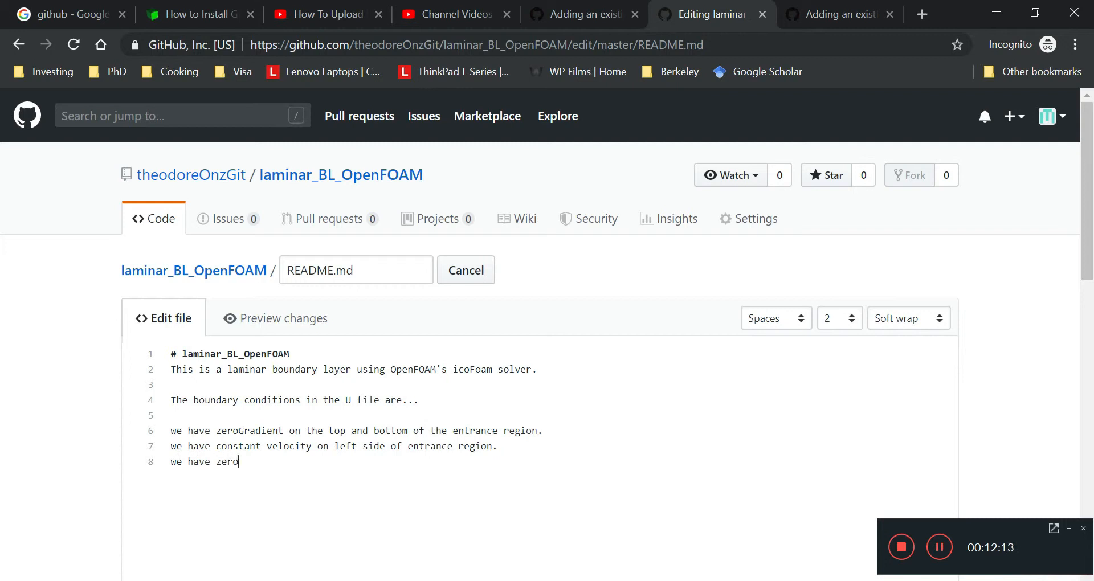
{"action": "type", "text": "Gradient on"}
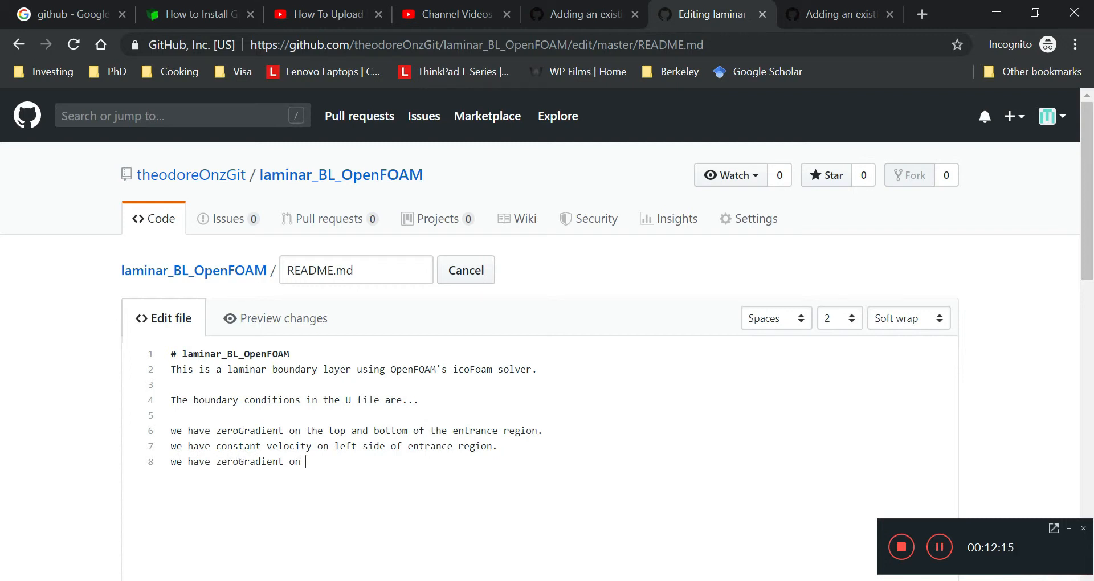
{"action": "type", "text": "top of the flat plate"}
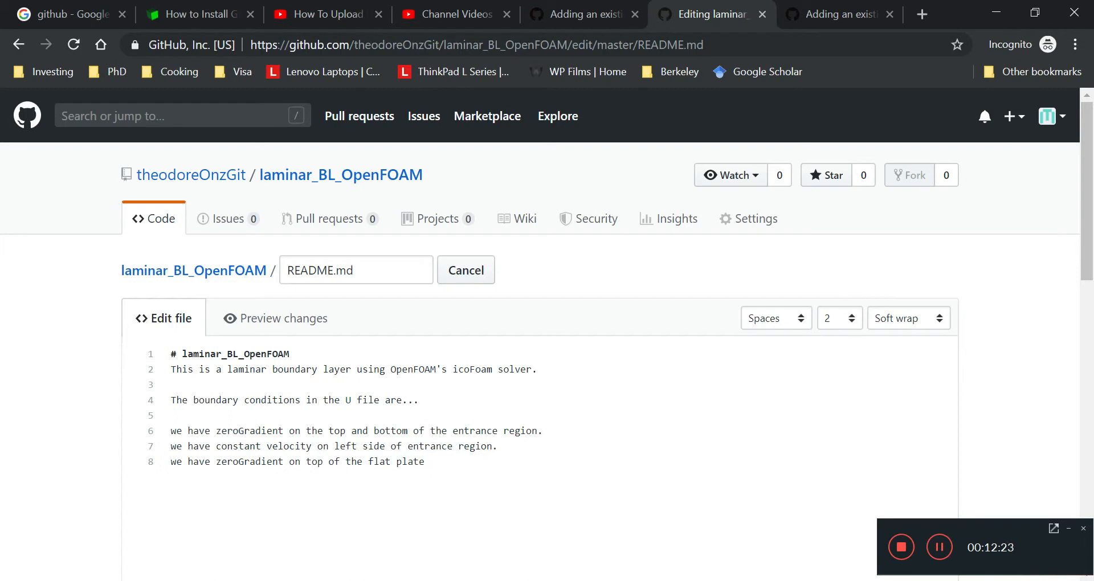
{"action": "type", "text": "region and the"}
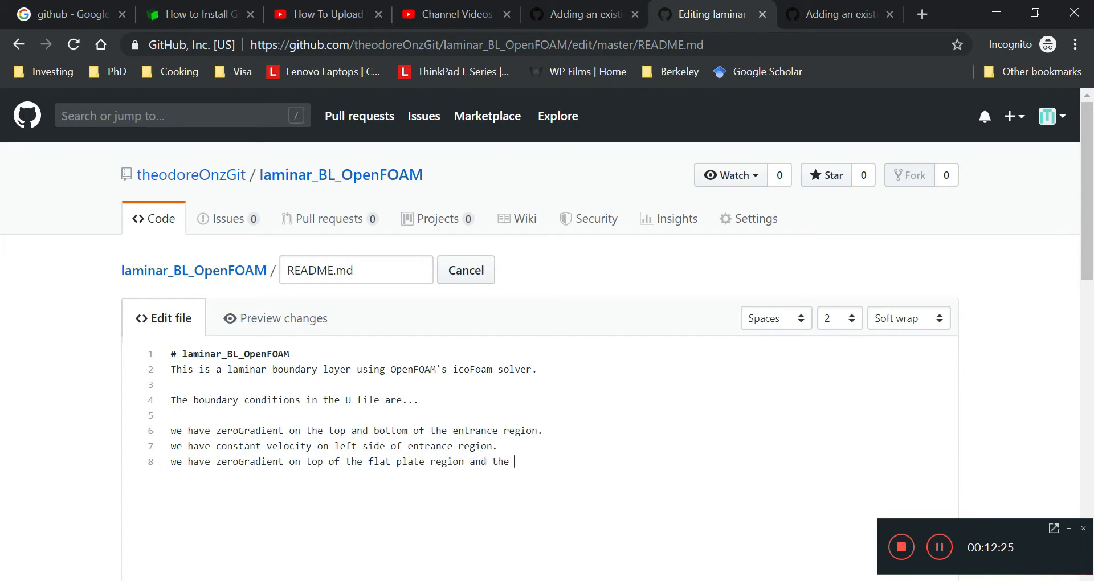
{"action": "type", "text": "right hand side."}
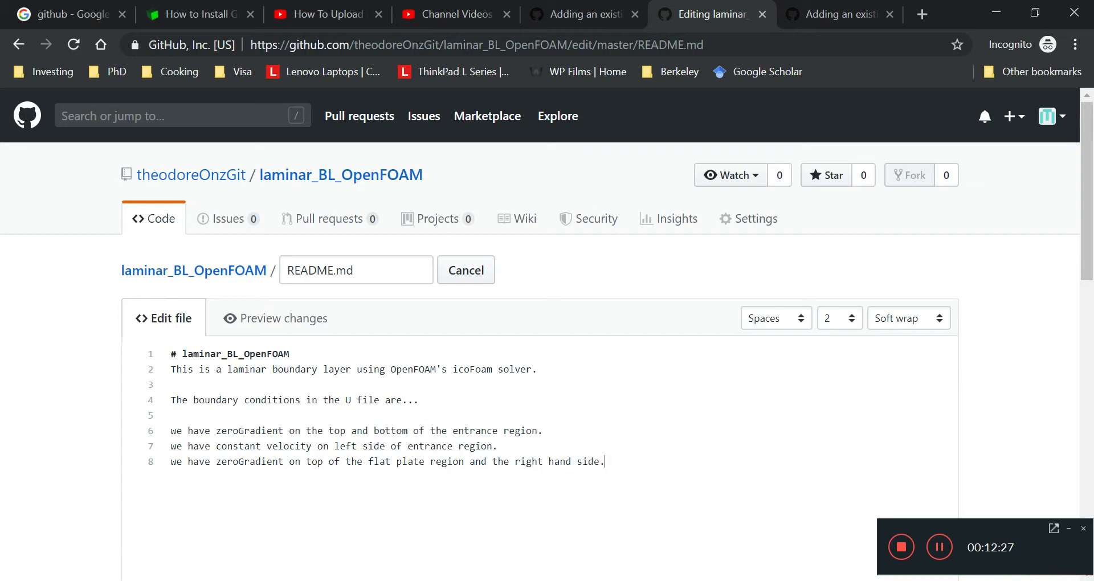
{"action": "type", "text": "we have noSl"}
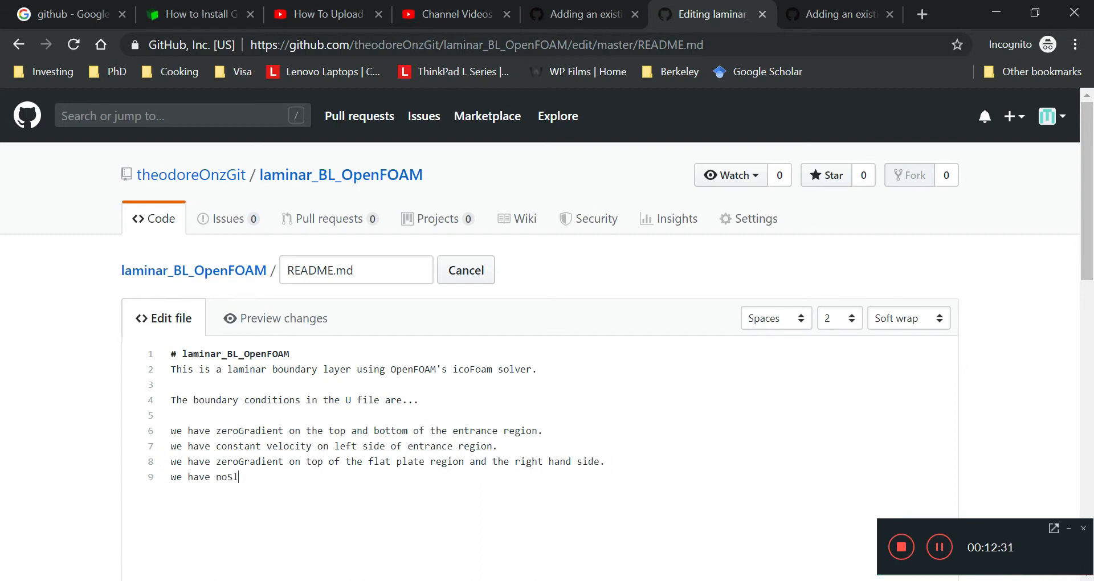
{"action": "type", "text": "ip condition on"}
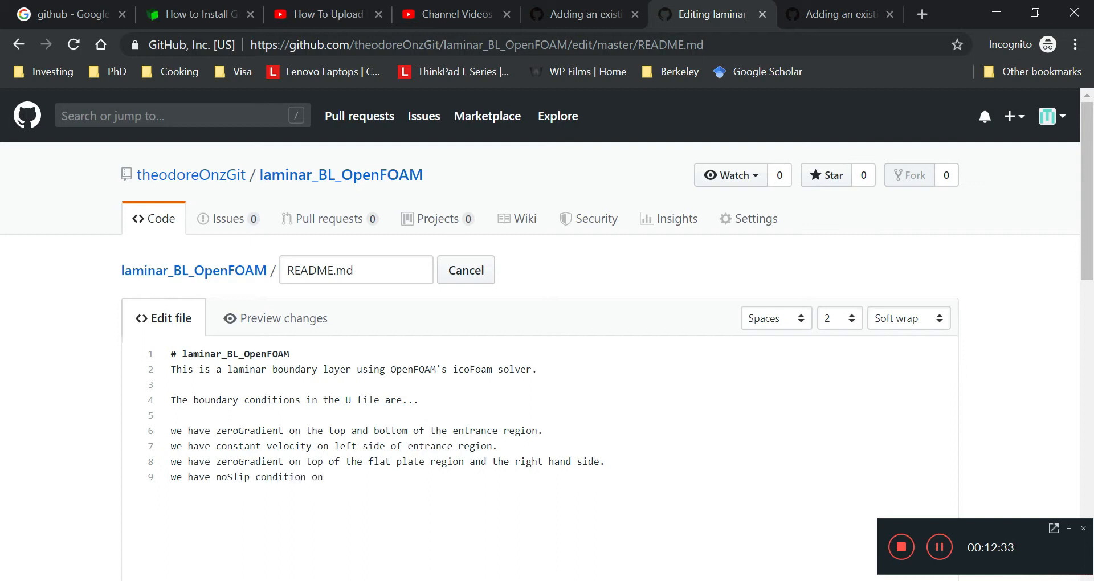
{"action": "type", "text": "bottom o"}
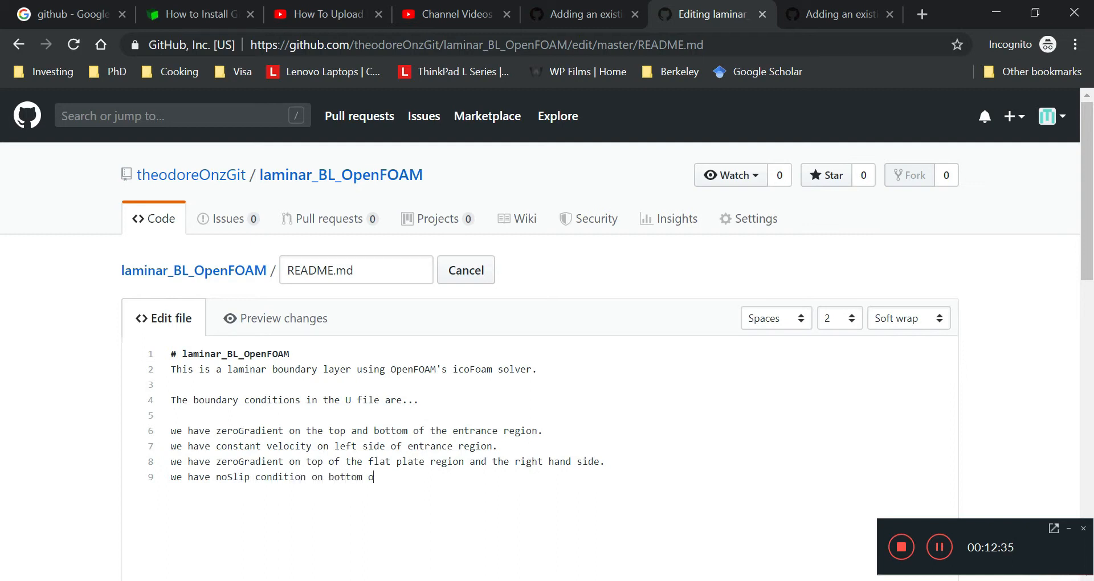
{"action": "type", "text": "f flat plate regio"}
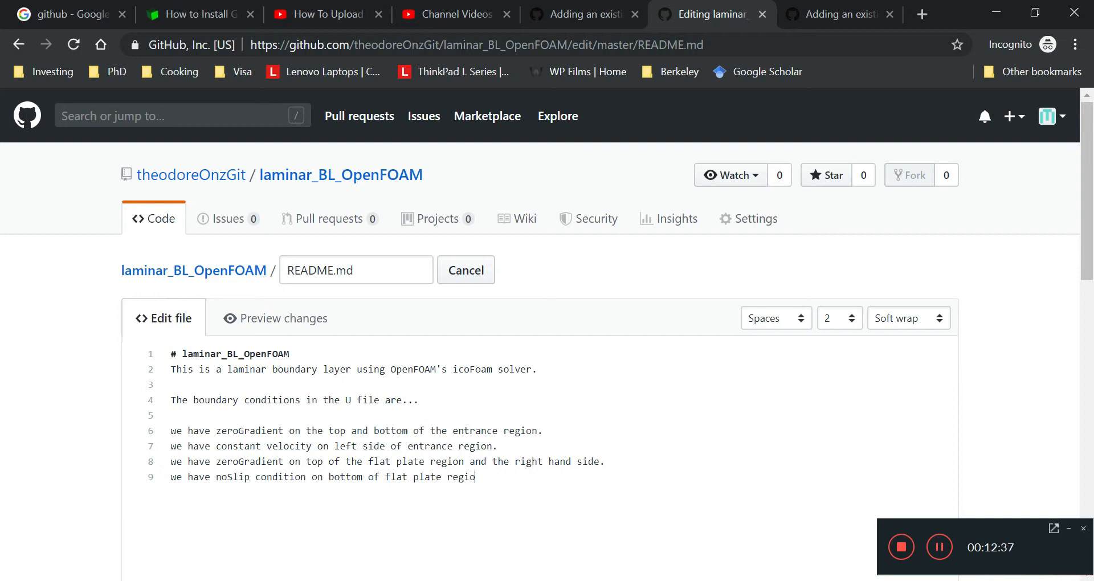
{"action": "type", "text": "n."}
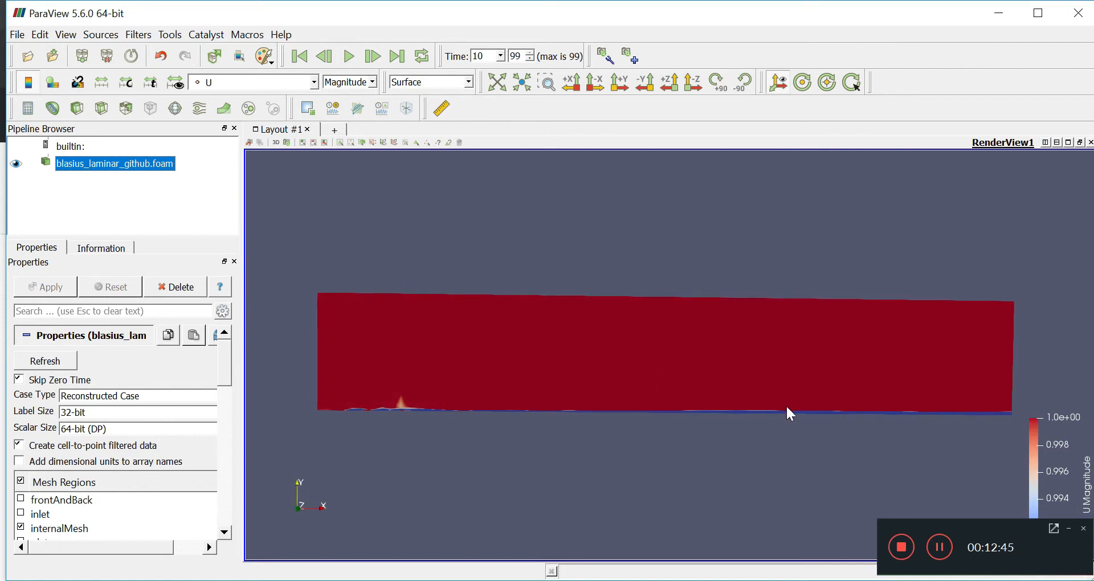
{"action": "mouse_move", "coordinate": [374, 412]}
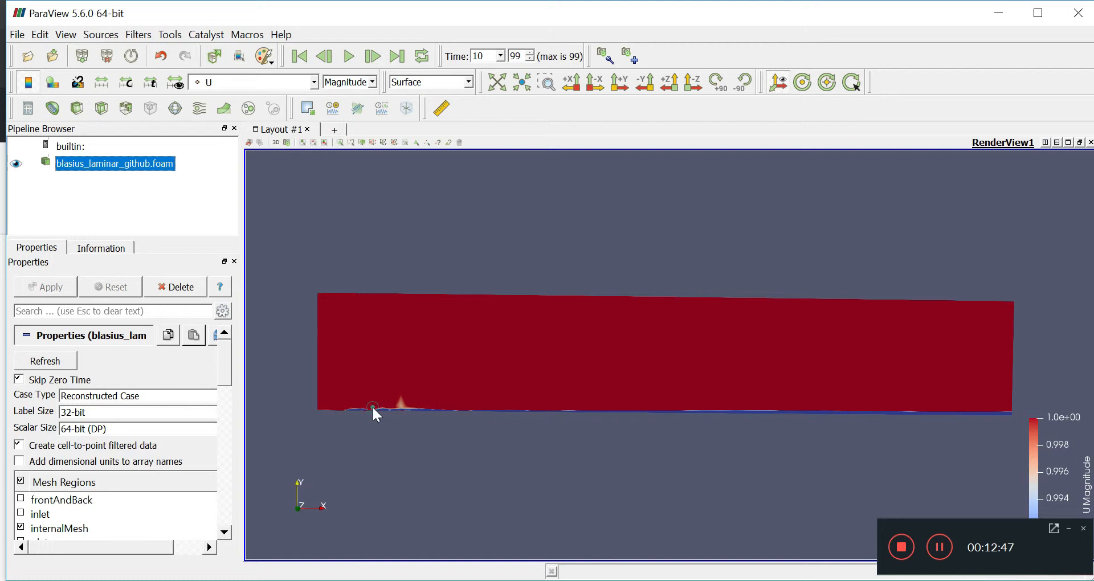
{"action": "mouse_move", "coordinate": [1071, 368]}
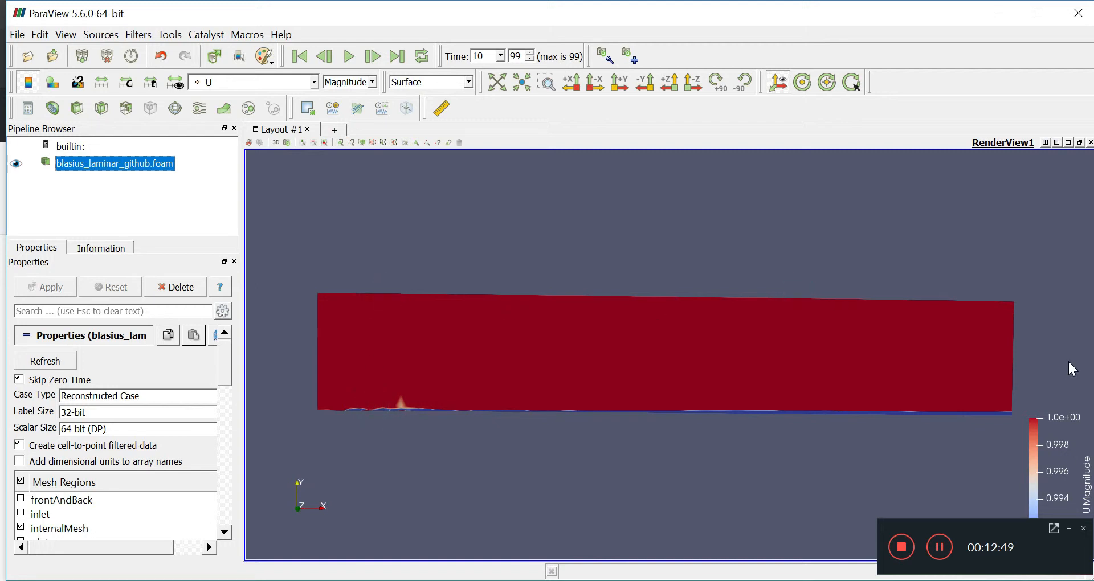
{"action": "mouse_move", "coordinate": [336, 398]}
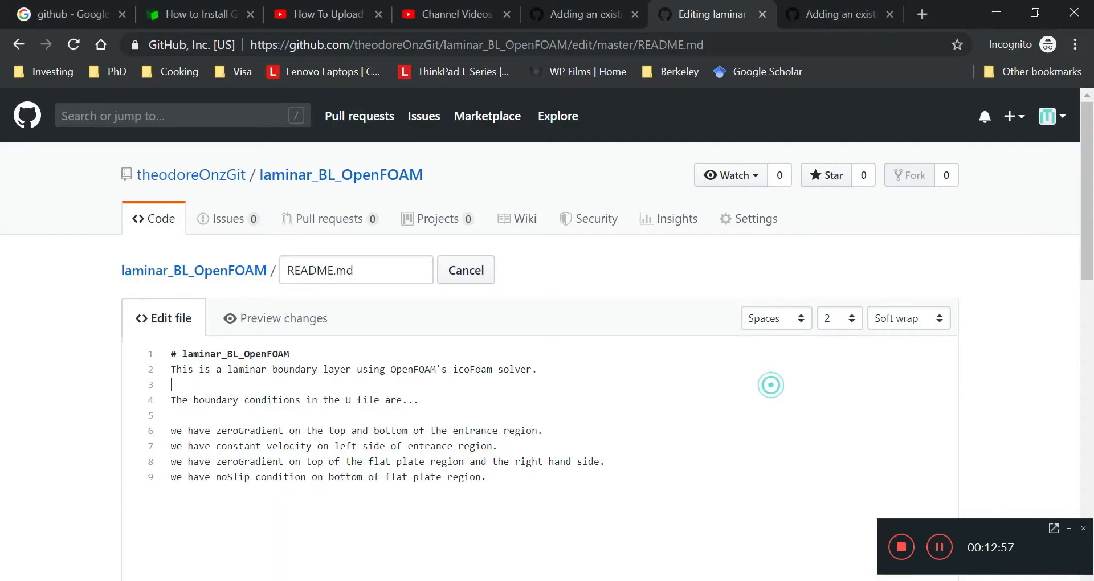
Title the commit 'Put the velocity BCs in' with description 'Added velocity BCs'.
{"action": "scroll", "scroll_direction": "down", "scroll_amount": 3}
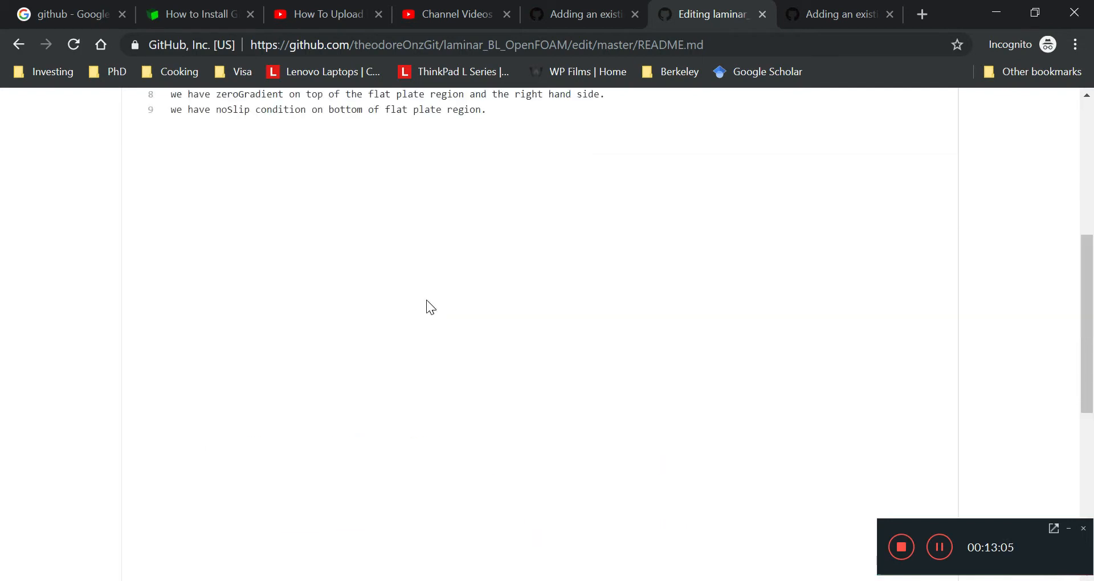
{"action": "scroll", "scroll_direction": "down", "scroll_amount": 3}
{"action": "type", "text": "Put the"}
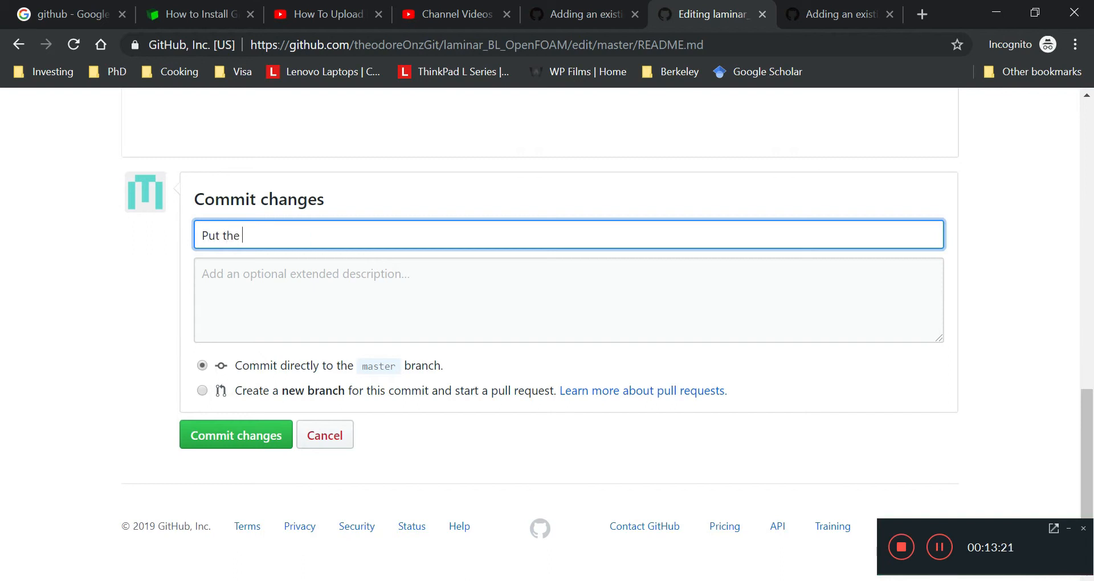
{"action": "type", "text": "velocity BC"}
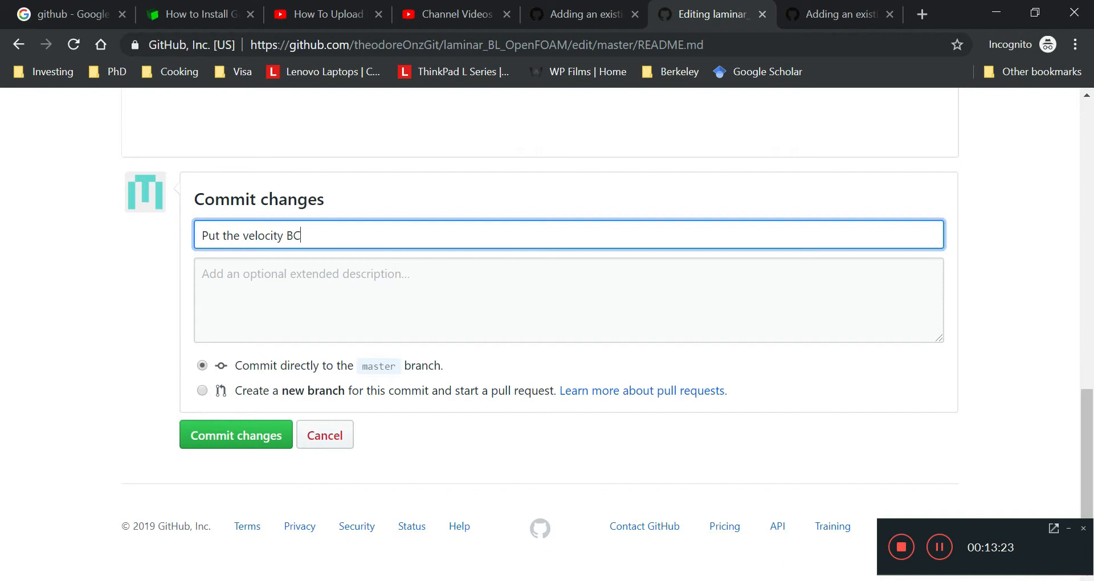
{"action": "type", "text": "s into"}
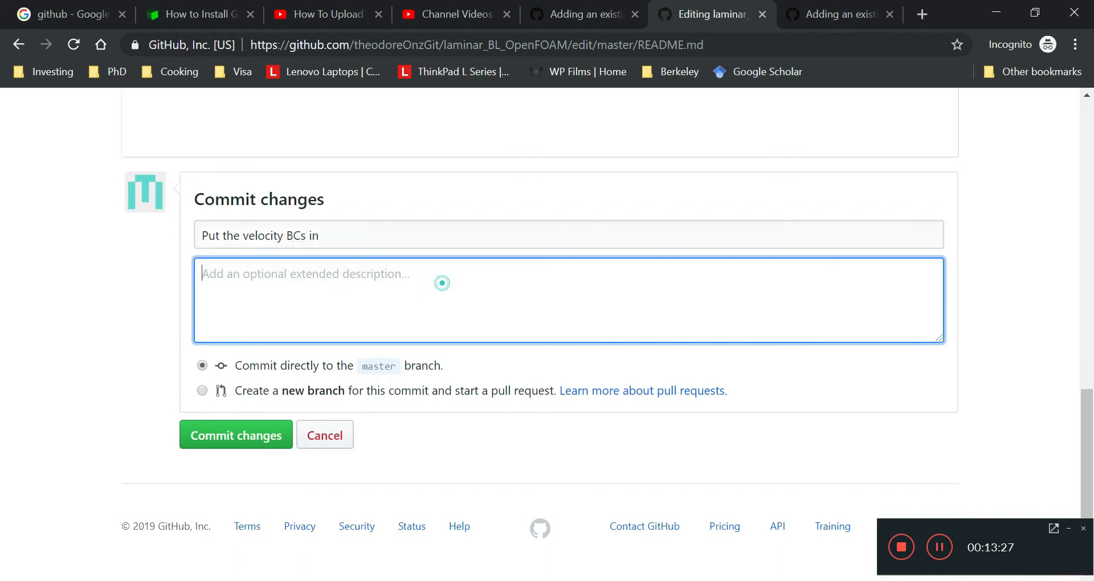
{"action": "type", "text": "Added some description of velco"}
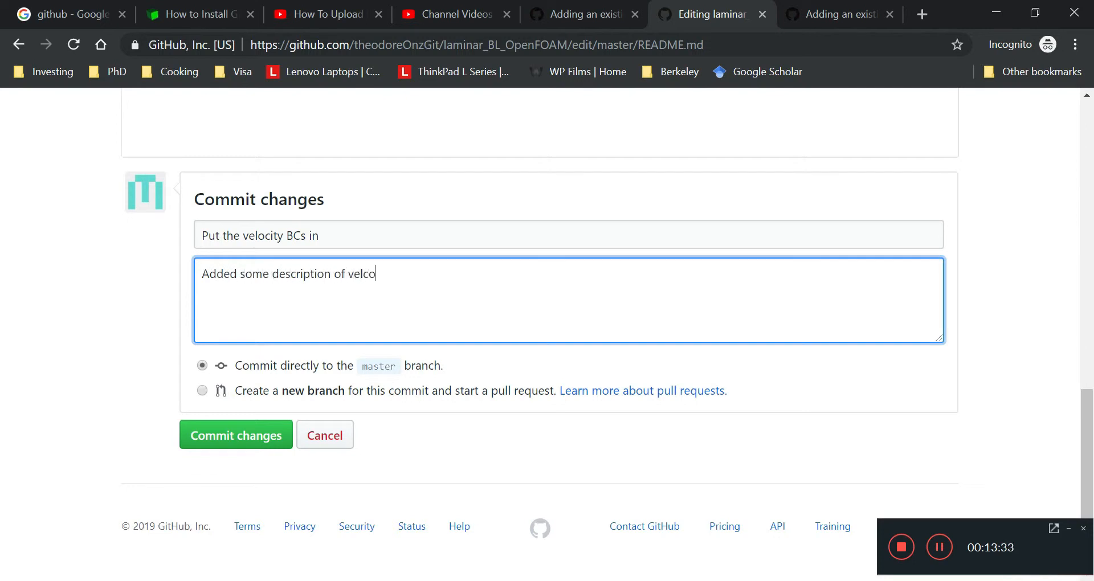
{"action": "type", "text": "ity B"}
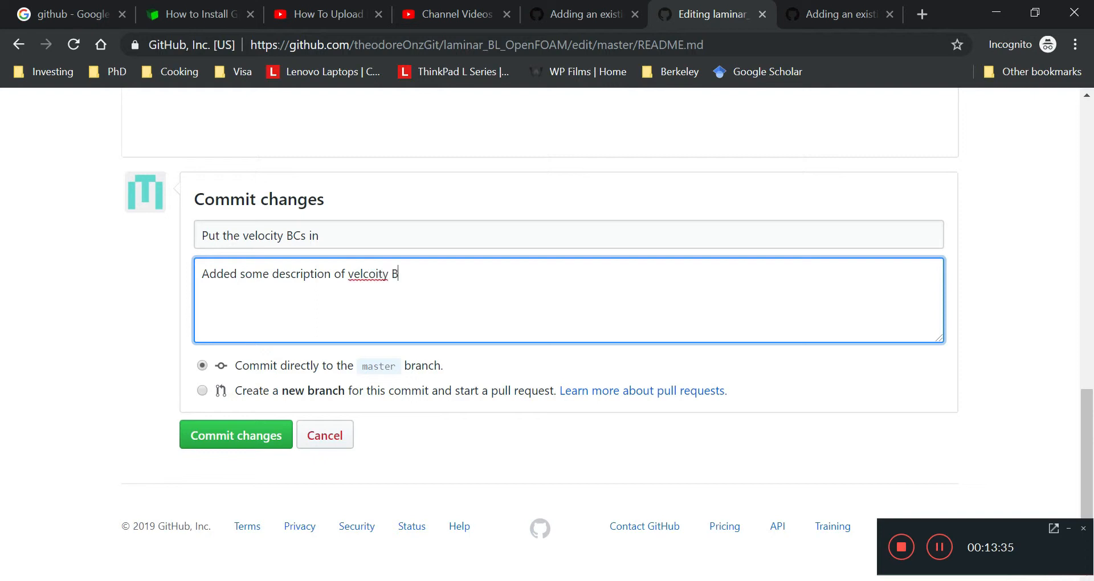
{"action": "type", "text": "Cs"}
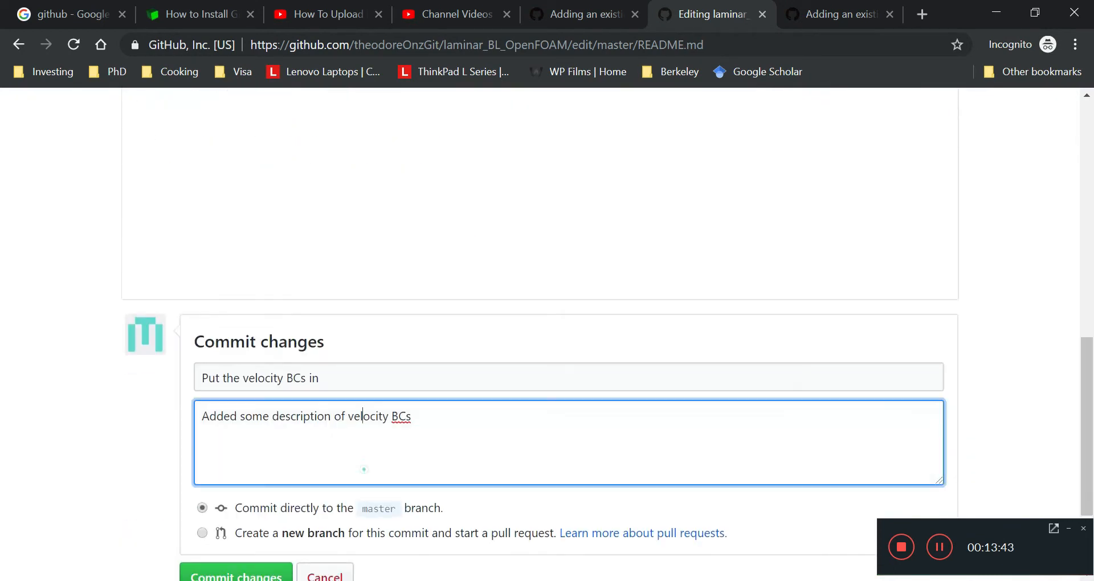
Toggle the new-branch option back to committing directly to master and commit the changes.
{"action": "scroll", "scroll_direction": "down", "scroll_amount": 3}
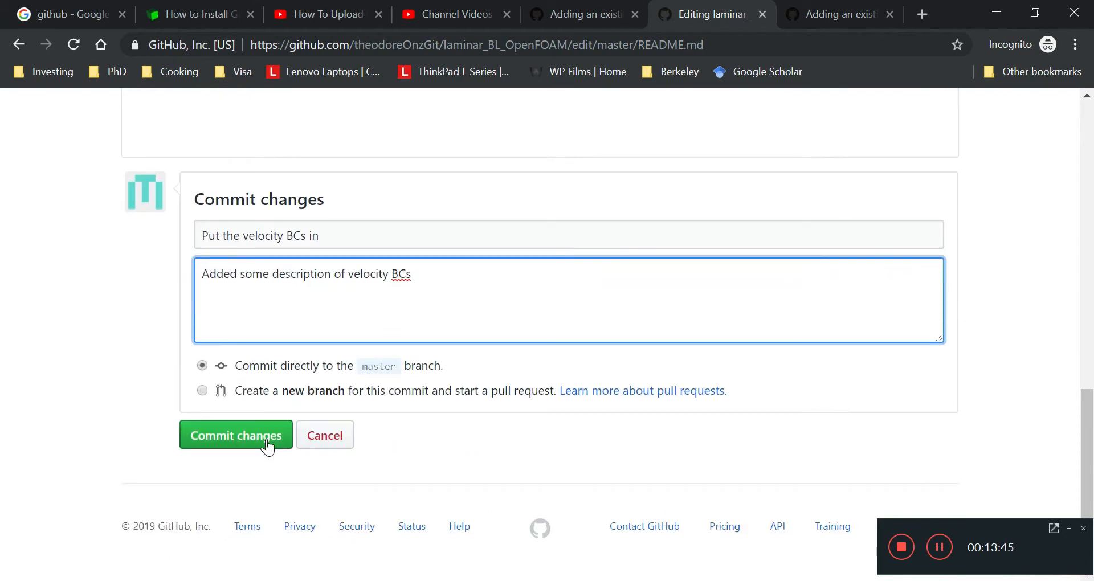
{"action": "mouse_move", "coordinate": [505, 370]}
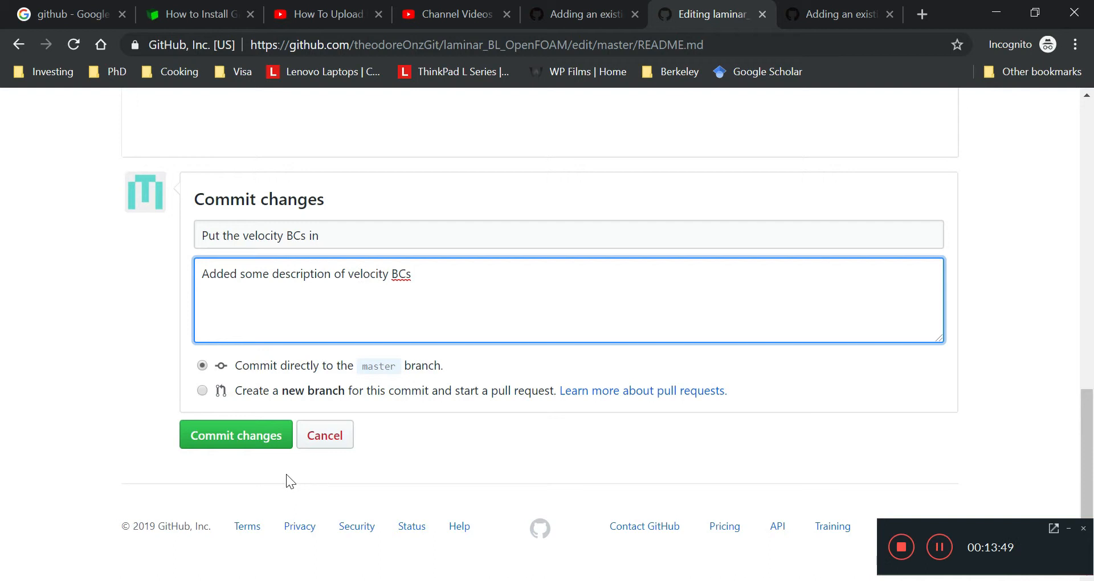
{"action": "mouse_move", "coordinate": [306, 391]}
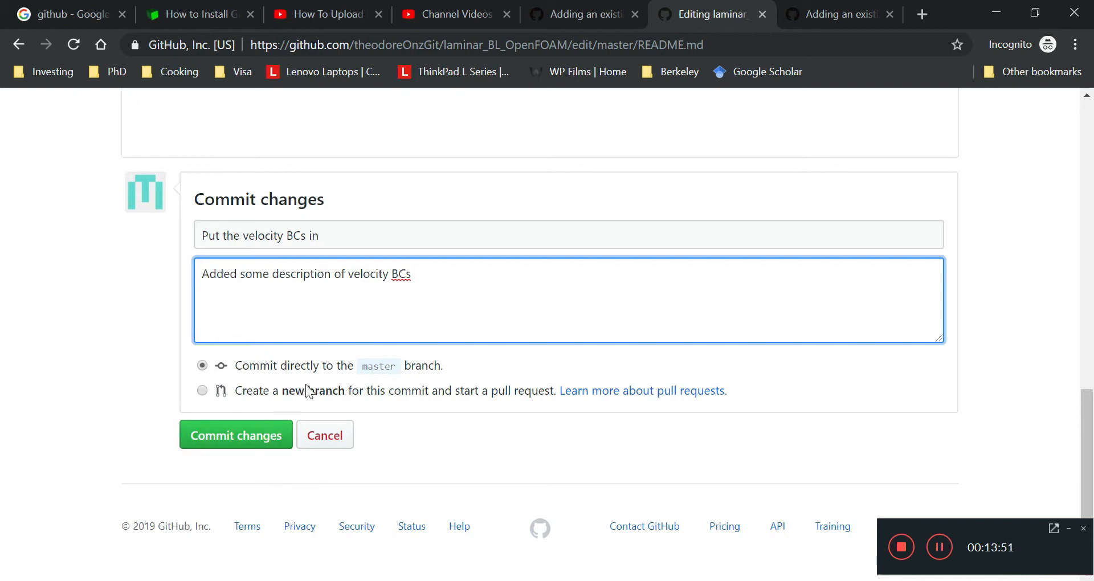
{"action": "left_click", "coordinate": [203, 390]}
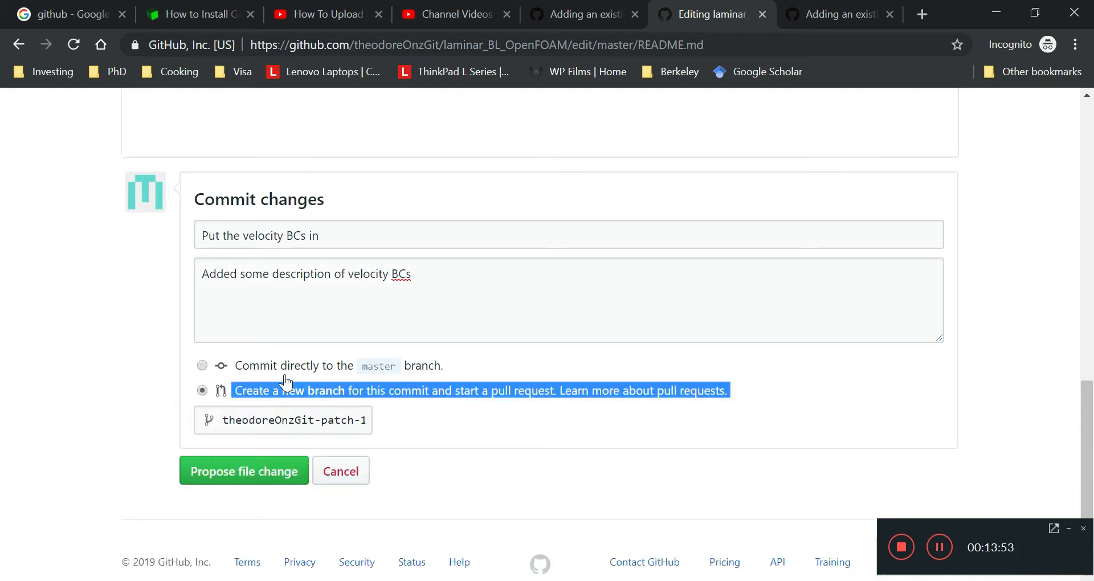
{"action": "left_click", "coordinate": [203, 365]}
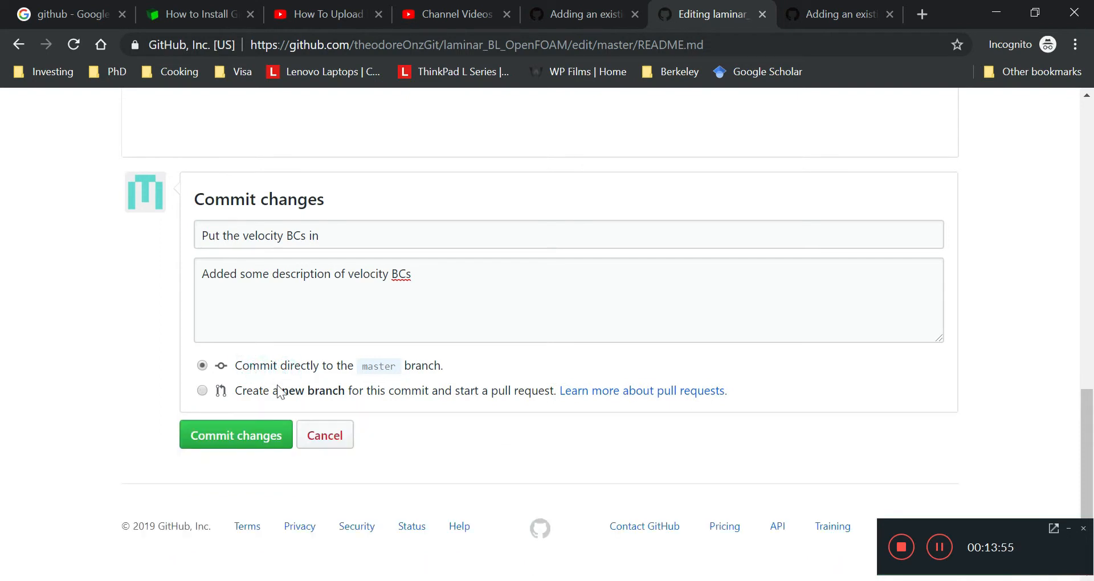
{"action": "mouse_move", "coordinate": [303, 377]}
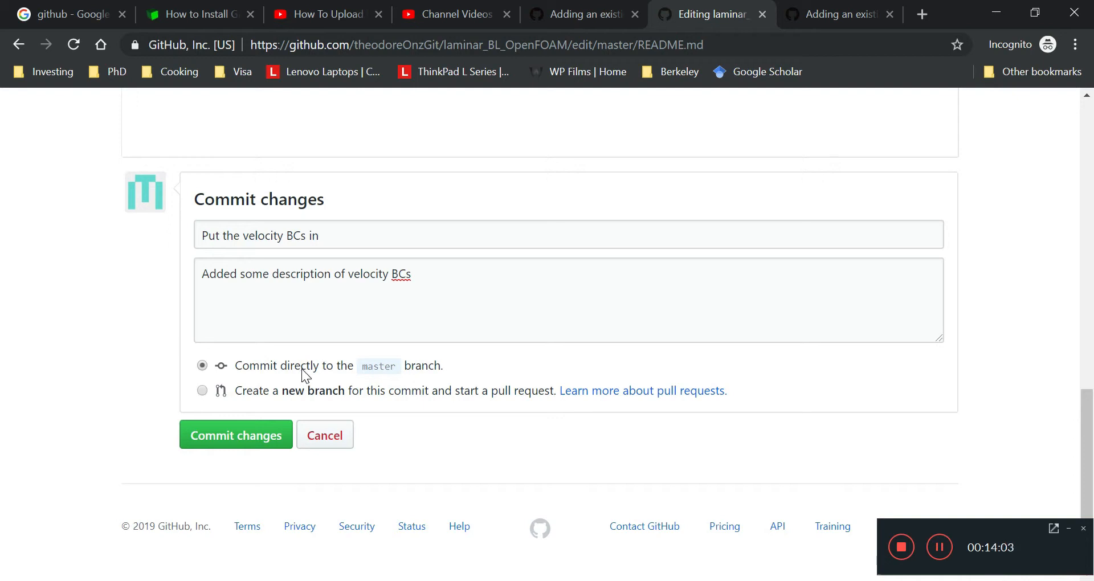
{"action": "left_click", "coordinate": [234, 435]}
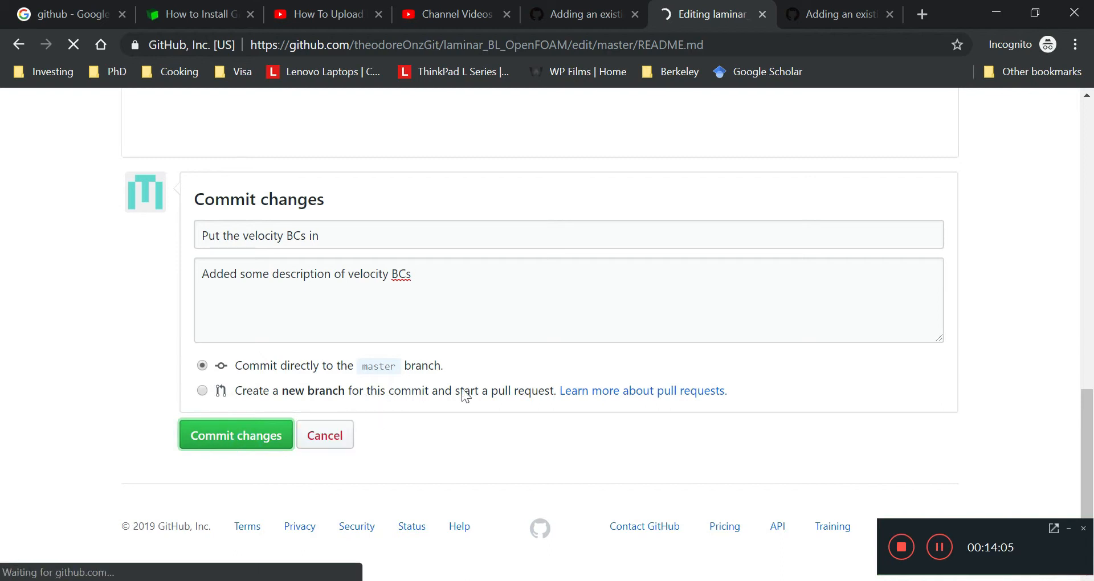
{"action": "left_click", "coordinate": [236, 435]}
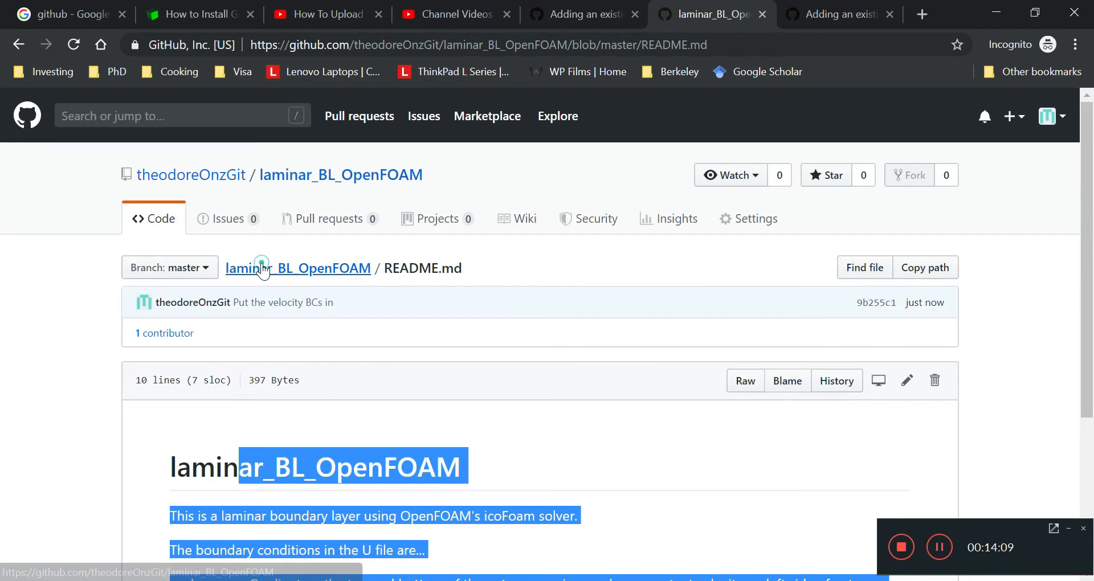
Review the Initial commit's changes and open the repository's commit history.
{"action": "left_click", "coordinate": [299, 268]}
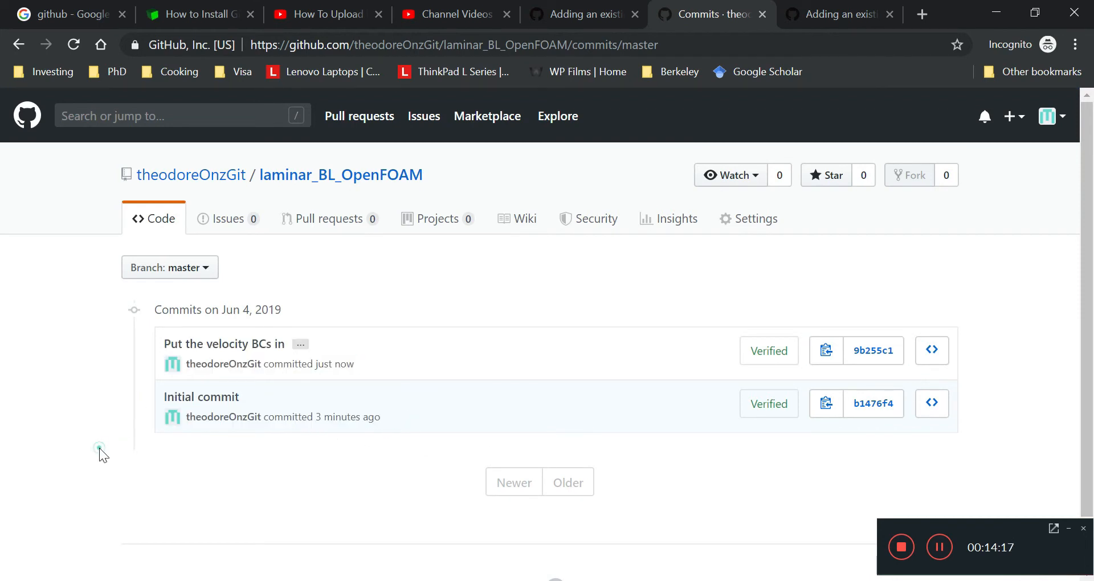
{"action": "left_click", "coordinate": [202, 397]}
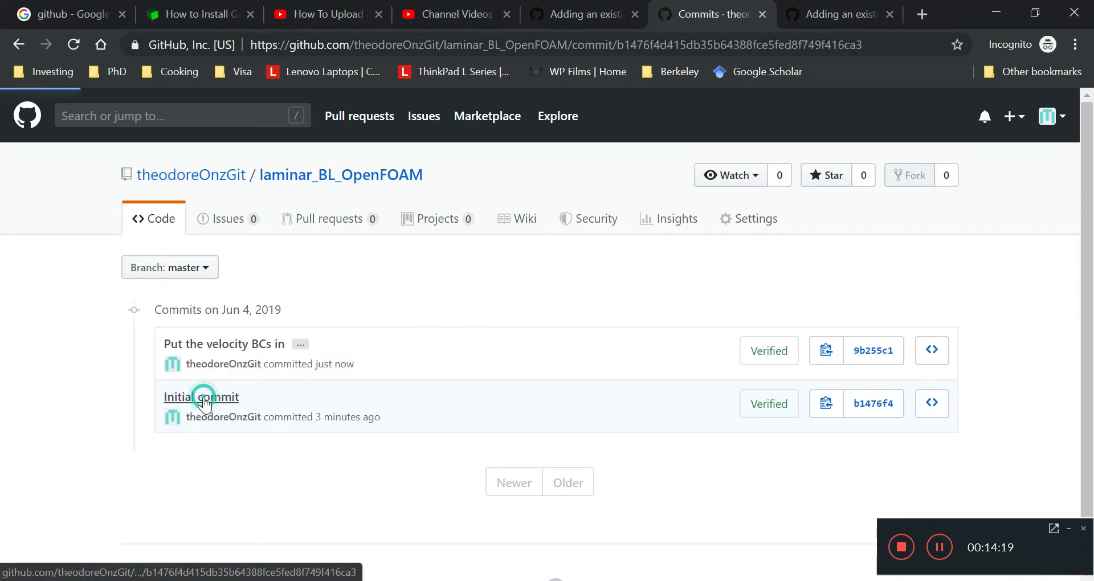
{"action": "left_click", "coordinate": [202, 397]}
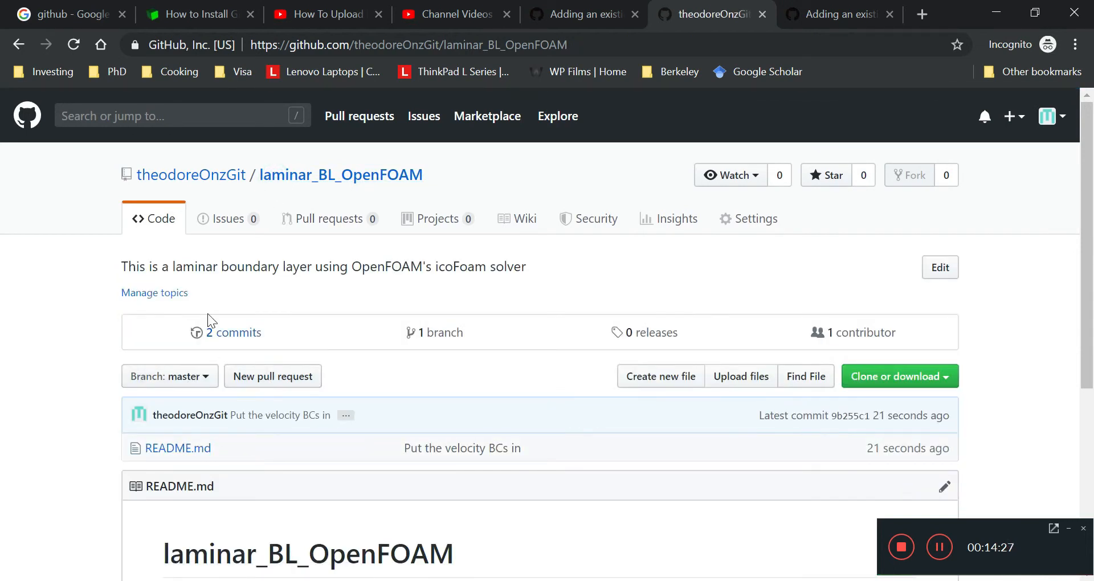
{"action": "left_click", "coordinate": [232, 332]}
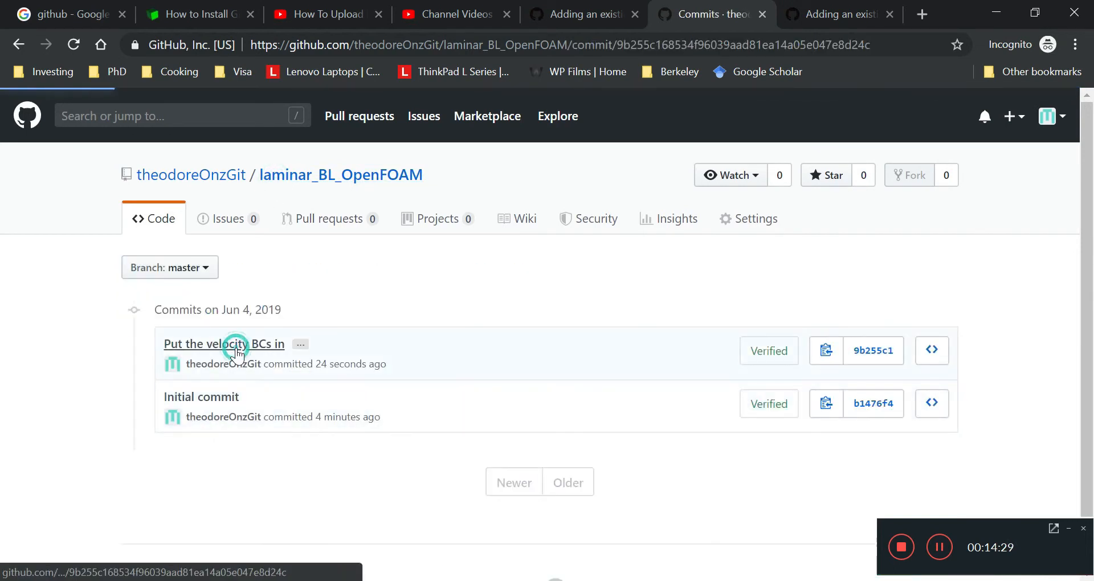
Review the 'Put the velocity BCs in' commit's diff and return to the Code page.
{"action": "left_click", "coordinate": [223, 344]}
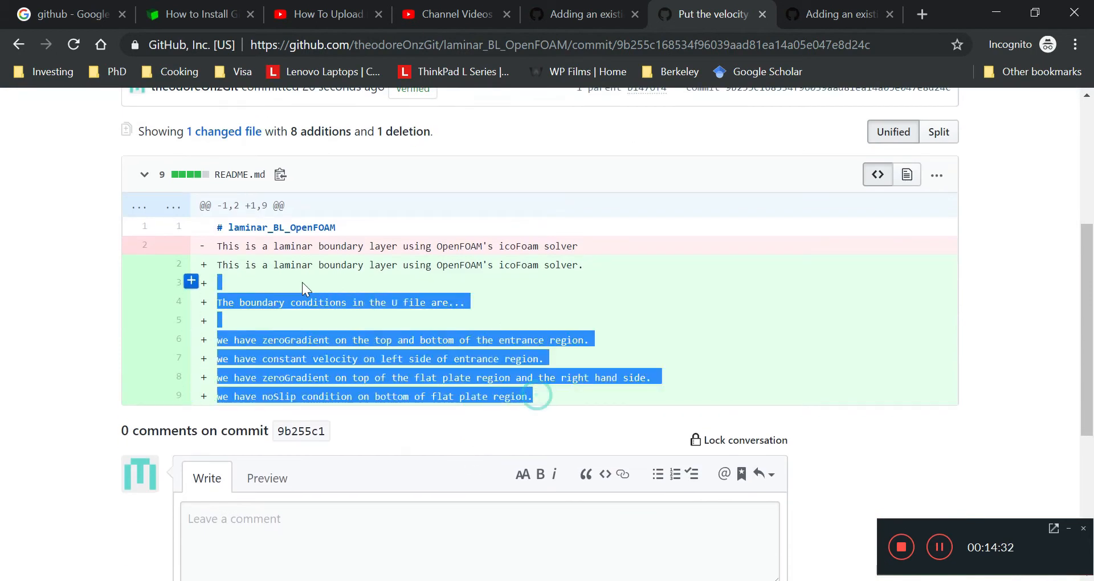
{"action": "left_click", "coordinate": [391, 438]}
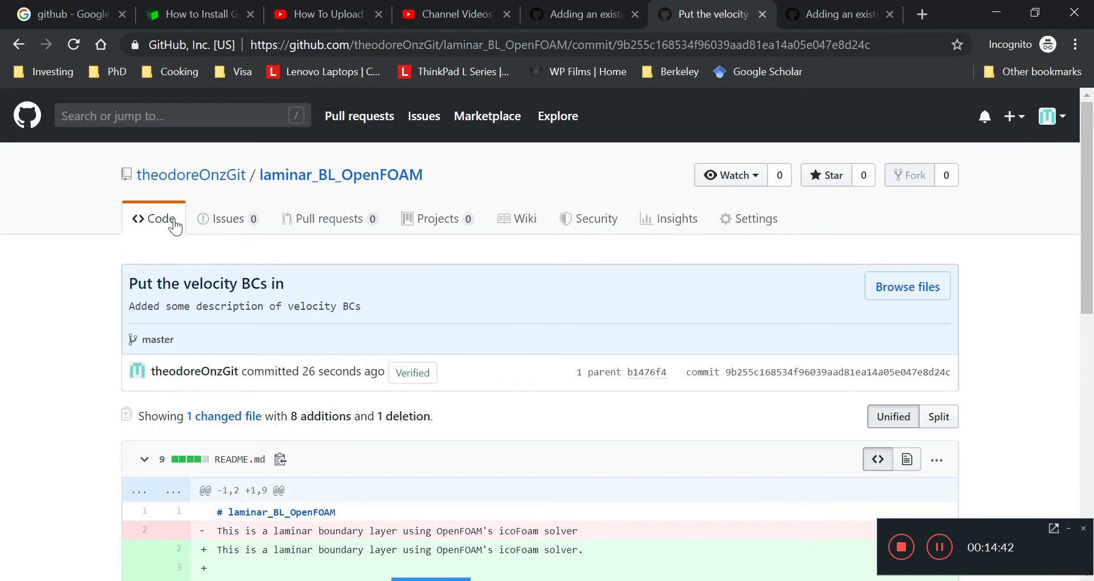
{"action": "scroll", "scroll_direction": "down", "scroll_amount": 3}
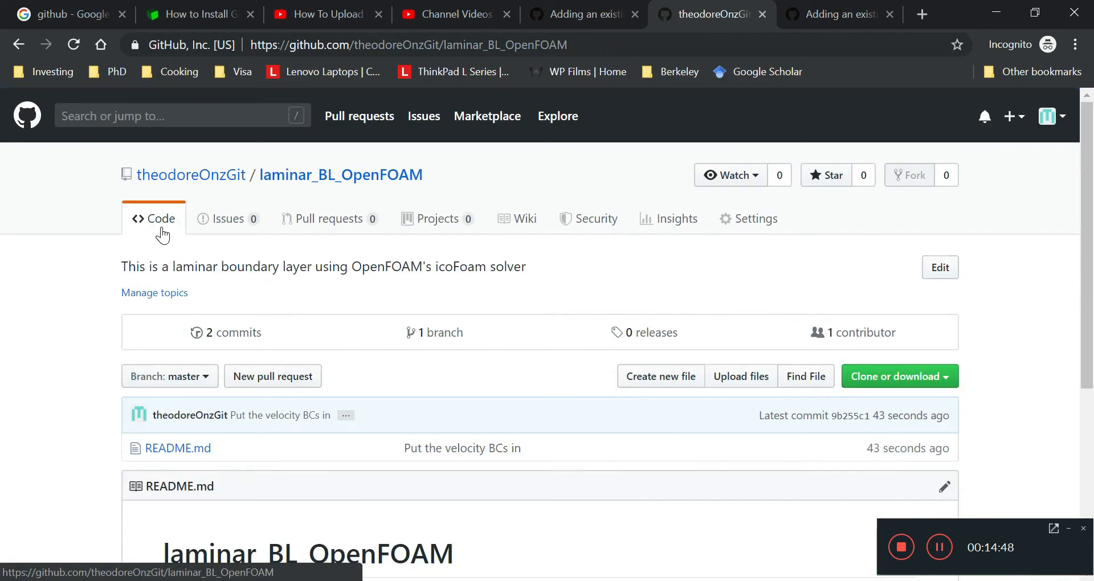
{"action": "scroll", "scroll_direction": "down", "scroll_amount": 3}
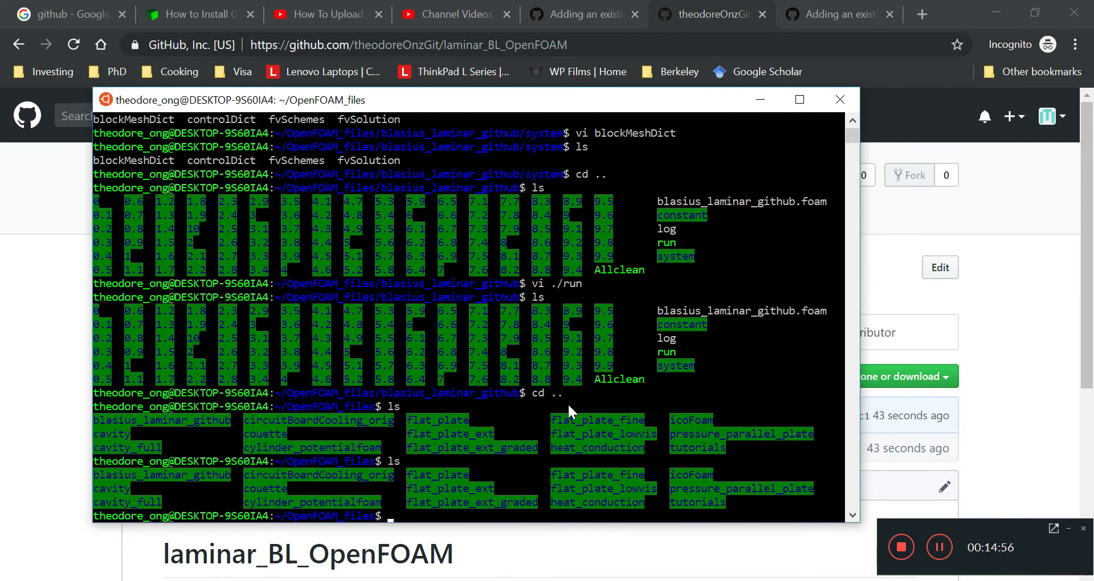
Create a GitHub_OpenFOAM folder in the home directory and change into it.
{"action": "type", "text": "cd .."}
{"action": "type", "text": "ls"}
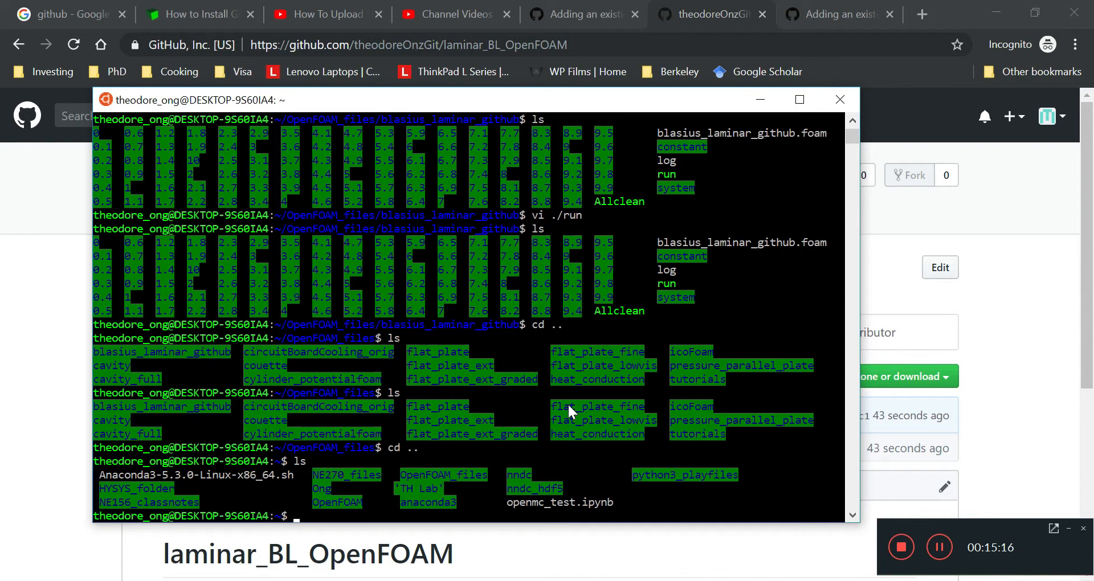
{"action": "type", "text": "mkdir GitHub"}
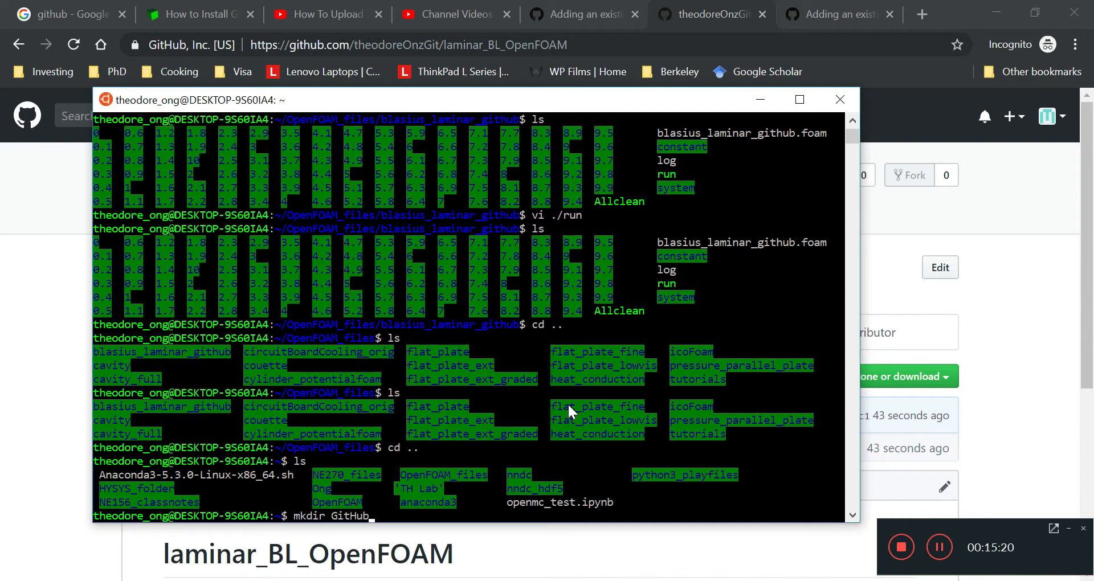
{"action": "type", "text": "_OpenFOAM"}
{"action": "type", "text": "ls"}
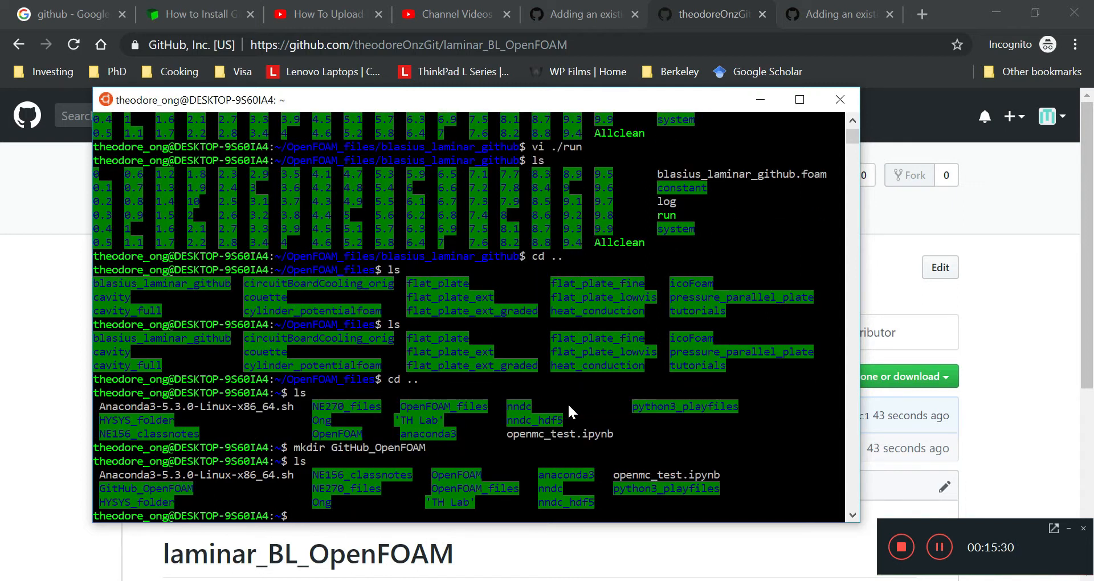
{"action": "type", "text": "cd GI"}
{"action": "type", "text": "l"}
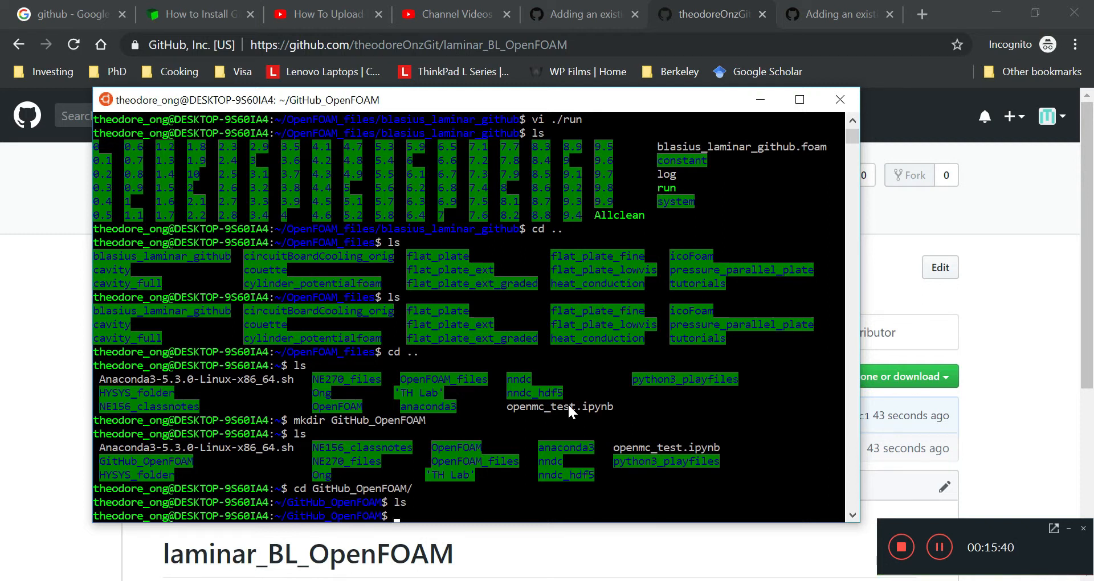
Attempt 'sudo apt-get git', which fails as an invalid operation.
{"action": "type", "text": "sudo"}
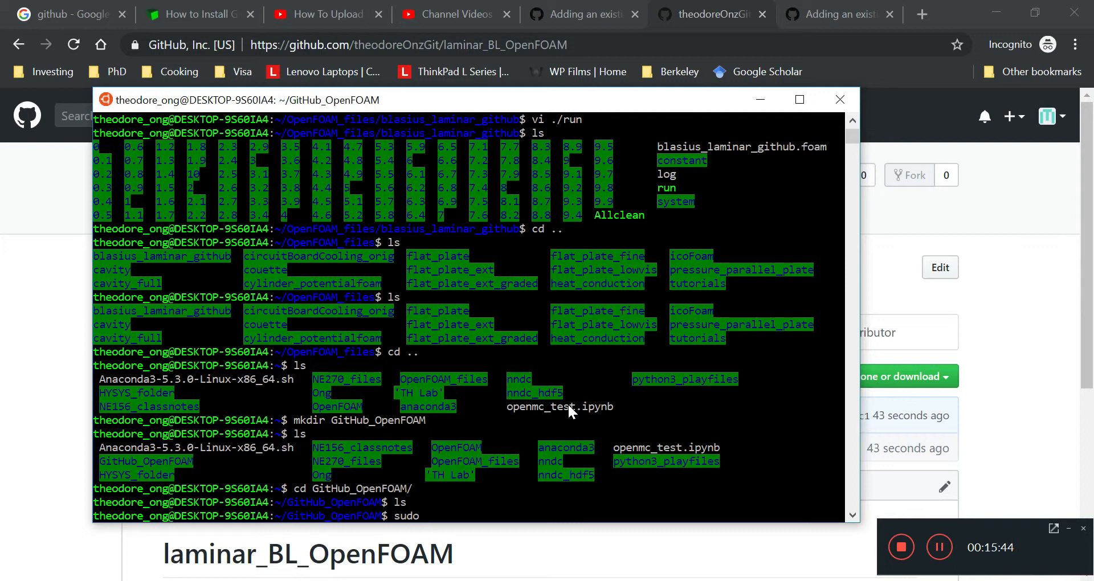
{"action": "type", "text": "apt-get git"}
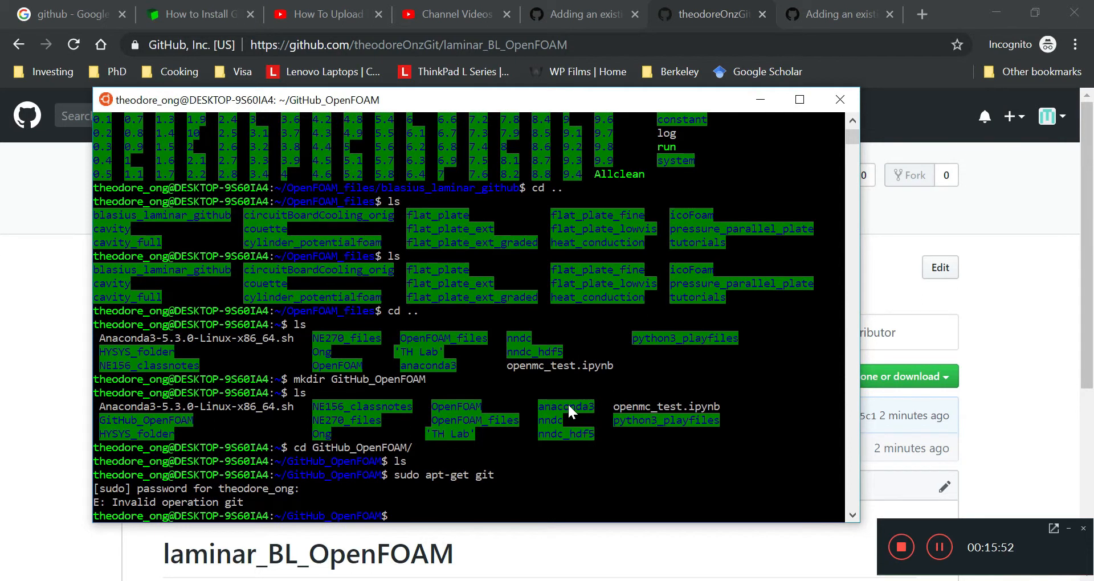
{"action": "mouse_move", "coordinate": [928, 574]}
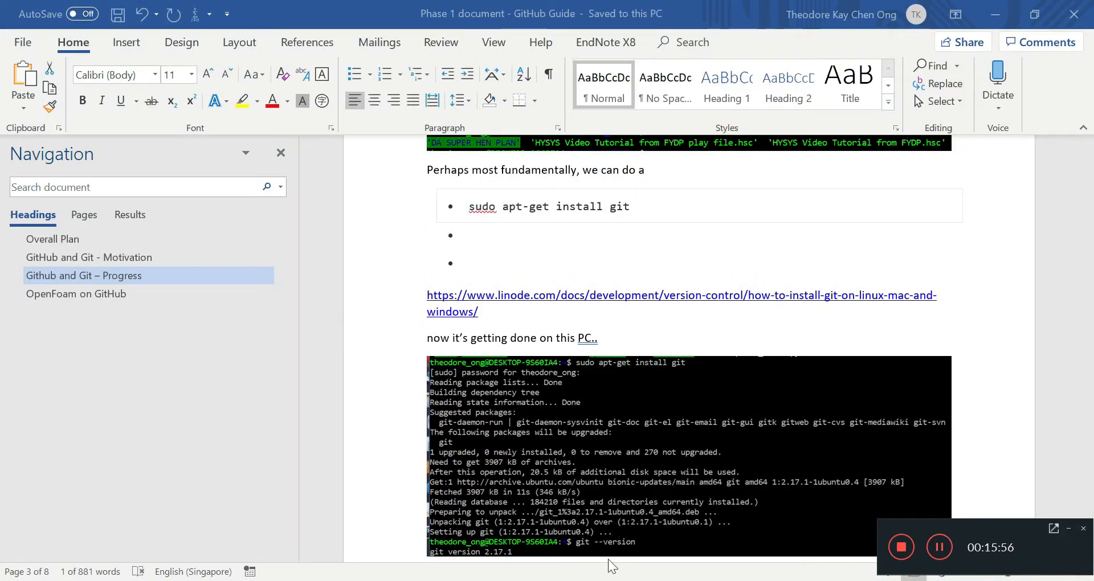
{"action": "mouse_move", "coordinate": [598, 388]}
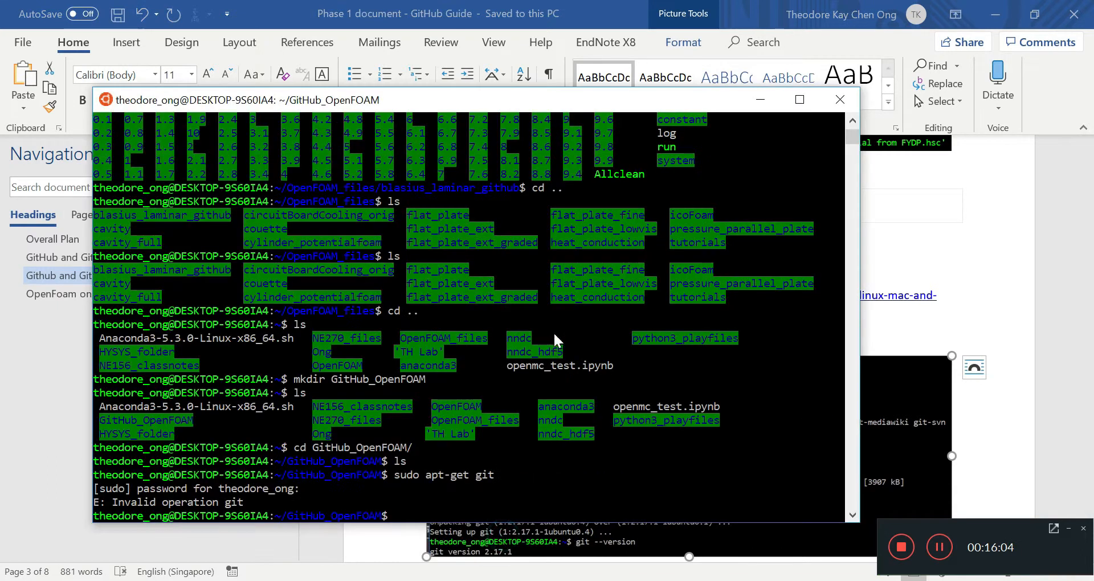
Run 'sudo apt-get install git'; git 2.17.1 is already the newest version.
{"action": "type", "text": "sudo apt-get install git"}
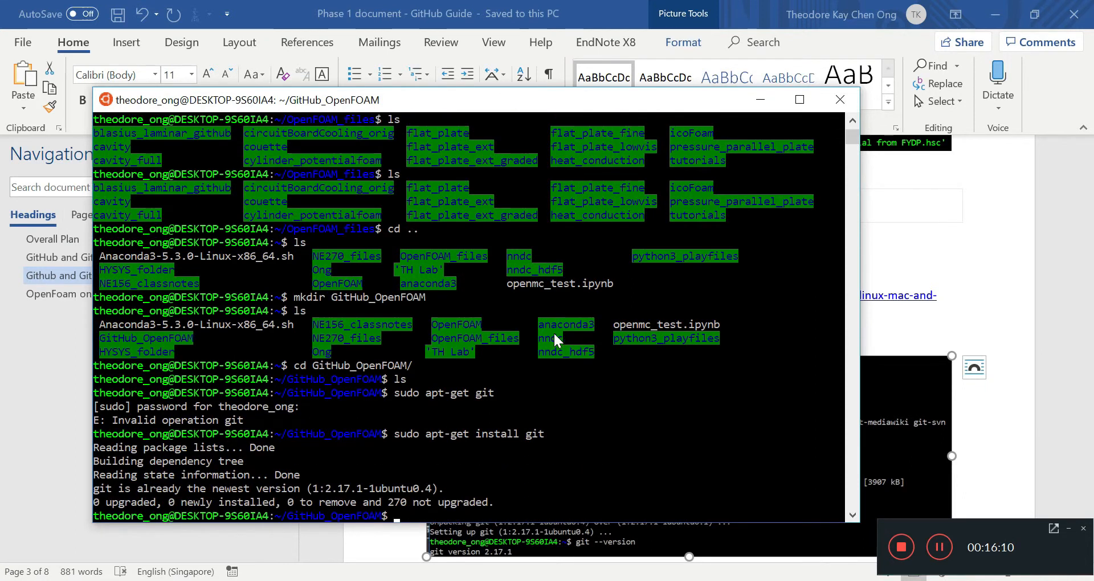
{"action": "mouse_move", "coordinate": [489, 509]}
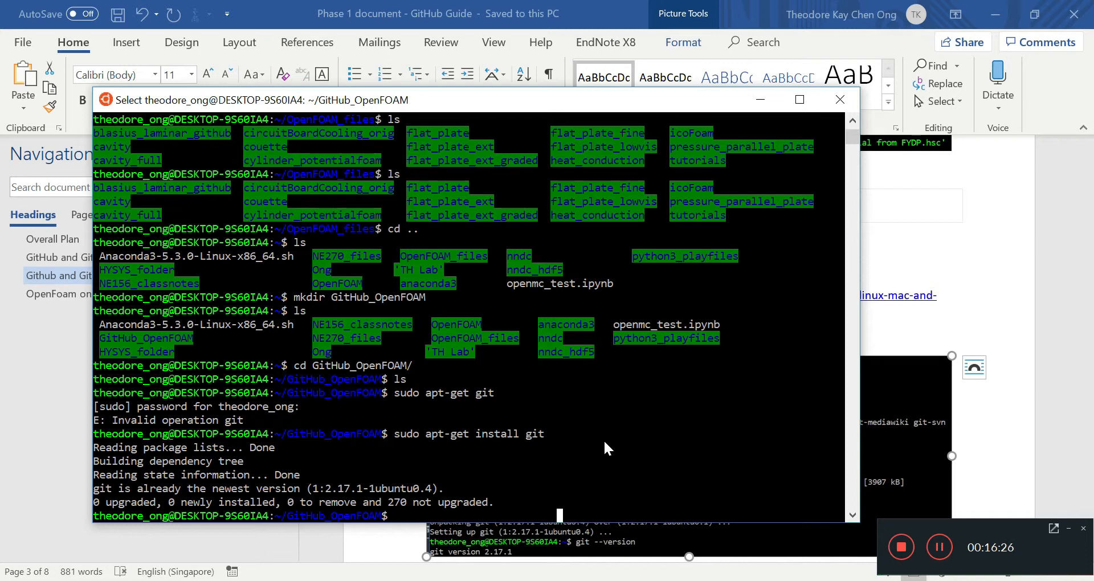
{"action": "type", "text": "git config"}
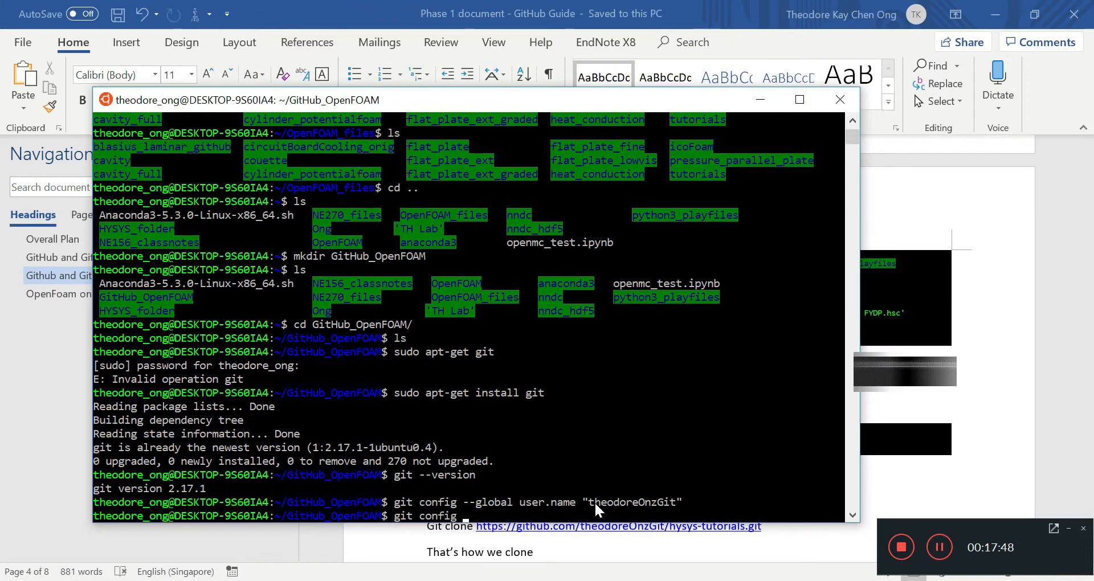
Set git's global user.email, then list the config confirming user.name theodoreOnzGit and the email.
{"action": "type", "text": "-gl"}
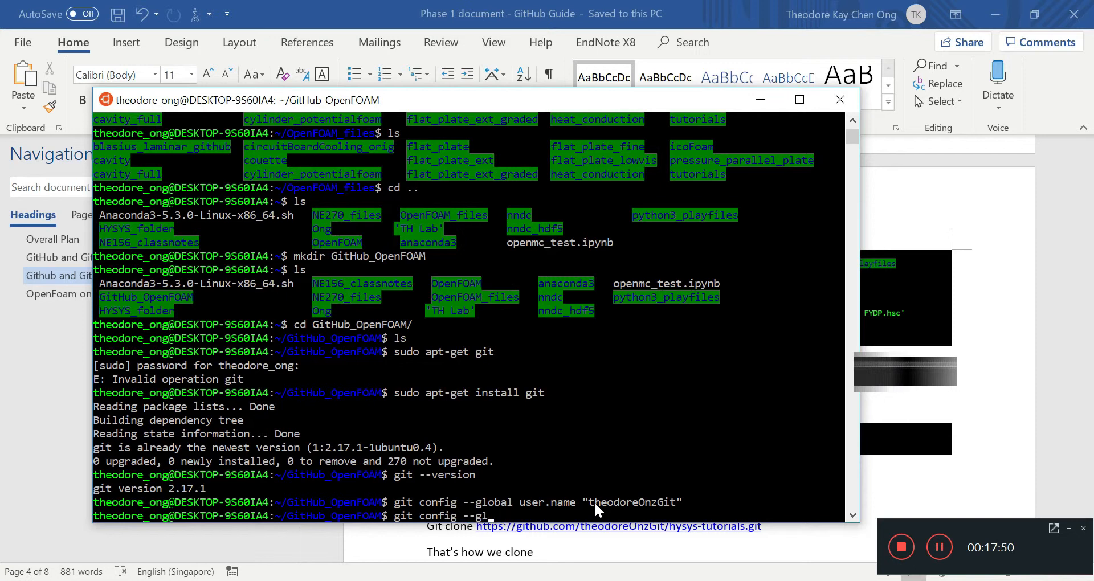
{"action": "type", "text": "obal user.email"}
{"action": "type", "text": "git config "}
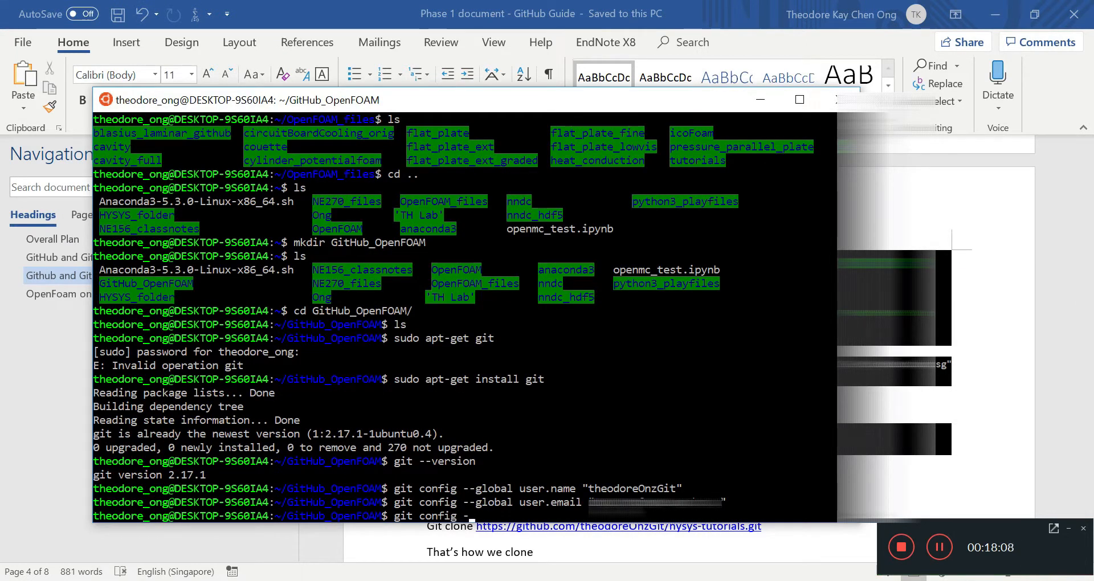
{"action": "type", "text": "--list"}
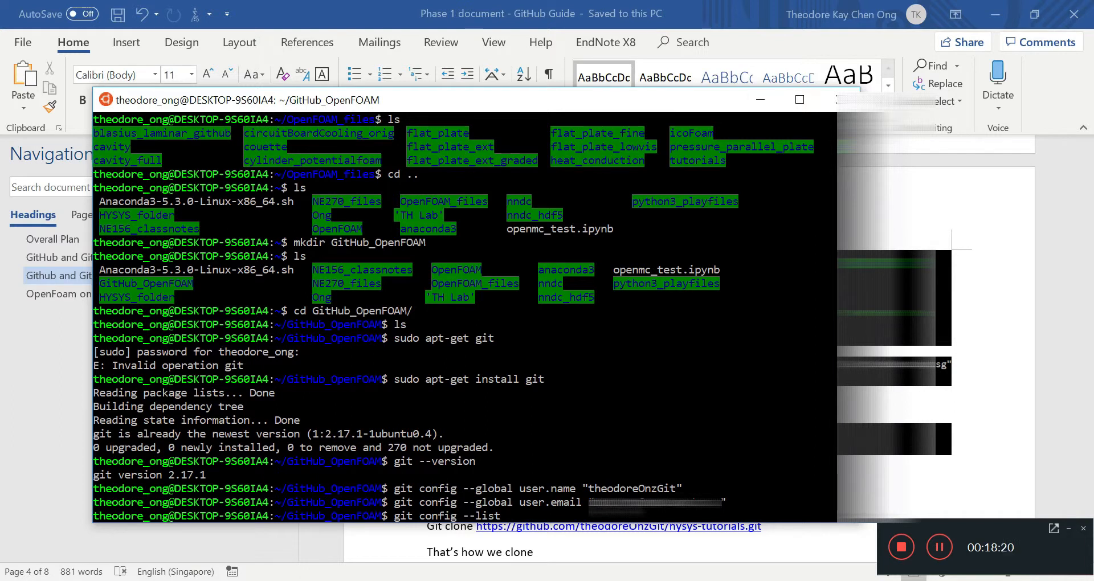
{"action": "scroll", "scroll_direction": "down", "scroll_amount": 3}
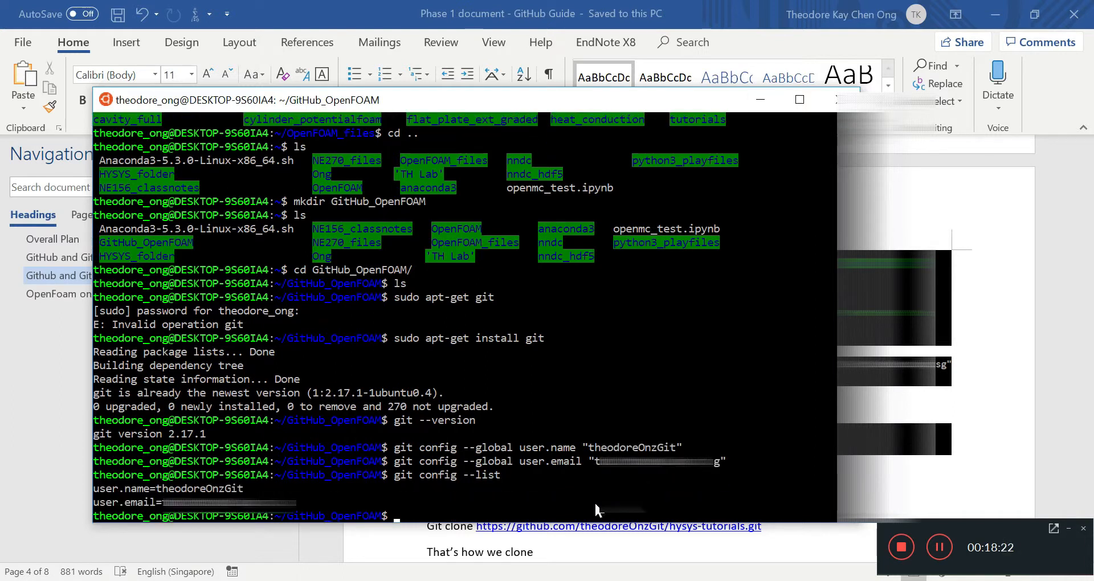
{"action": "mouse_move", "coordinate": [248, 340]}
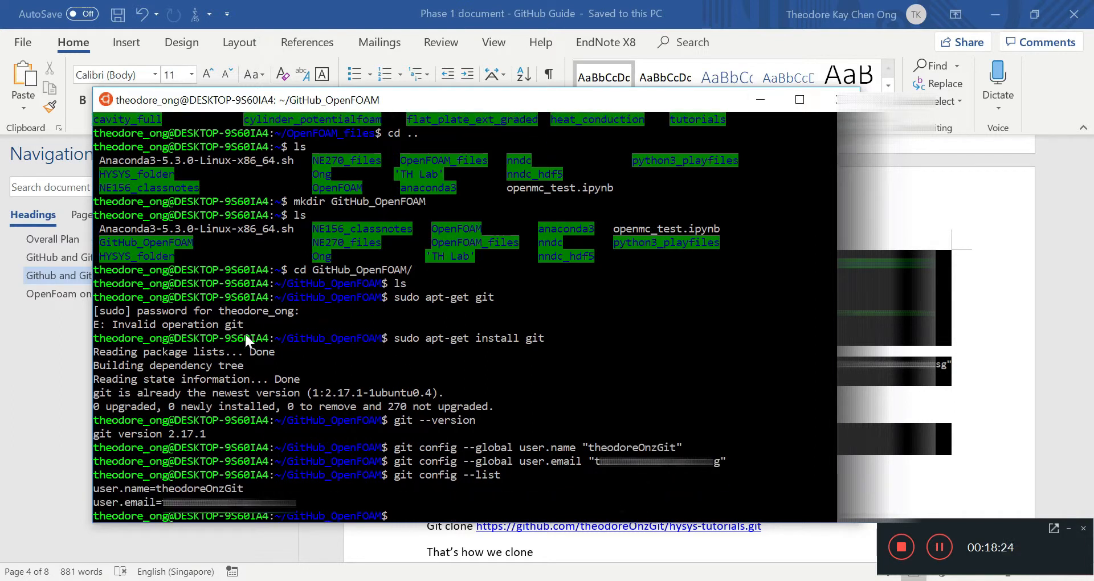
{"action": "double_click", "coordinate": [197, 489]}
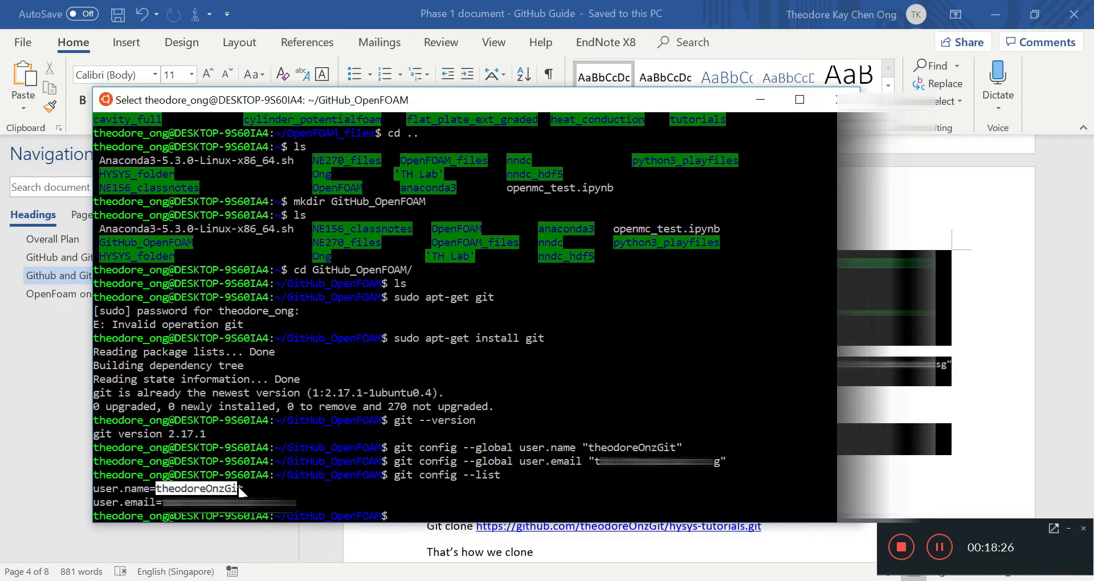